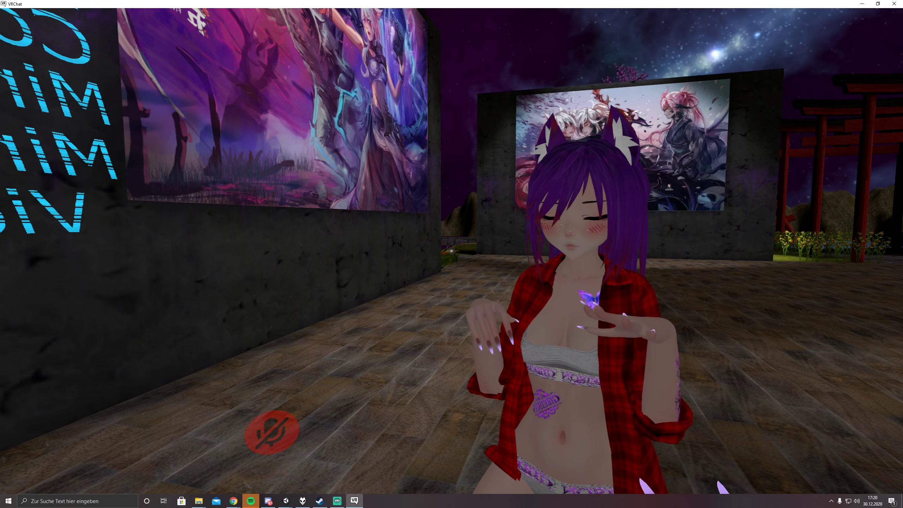
# Step: Select the avatar and scroll the Inspector through its Animator and VRC Avatar Descriptor
pyautogui.click(5, 500)
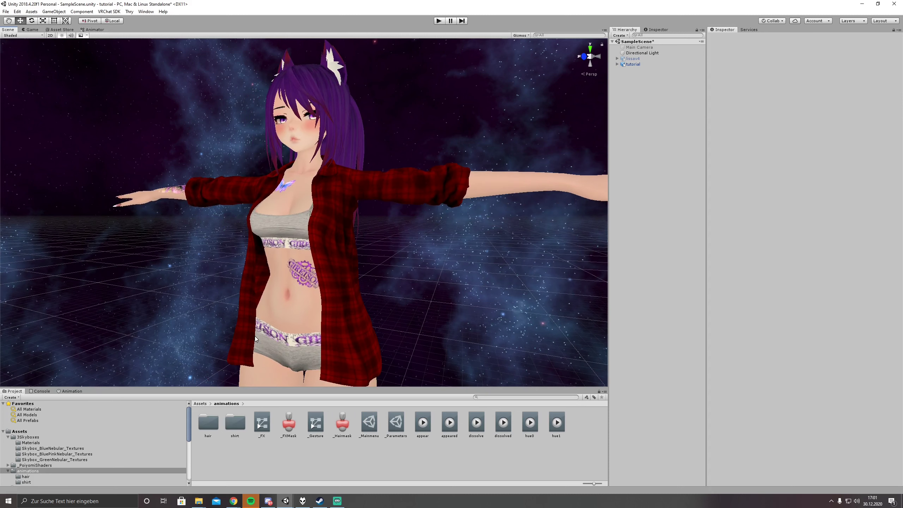
pyautogui.moveTo(396, 245)
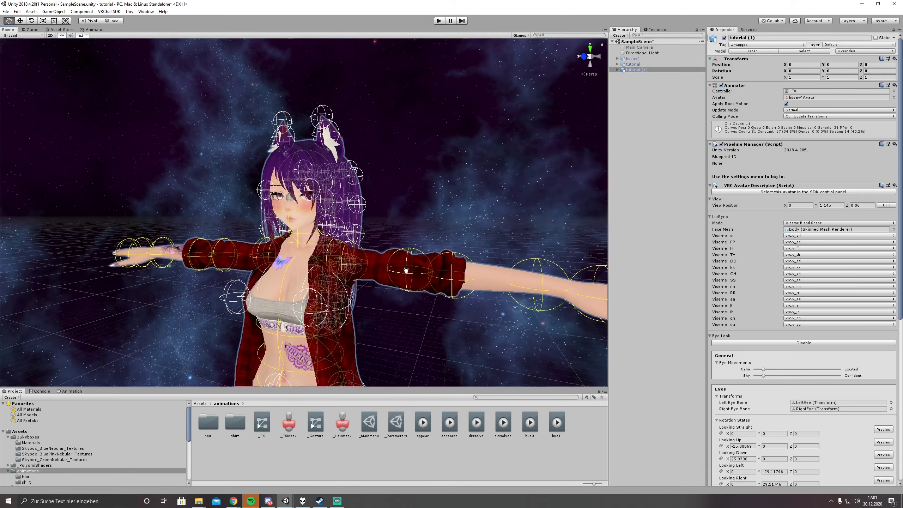
pyautogui.scroll(-3)
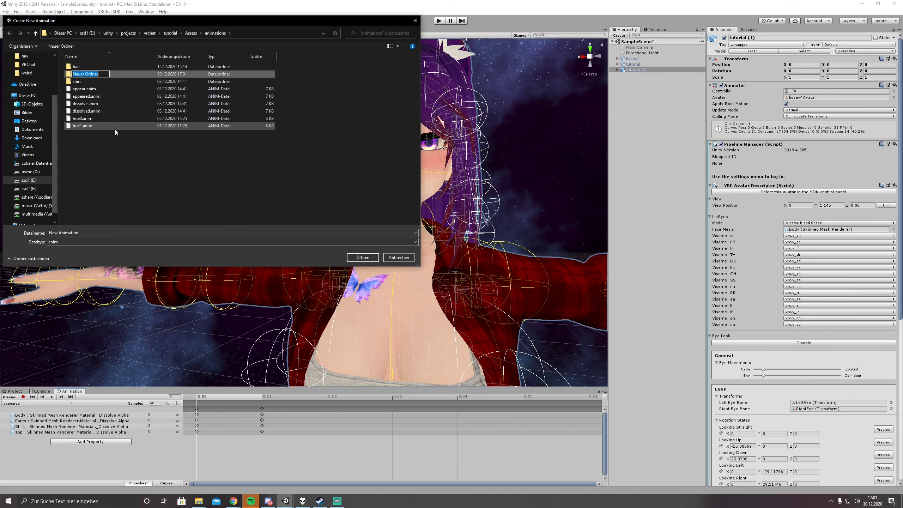
# Step: Save an empty 'blush' clip in a new righthand folder and expand the avatar's child meshes
pyautogui.write('righthand')
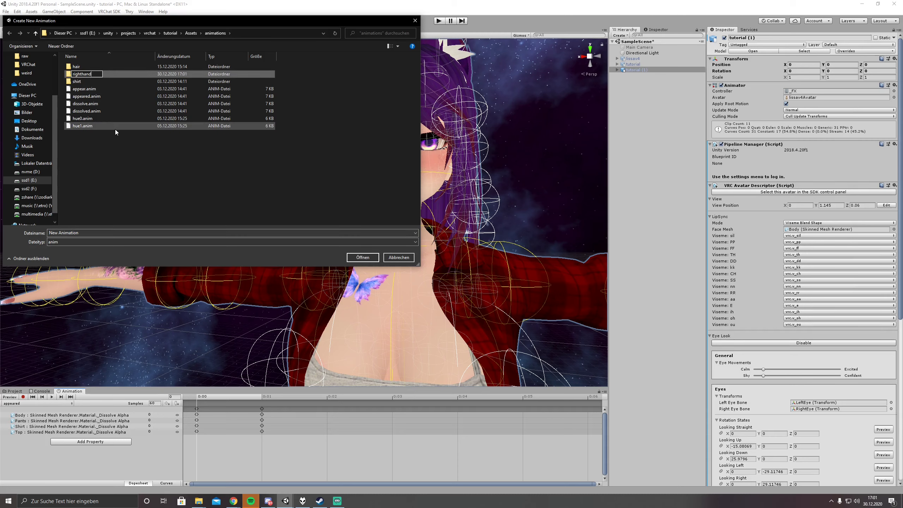
pyautogui.doubleClick(81, 74)
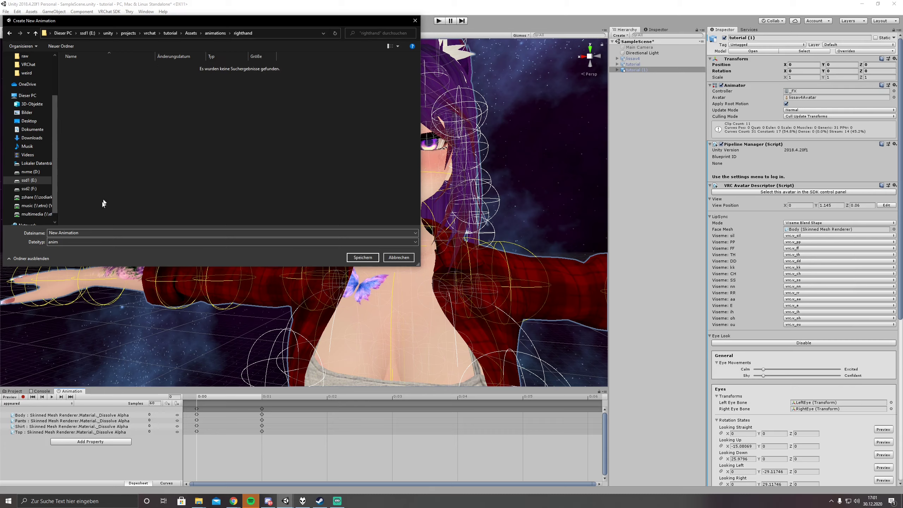
pyautogui.write('blush')
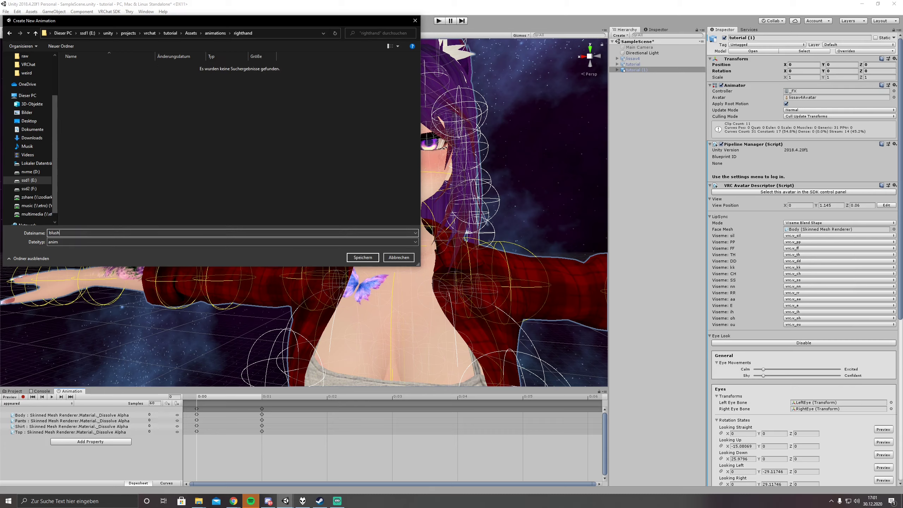
pyautogui.click(363, 258)
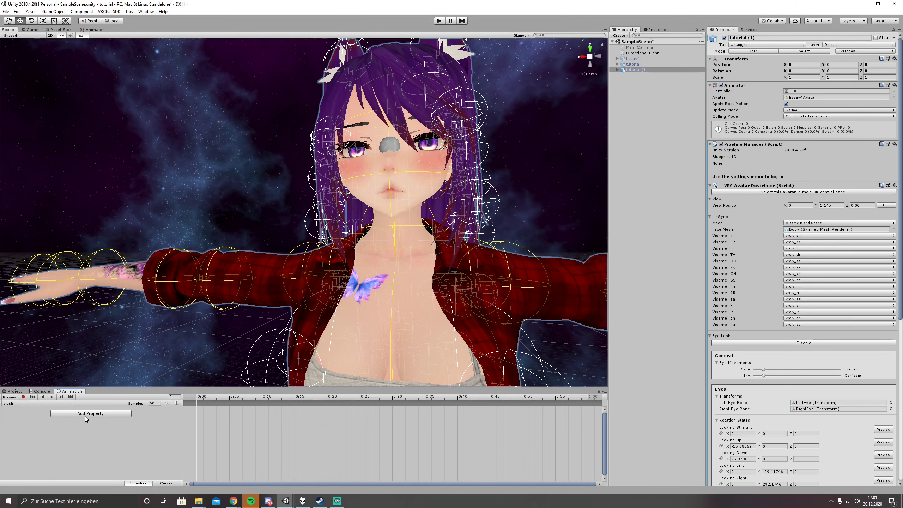
pyautogui.click(634, 70)
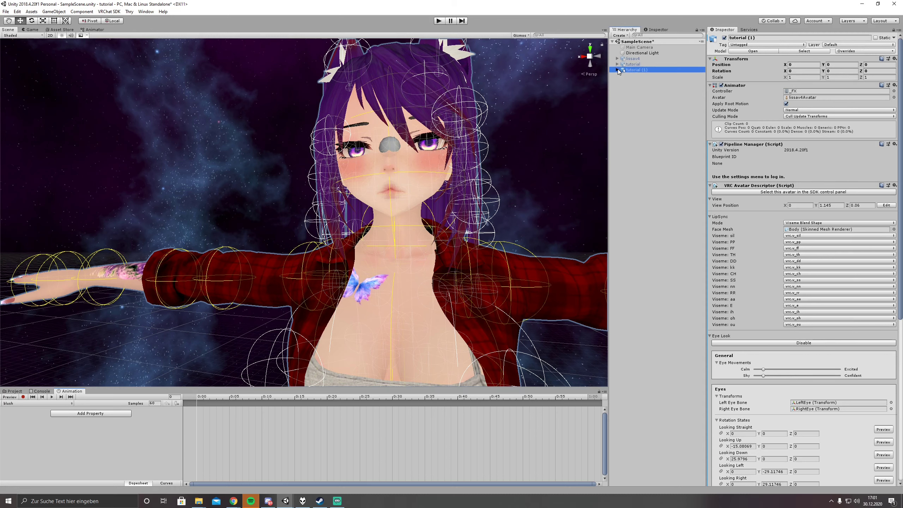
pyautogui.click(634, 80)
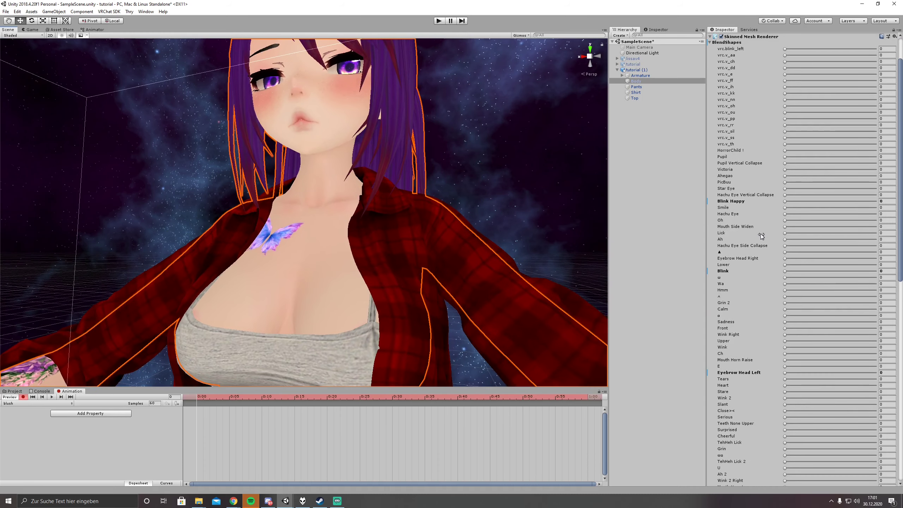
# Step: Record the Body mesh's blend shapes, adjusting Blush and raising Smile to 100
pyautogui.scroll(-3)
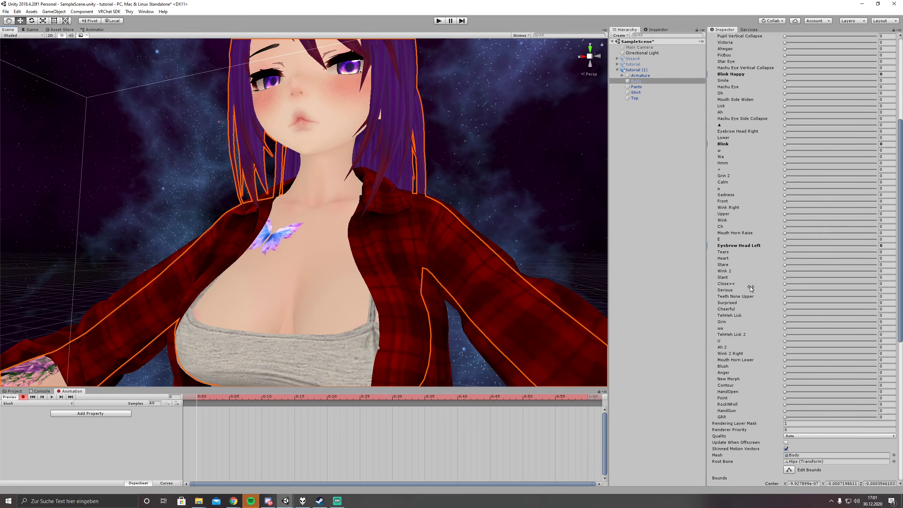
pyautogui.moveTo(785, 365); pyautogui.dragTo(893, 366)
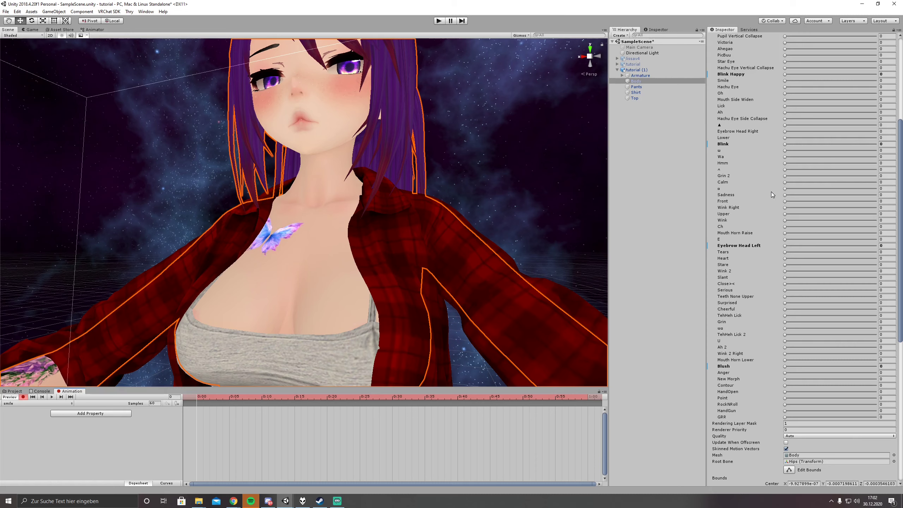
pyautogui.moveTo(777, 225)
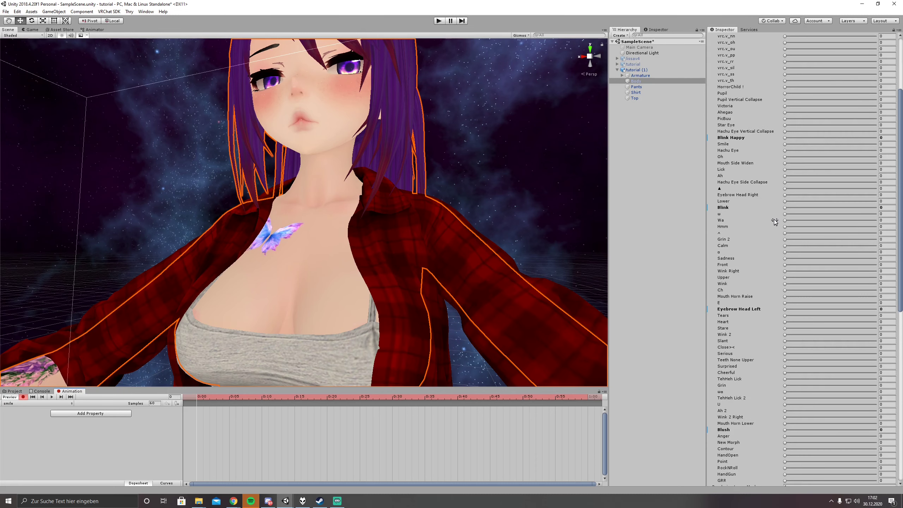
pyautogui.moveTo(789, 143); pyautogui.dragTo(895, 143)
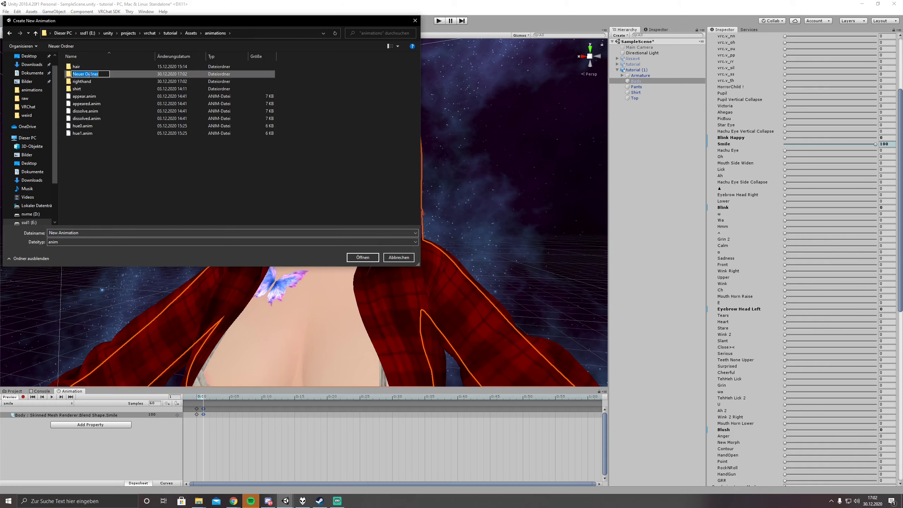
# Step: Save a 'wtf' clip in a new lefthand folder and record Hachu Eye at 100
pyautogui.write('light')
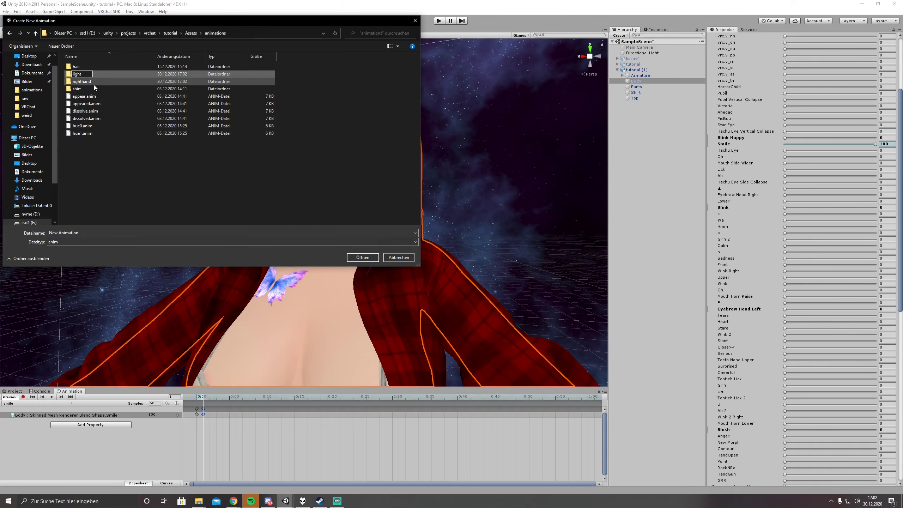
pyautogui.write('lefthand')
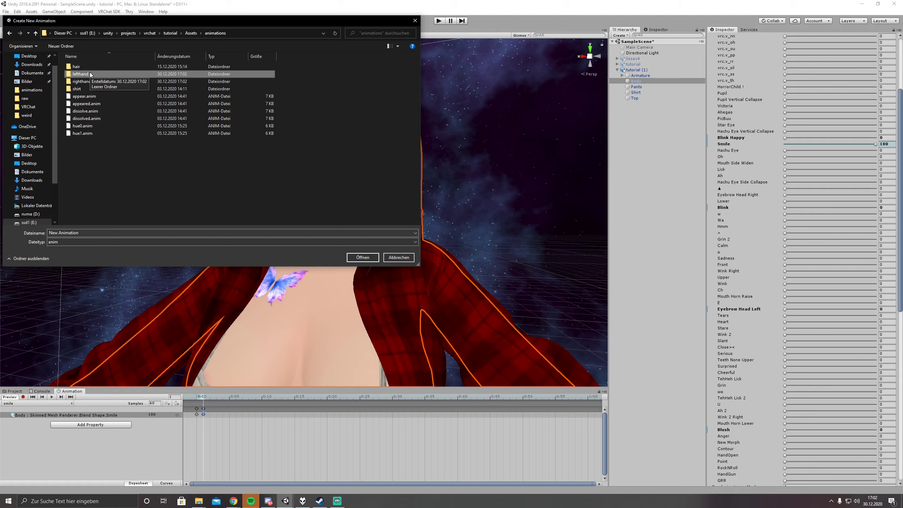
pyautogui.doubleClick(79, 74)
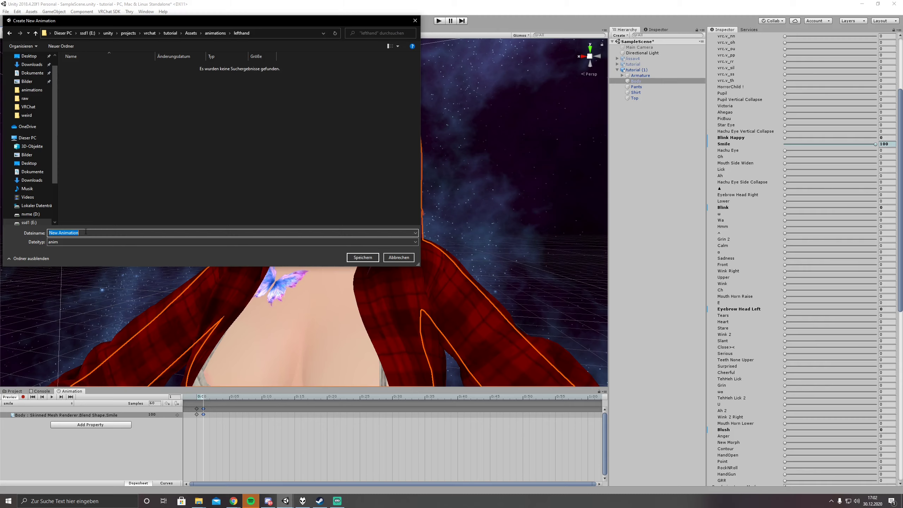
pyautogui.write('wtf')
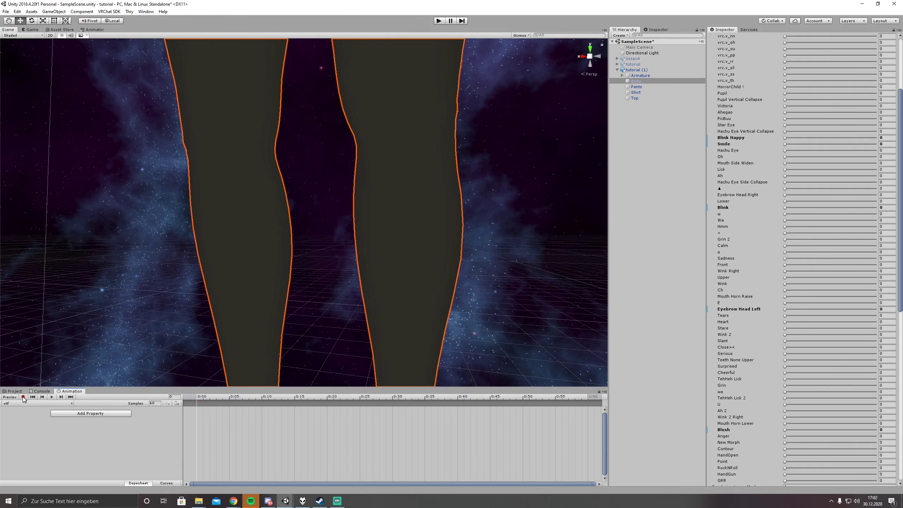
pyautogui.click(24, 397)
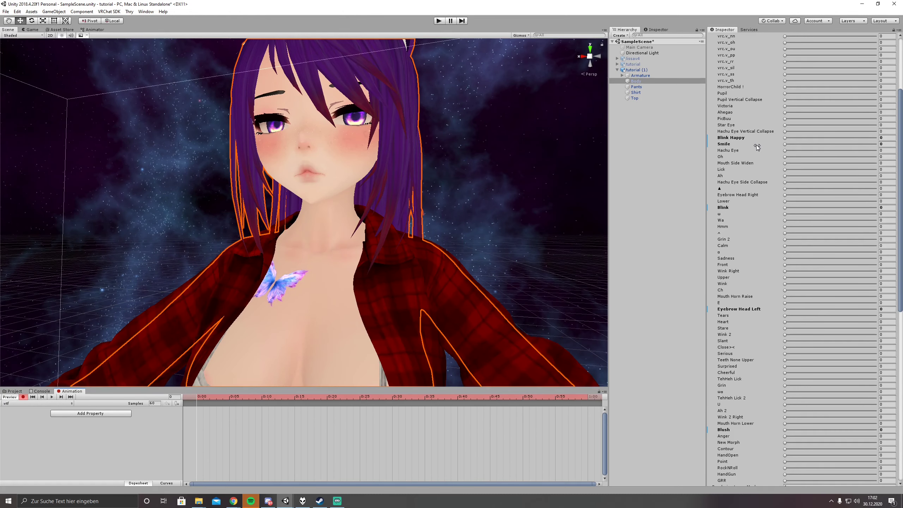
pyautogui.moveTo(789, 151); pyautogui.dragTo(882, 150)
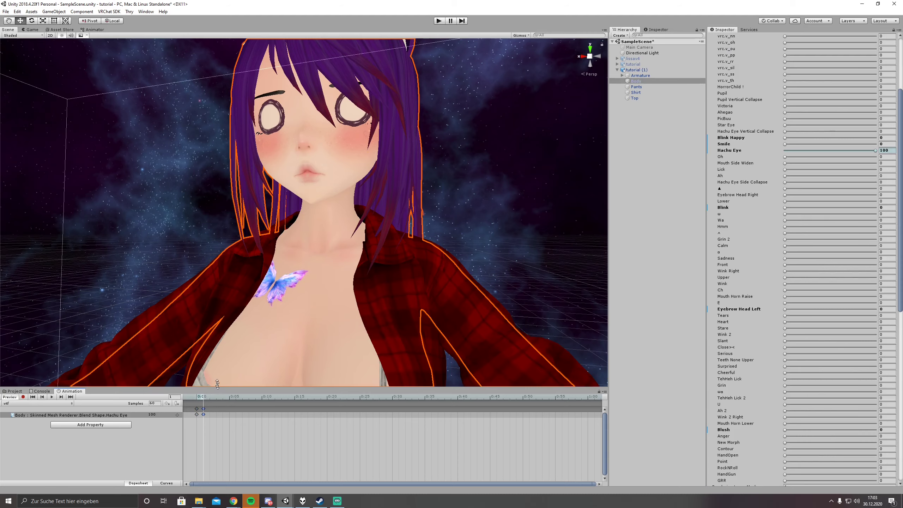
# Step: Create an empty 'eyes_closed' clip in the lefthand folder with recording turned on
pyautogui.click(11, 395)
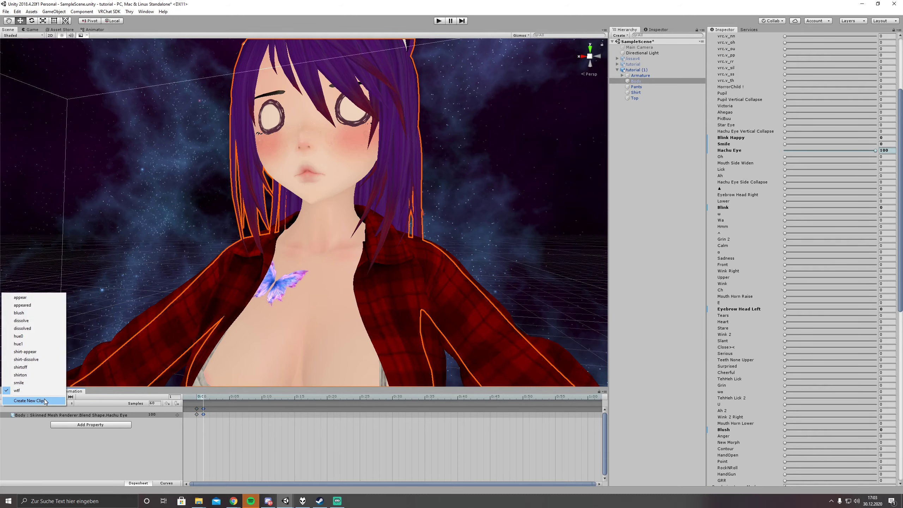
pyautogui.click(30, 401)
pyautogui.write('eyes_close')
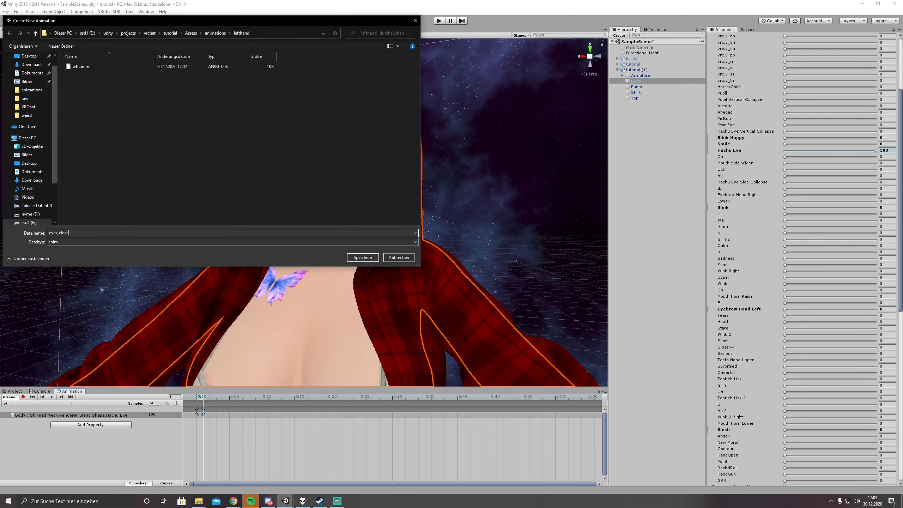
pyautogui.click(362, 258)
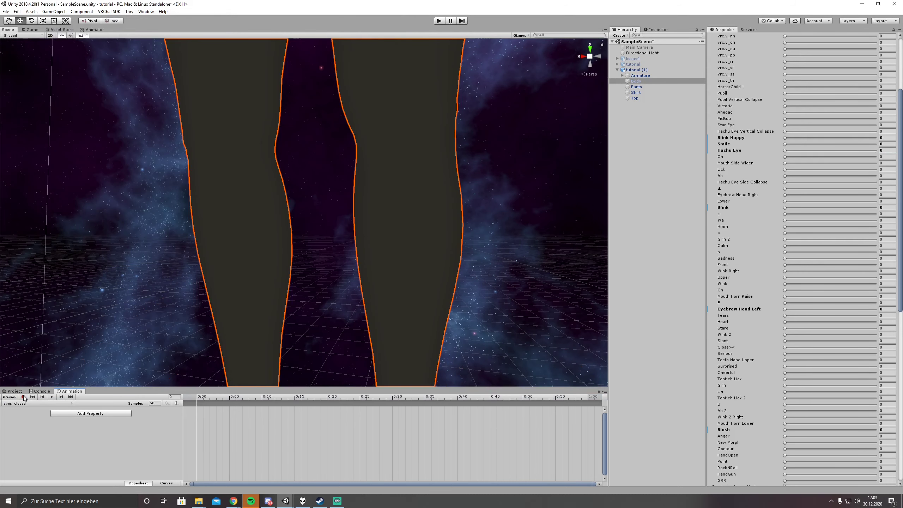
pyautogui.click(24, 396)
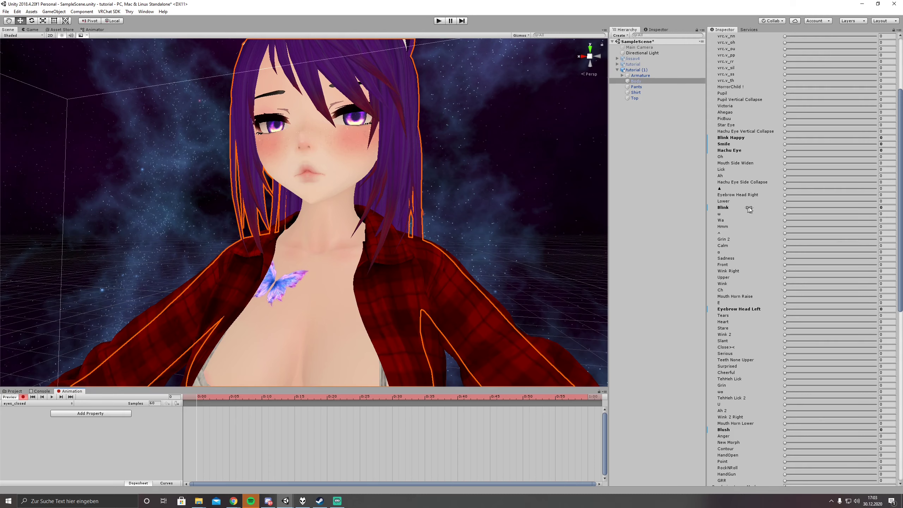
# Step: Try closing the eyes with the Blink slider, then return Blink to zero
pyautogui.moveTo(787, 208); pyautogui.dragTo(797, 208)
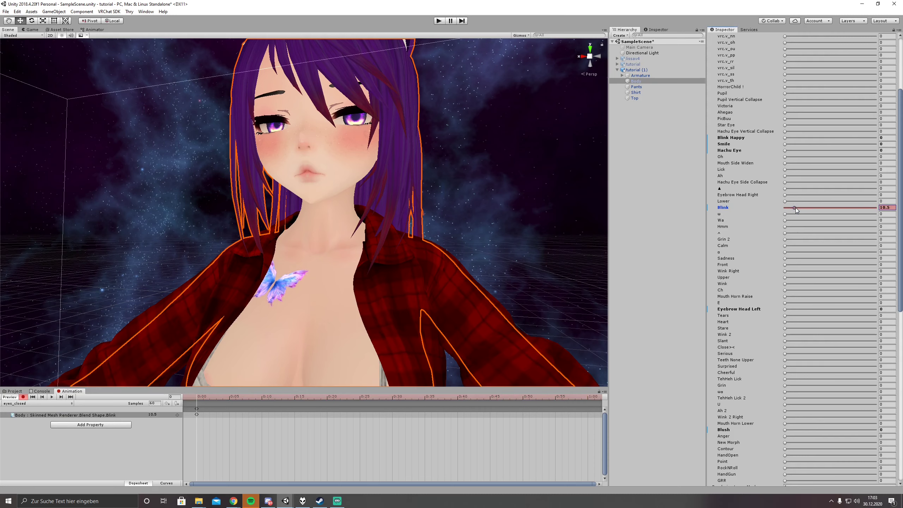
pyautogui.moveTo(795, 209); pyautogui.dragTo(847, 209)
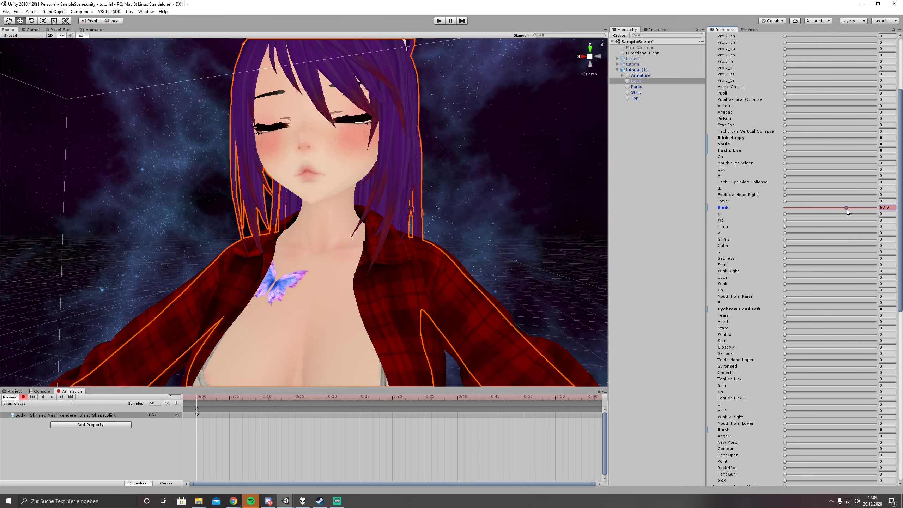
pyautogui.moveTo(846, 208); pyautogui.dragTo(861, 208)
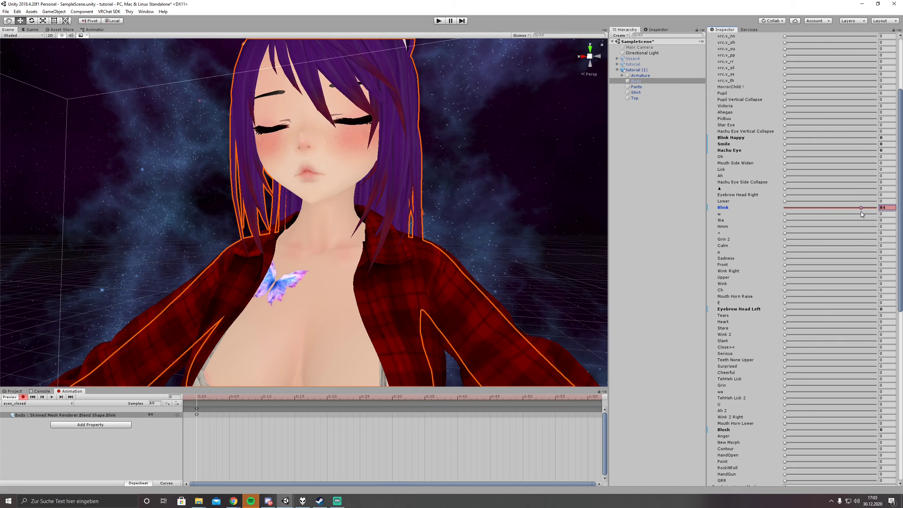
pyautogui.moveTo(862, 208); pyautogui.dragTo(830, 207)
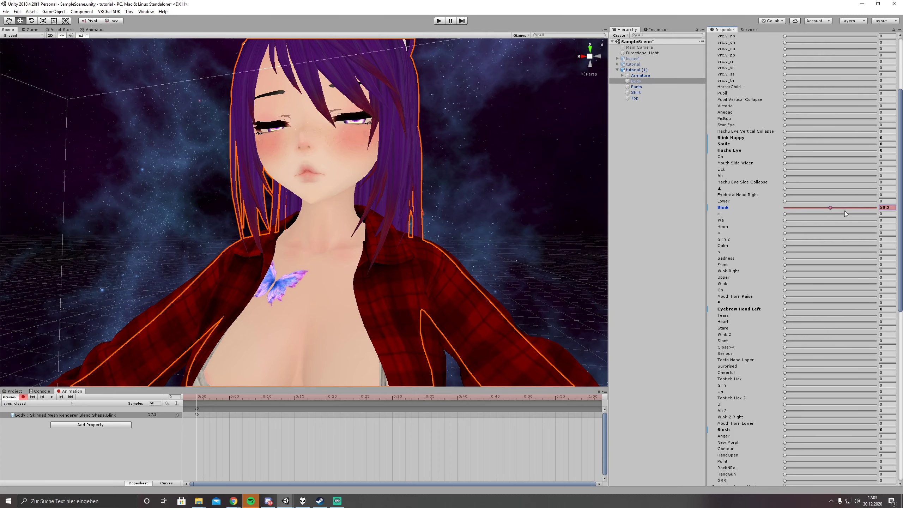
pyautogui.moveTo(832, 207); pyautogui.dragTo(870, 207)
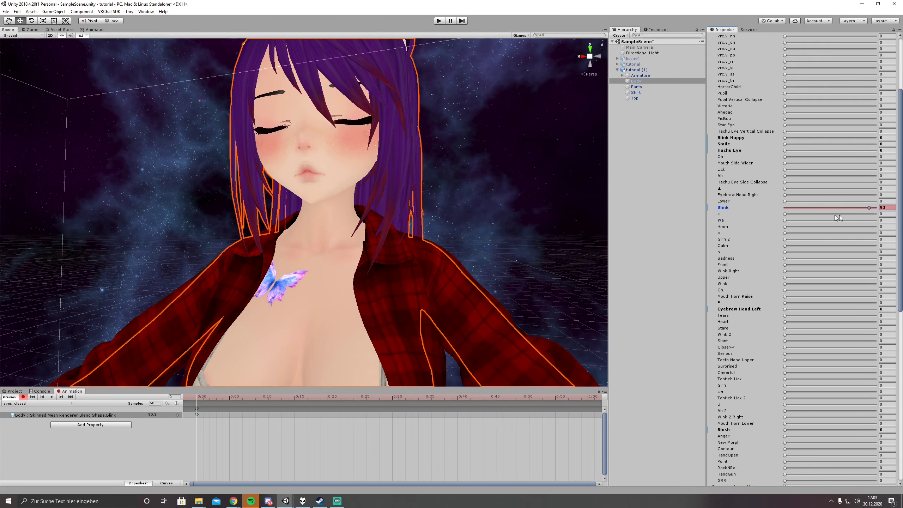
pyautogui.moveTo(870, 208); pyautogui.dragTo(811, 207)
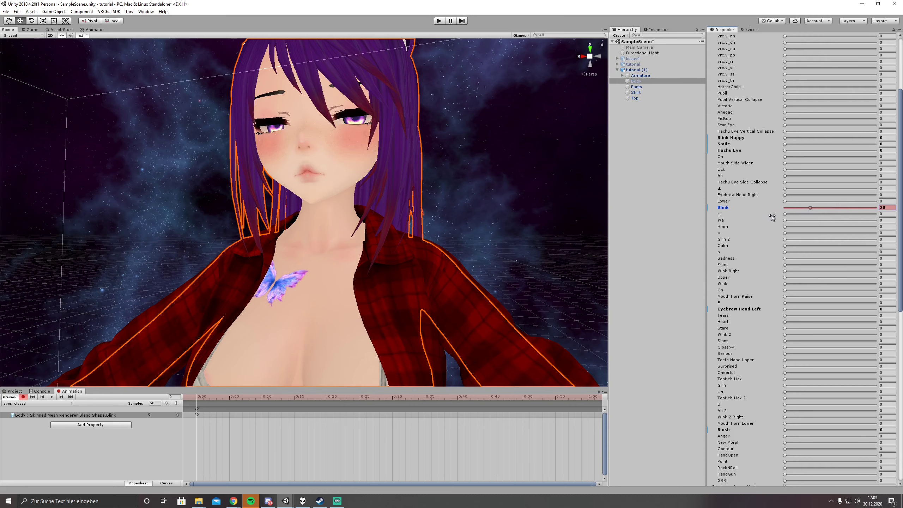
pyautogui.moveTo(811, 207); pyautogui.dragTo(784, 207)
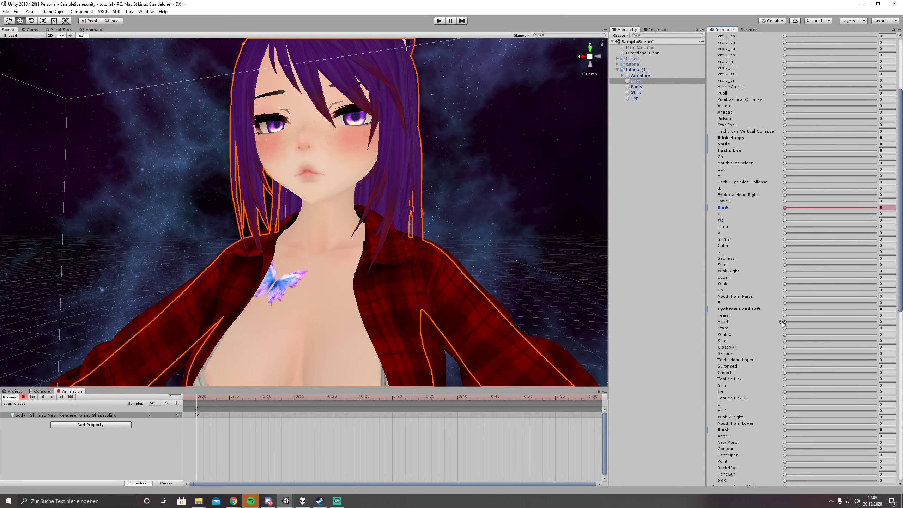
pyautogui.moveTo(787, 138)
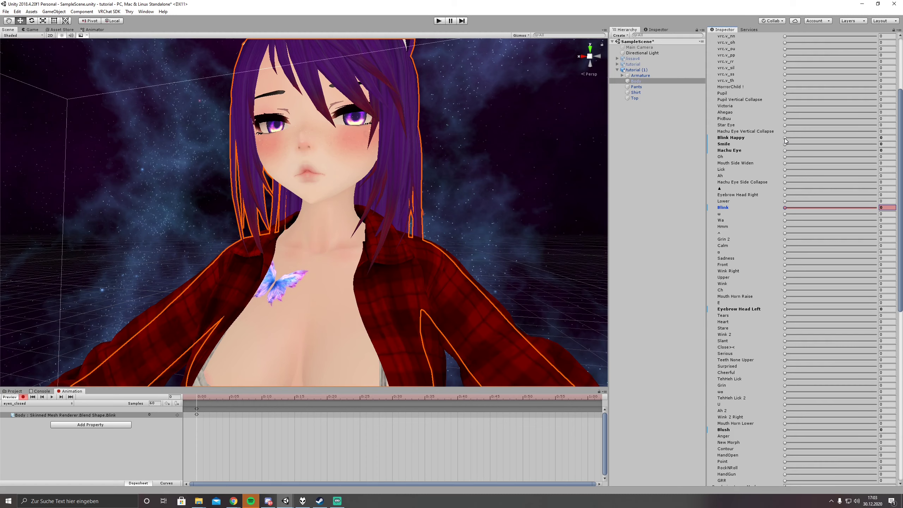
# Step: Key Blink Happy at 80.5, remove the Blink property, and stop recording
pyautogui.moveTo(785, 137); pyautogui.dragTo(832, 138)
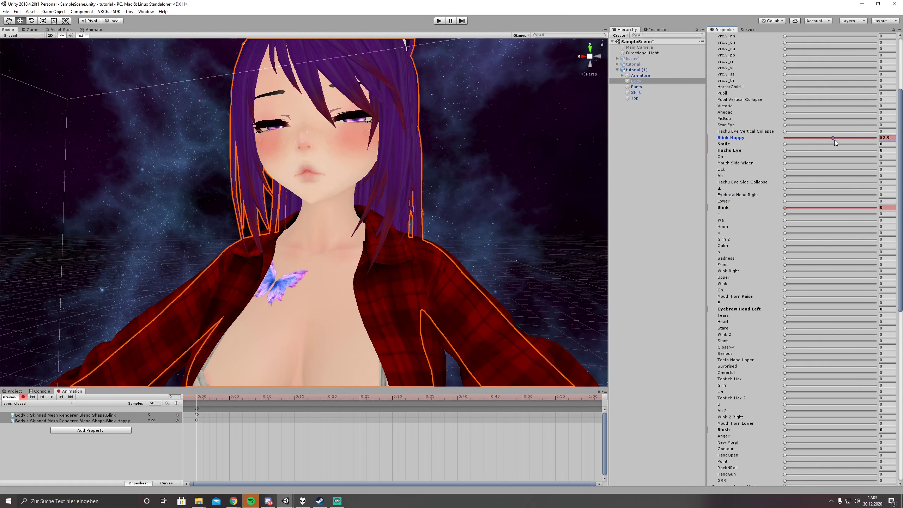
pyautogui.moveTo(832, 138); pyautogui.dragTo(858, 138)
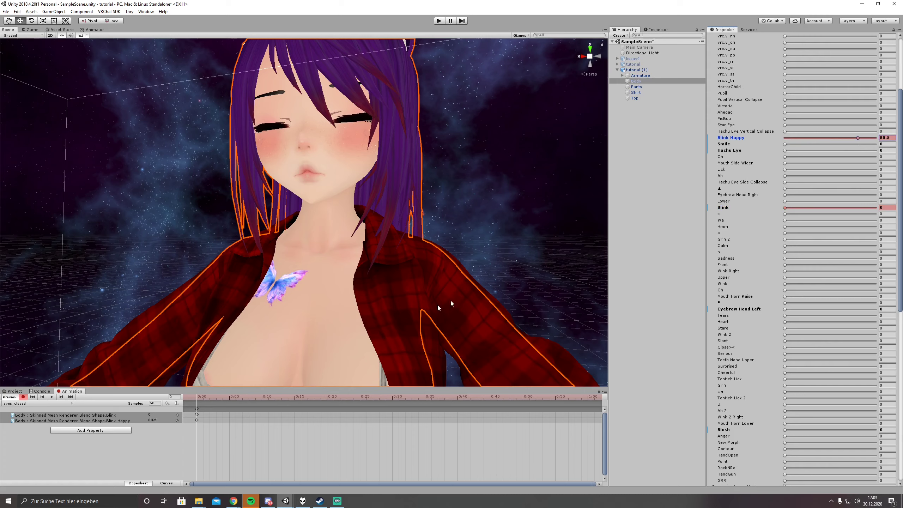
pyautogui.click(69, 415)
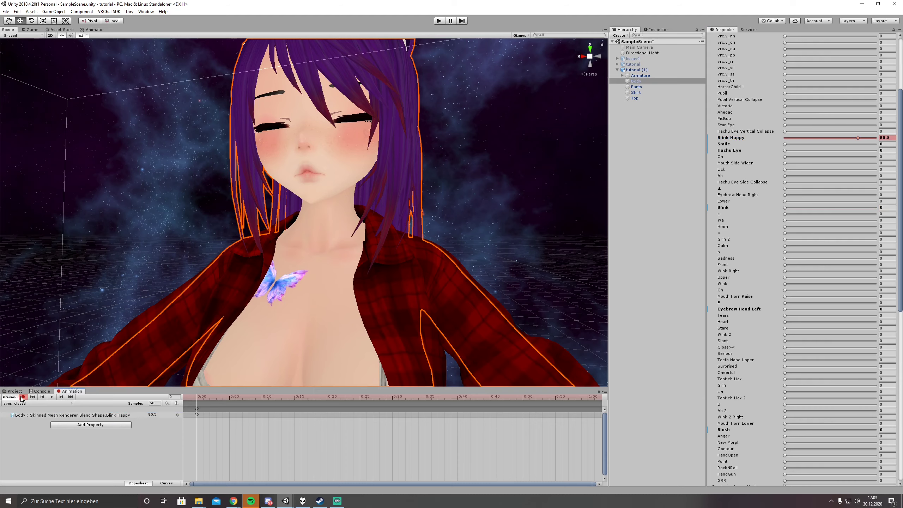
pyautogui.click(632, 70)
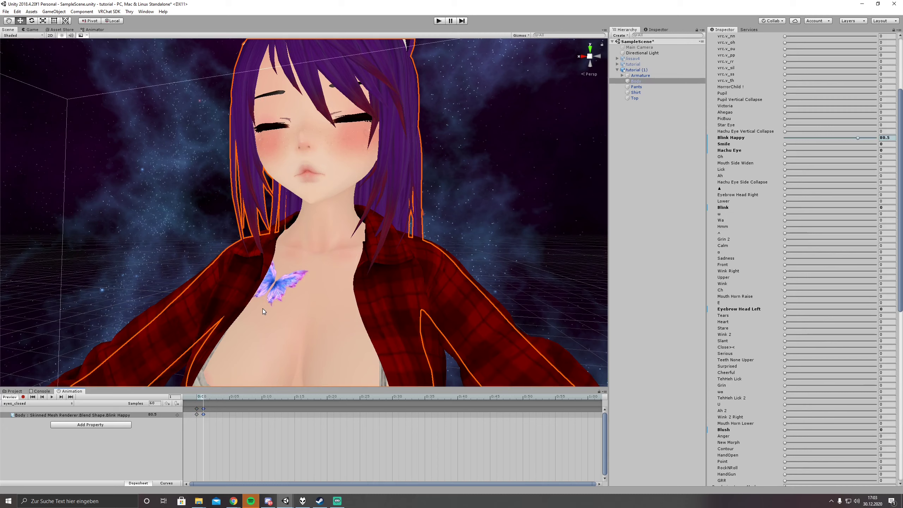
pyautogui.moveTo(347, 379)
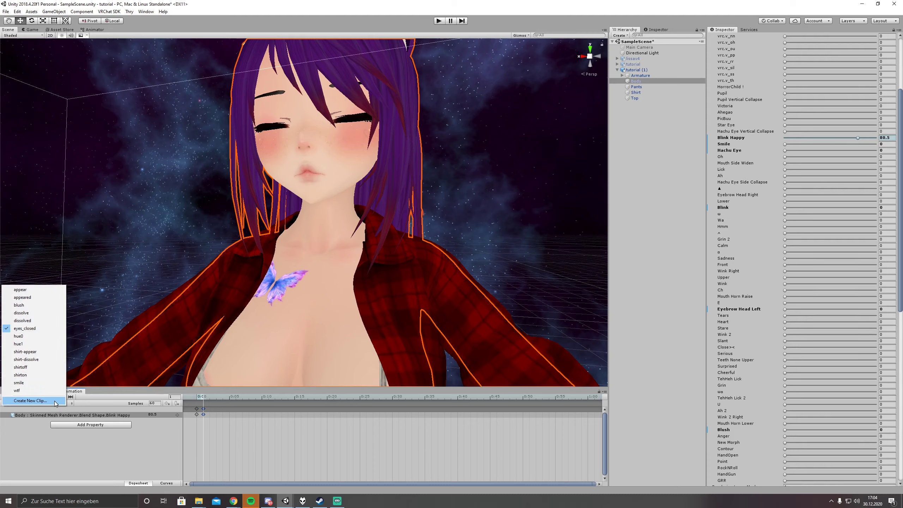
# Step: Create and save an empty '_idleface' clip in Assets/animations
pyautogui.click(27, 400)
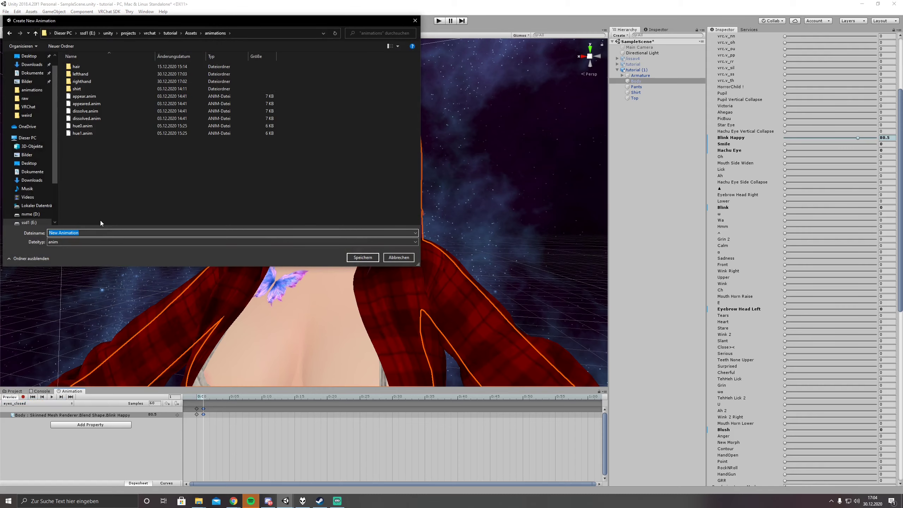
pyautogui.write('_idlef')
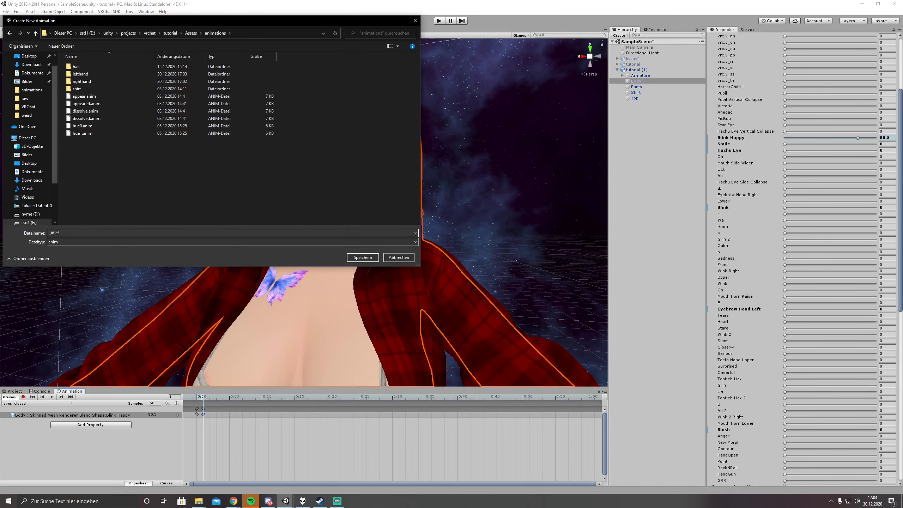
pyautogui.click(362, 257)
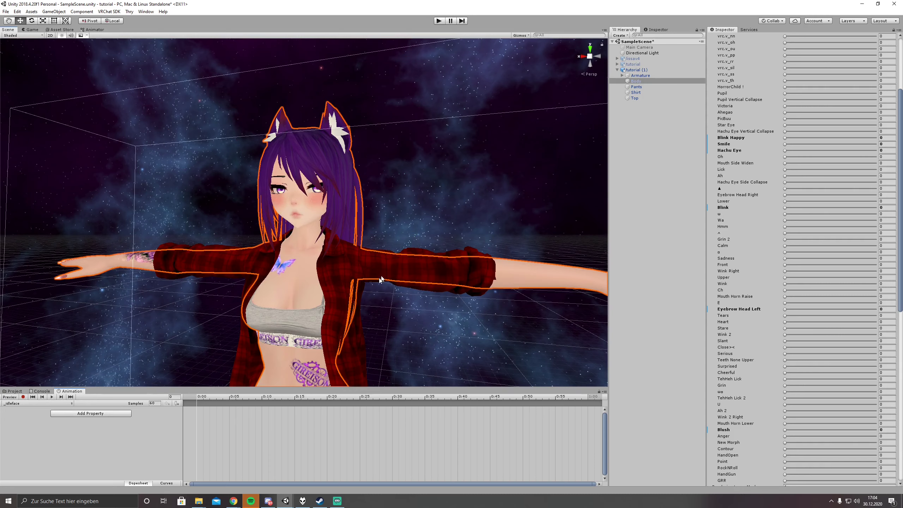
pyautogui.moveTo(197, 369)
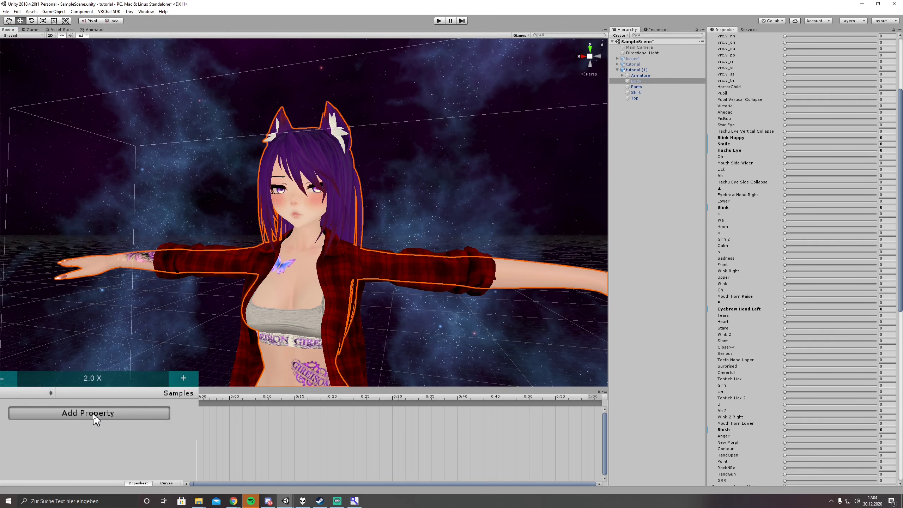
# Step: Add Body's Blink Happy, Blush, Hachu Eye and Smile blend shape properties to _idleface
pyautogui.click(87, 413)
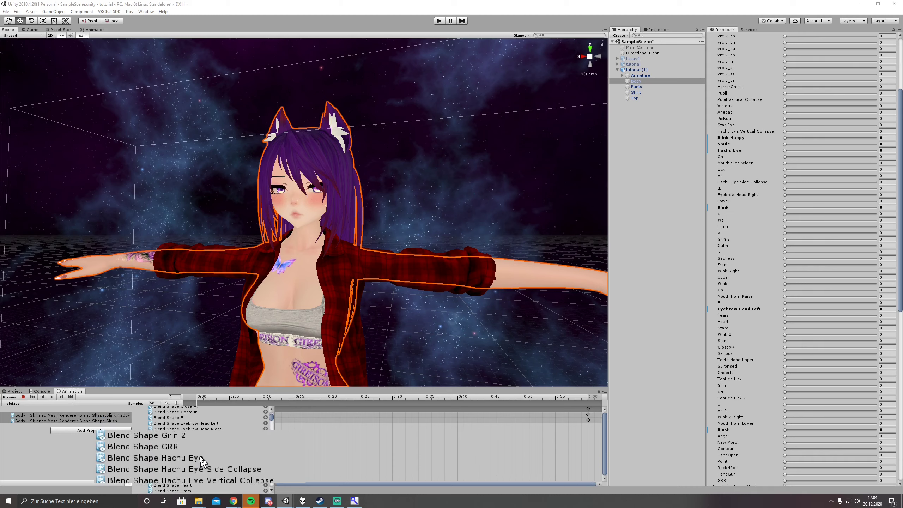
pyautogui.scroll(-3)
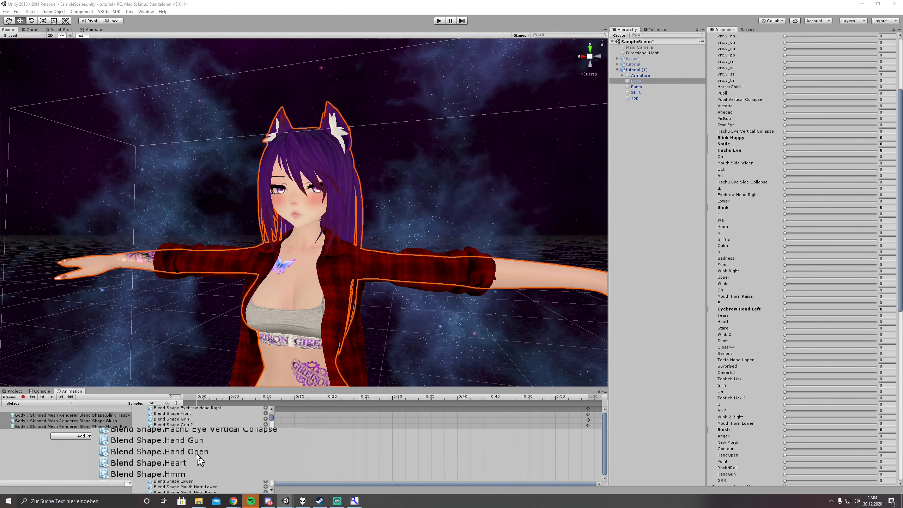
pyautogui.scroll(-3)
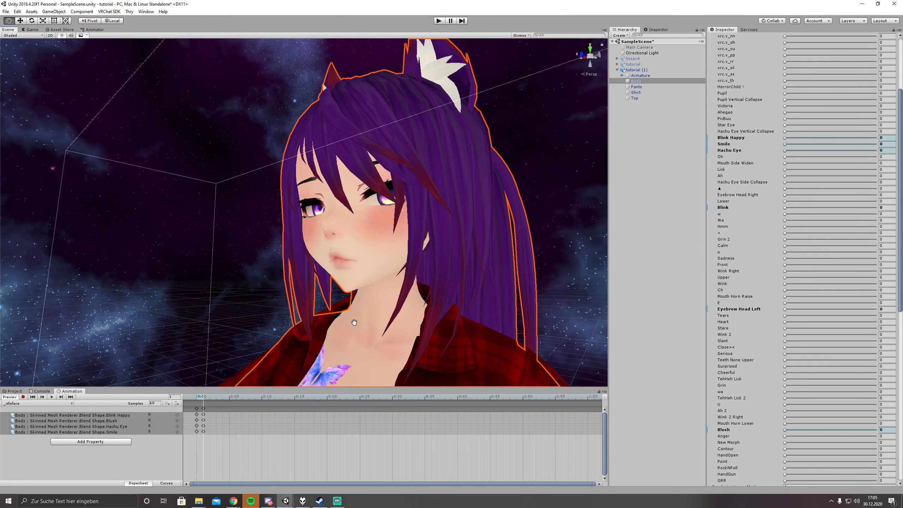
pyautogui.click(13, 391)
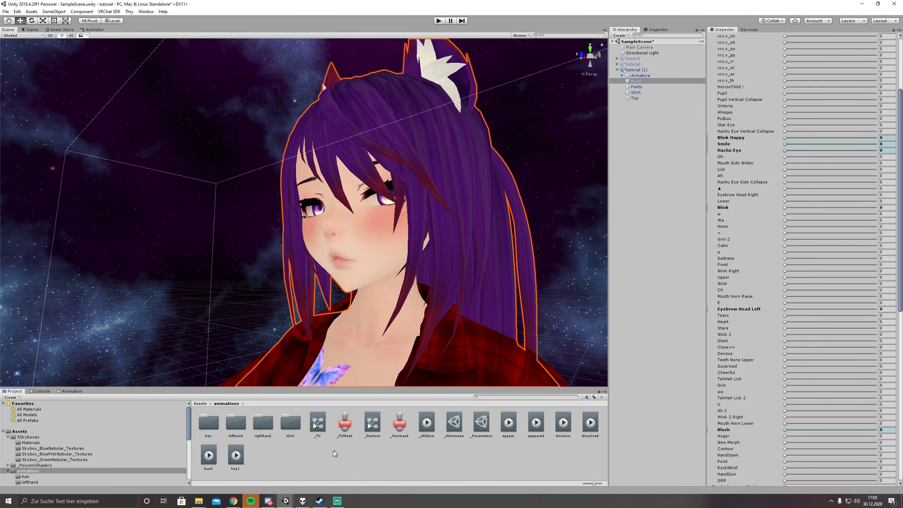
# Step: Untick Loop Time on the _idleface, eyes_closed, wtf, blush and smile clips
pyautogui.click(426, 423)
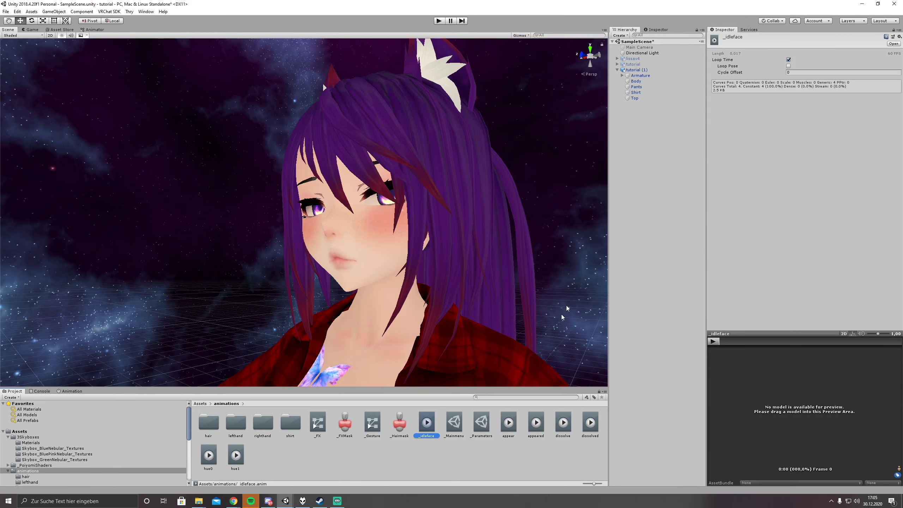
pyautogui.click(787, 59)
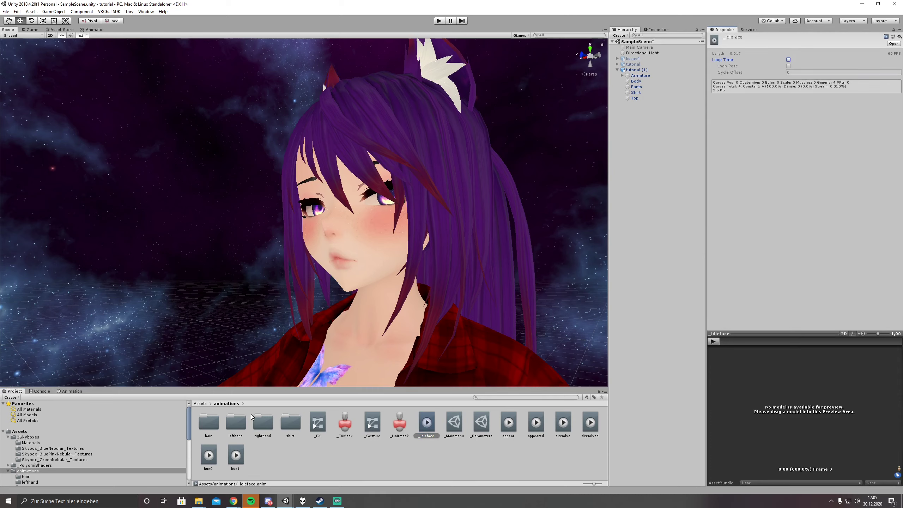
pyautogui.doubleClick(235, 422)
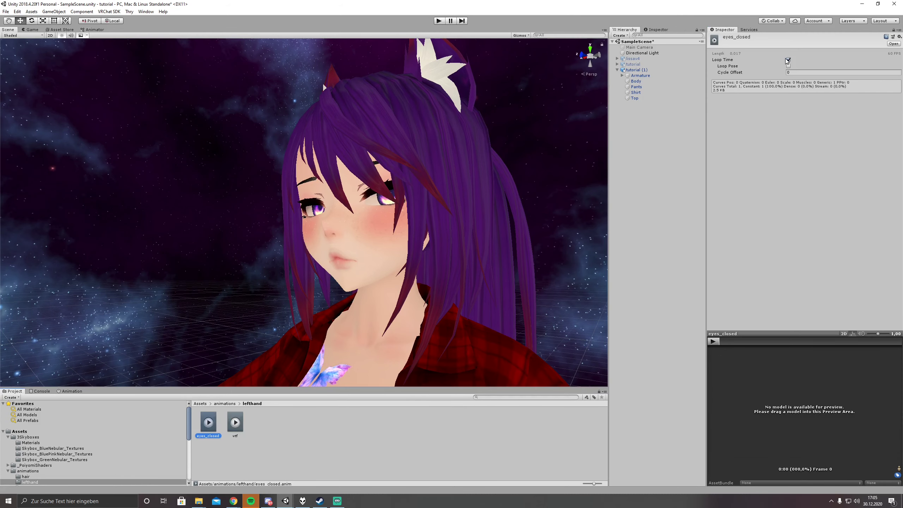
pyautogui.click(235, 422)
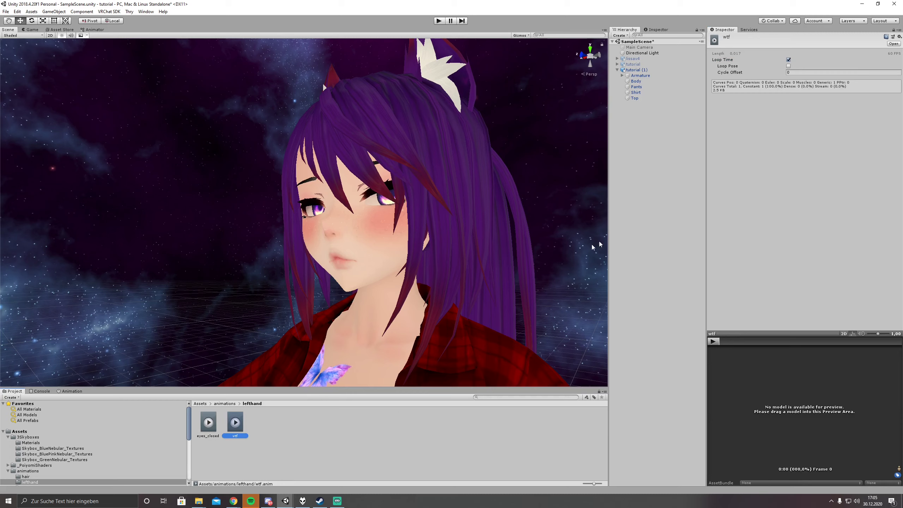
pyautogui.click(789, 59)
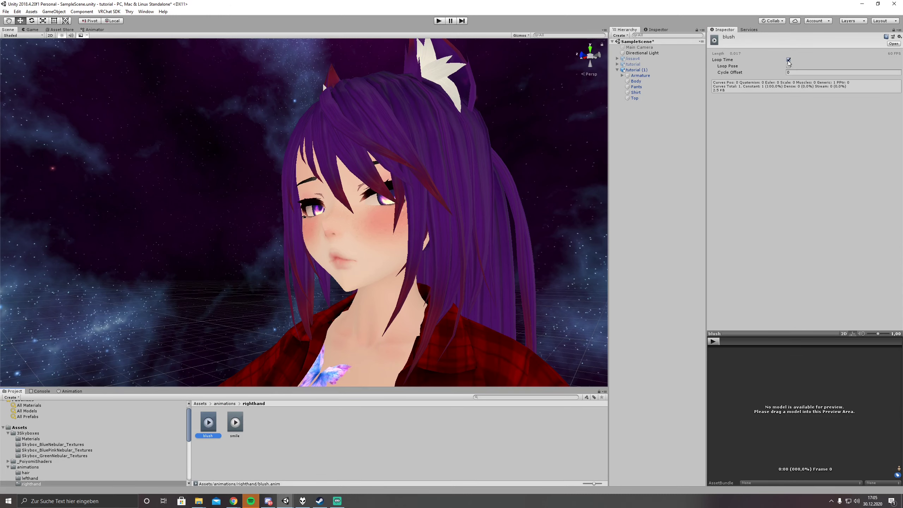
pyautogui.click(234, 421)
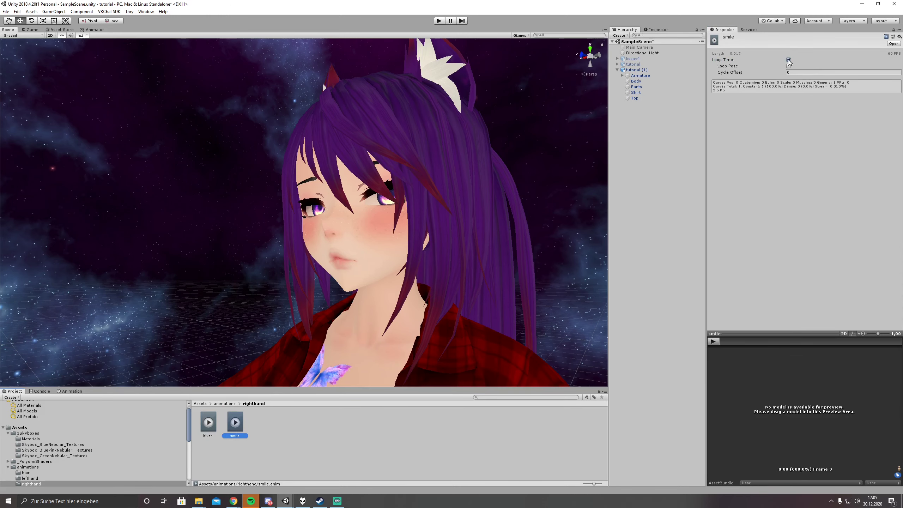
pyautogui.click(635, 70)
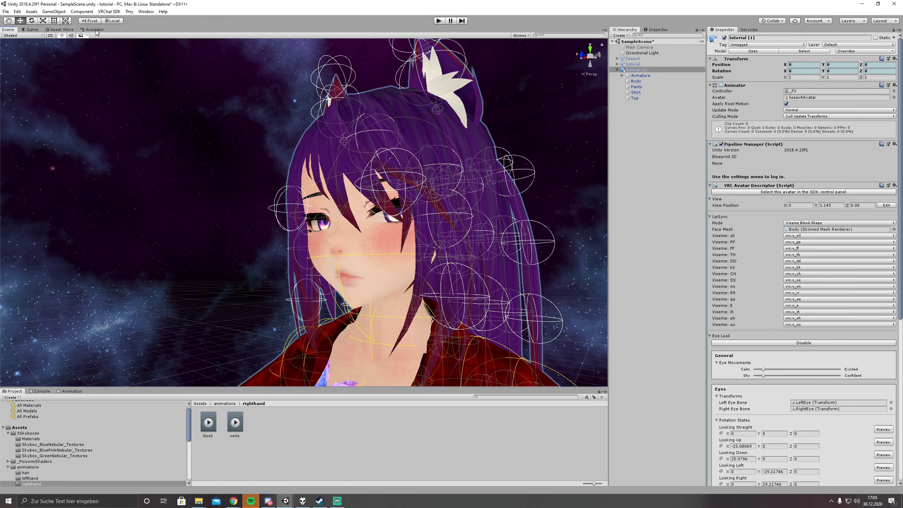
# Step: Open the Animator window on the avatar's _FX controller
pyautogui.click(94, 29)
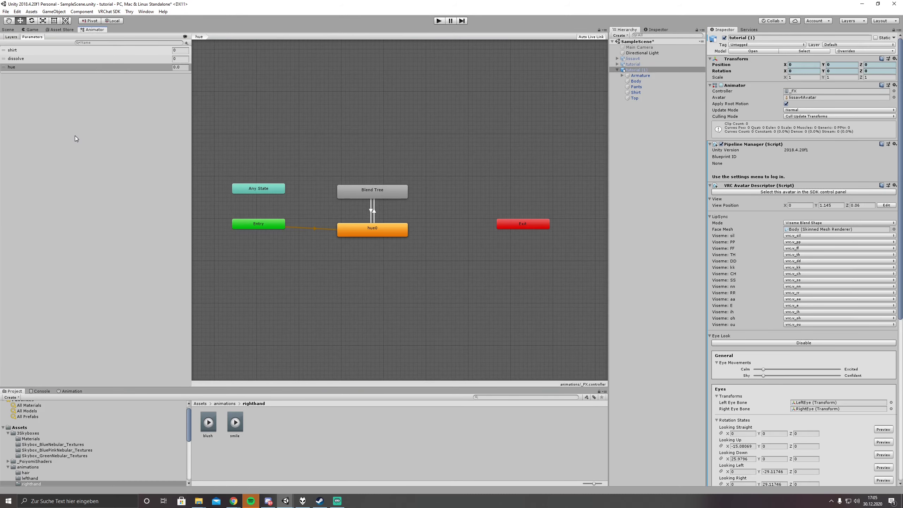
pyautogui.moveTo(106, 105)
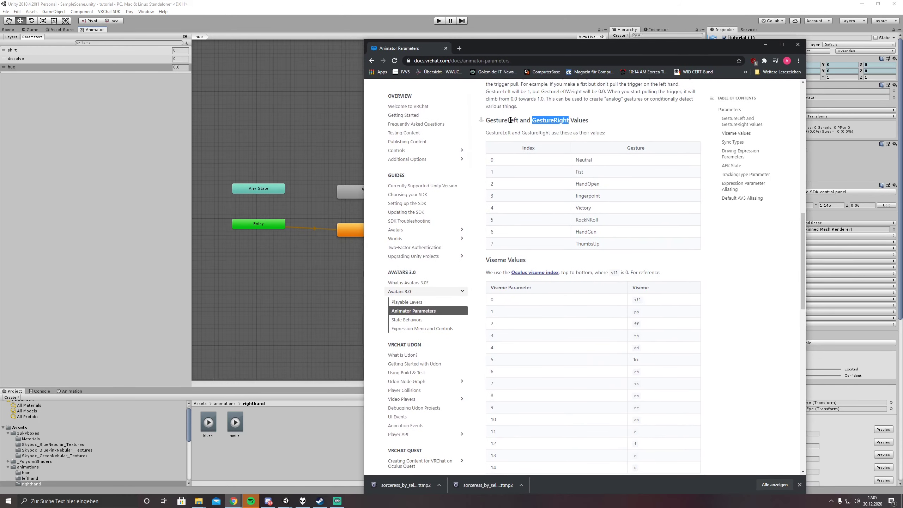
# Step: Copy the highlighted GestureRight name from the VRChat Animator Parameters docs page
pyautogui.rightClick(550, 120)
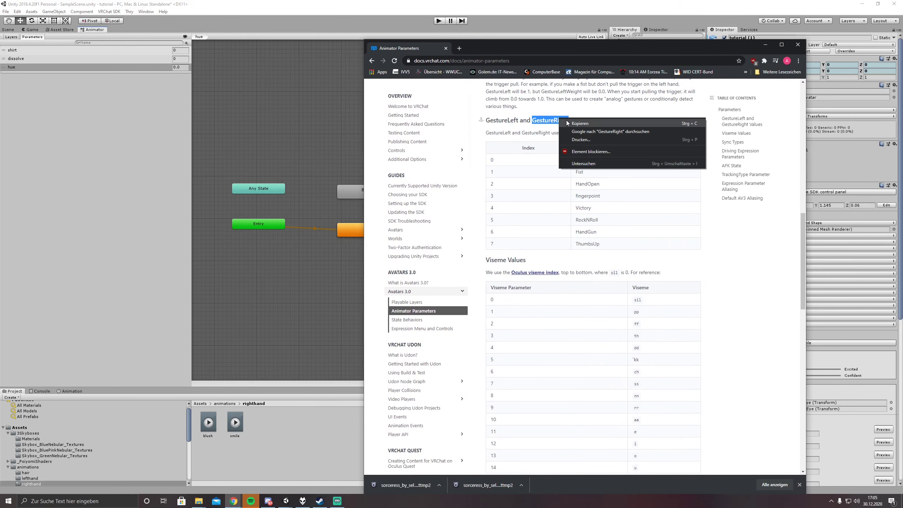
pyautogui.click(548, 165)
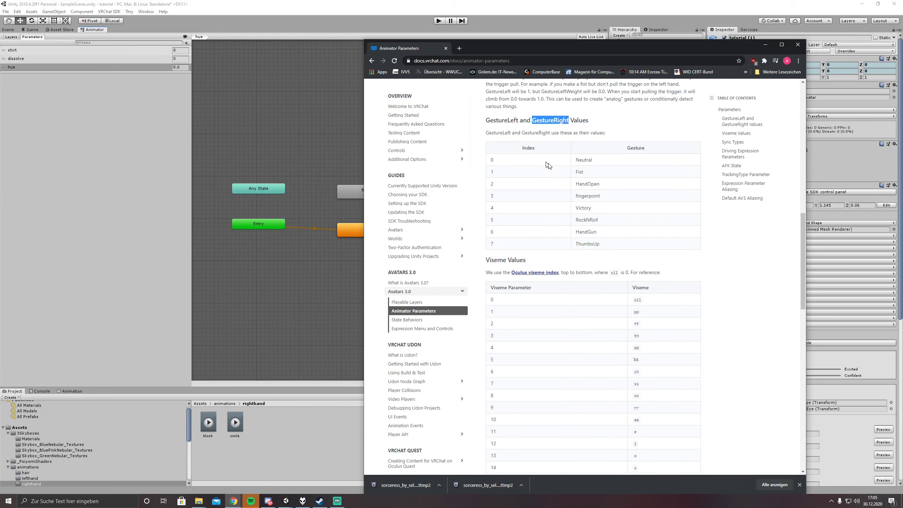
pyautogui.moveTo(499, 162)
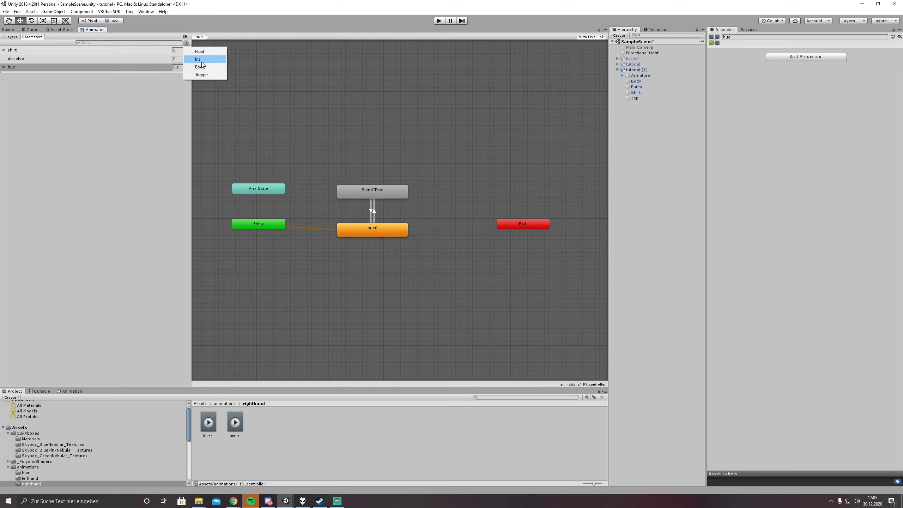
# Step: Add two Int parameters to the FX controller, GestureRight and GestureLeft
pyautogui.click(198, 59)
pyautogui.write('GestureRight')
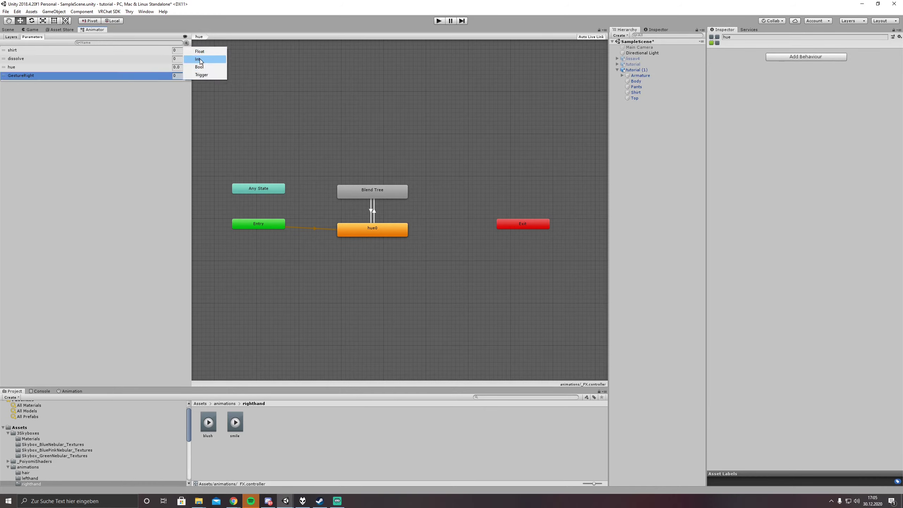
pyautogui.click(199, 60)
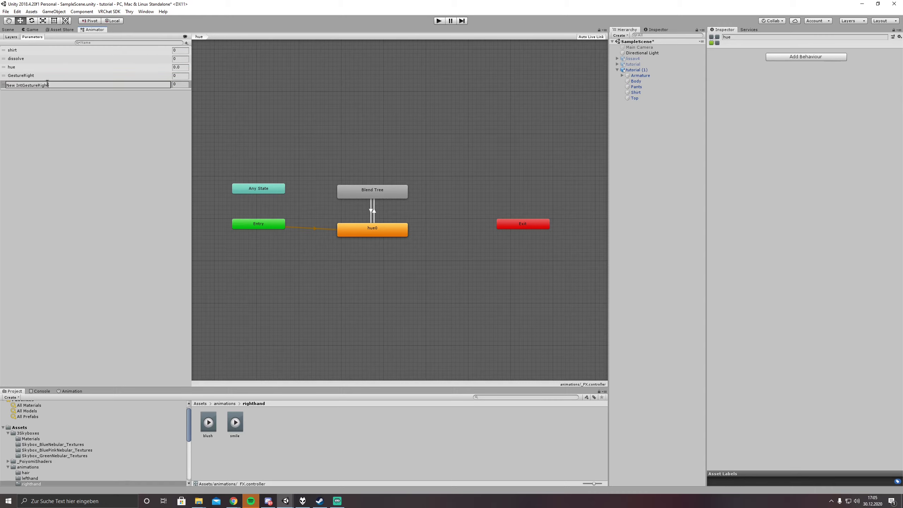
pyautogui.doubleClick(28, 84)
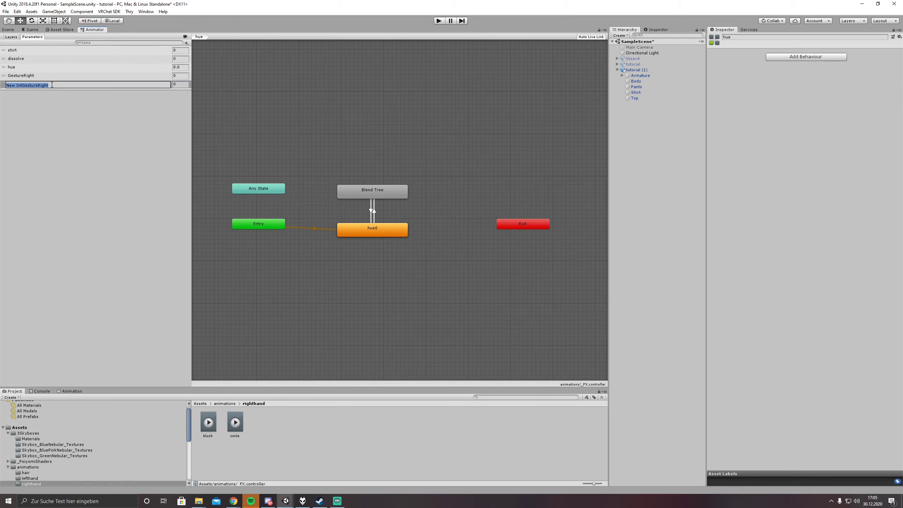
pyautogui.write('GestureRight')
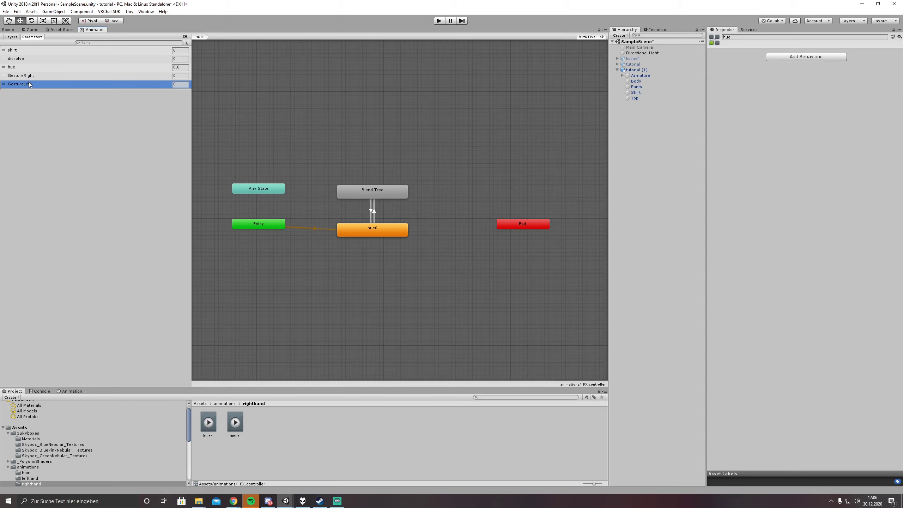
pyautogui.click(10, 37)
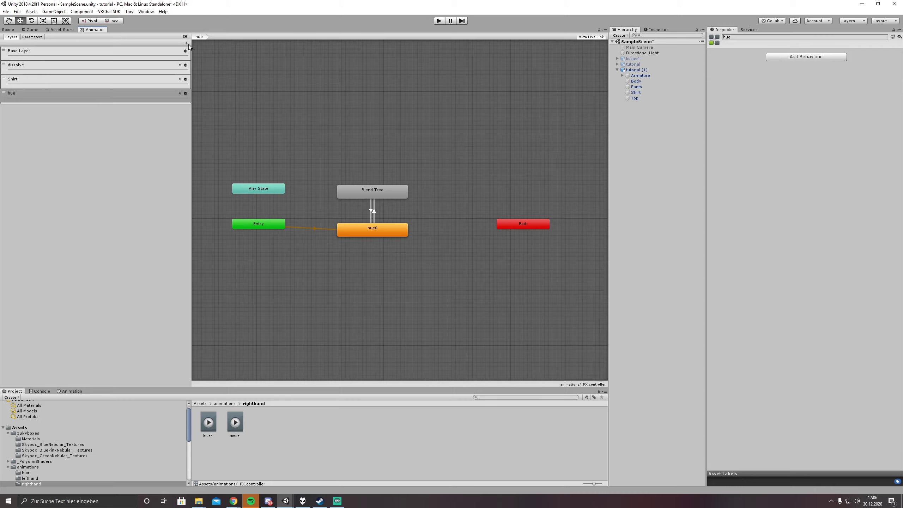
# Step: Add three FX layers named idleface, lefthand and righthand
pyautogui.click(186, 43)
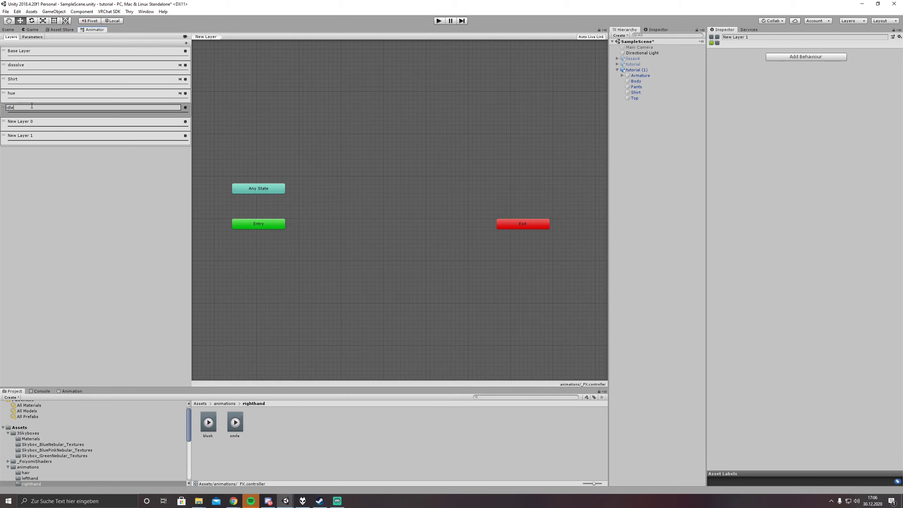
pyautogui.write('idleface')
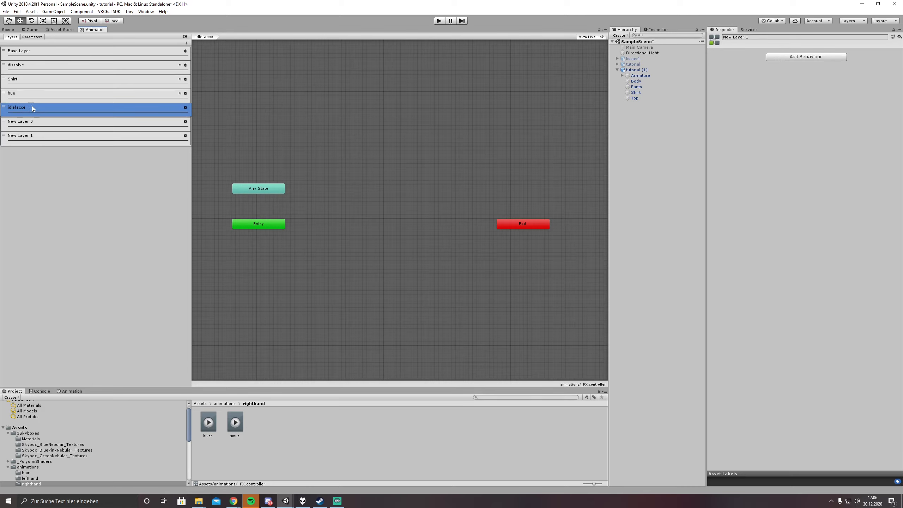
pyautogui.doubleClick(17, 108)
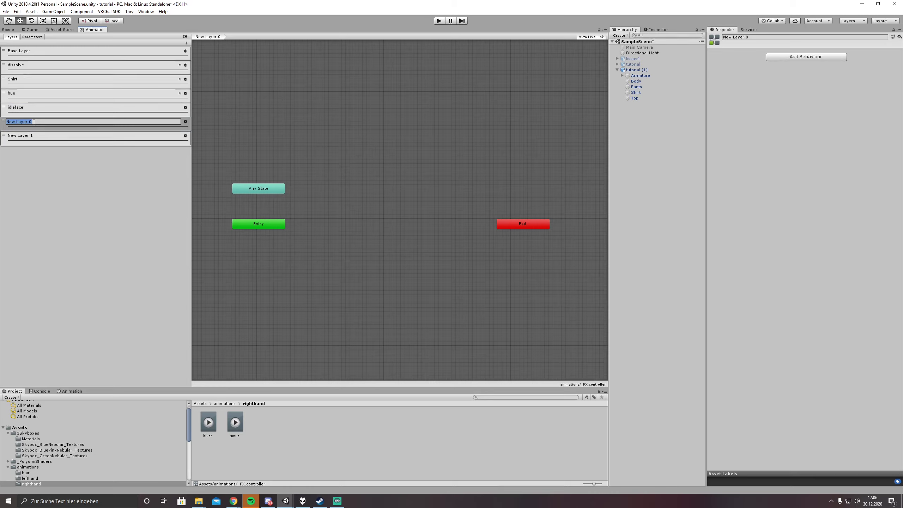
pyautogui.write('lefthand')
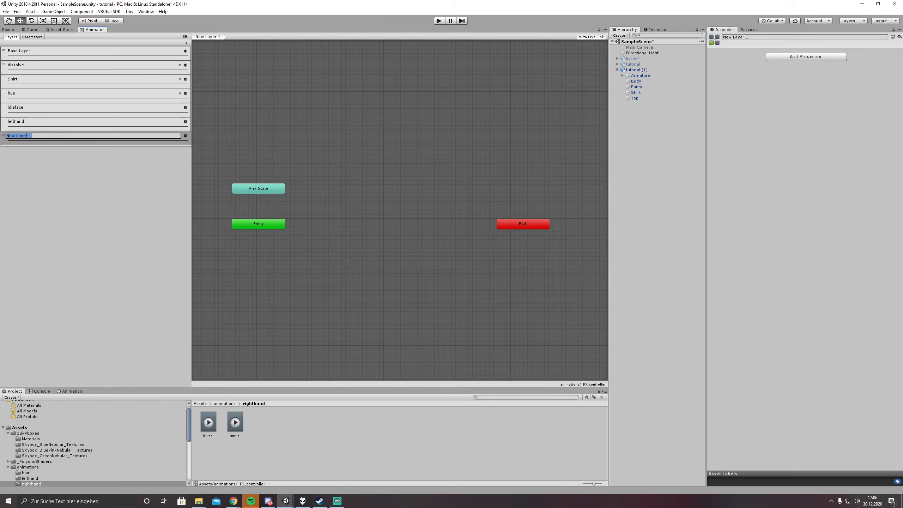
pyautogui.write('righthand')
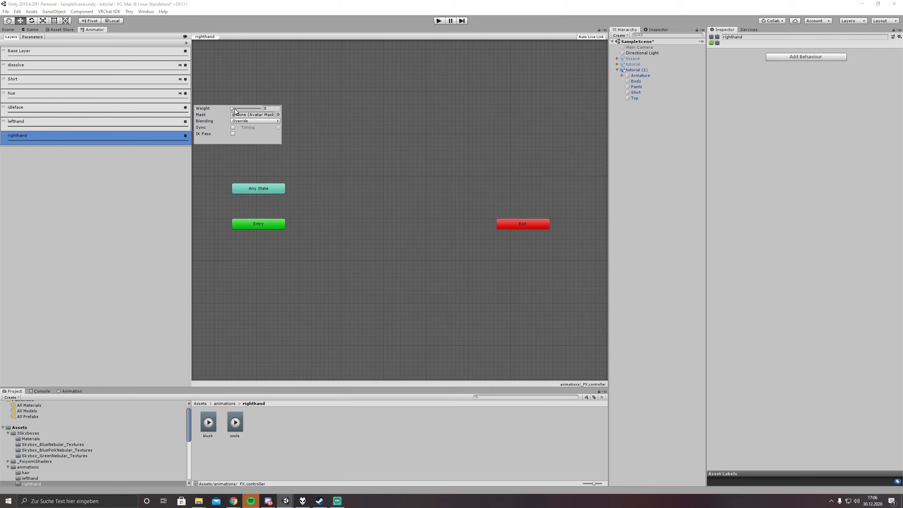
# Step: Assign _FXMask as the righthand layer's avatar mask
pyautogui.click(278, 114)
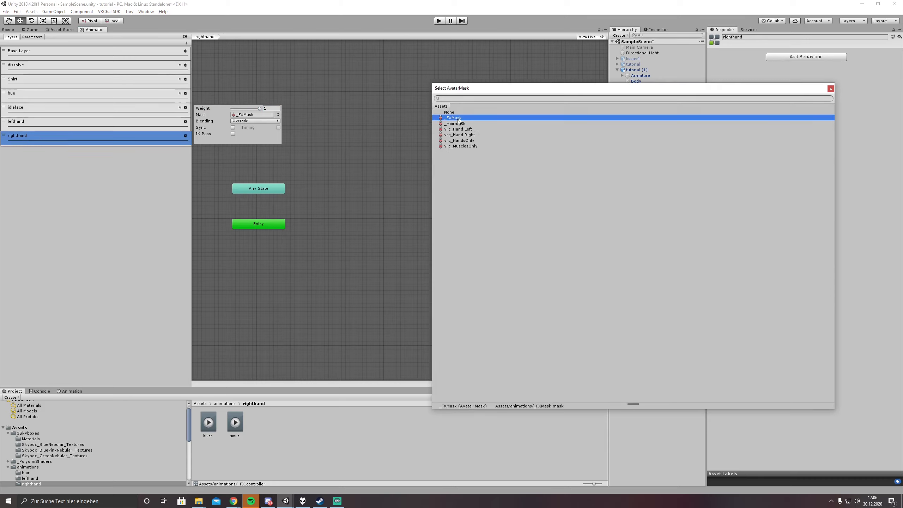
pyautogui.click(449, 112)
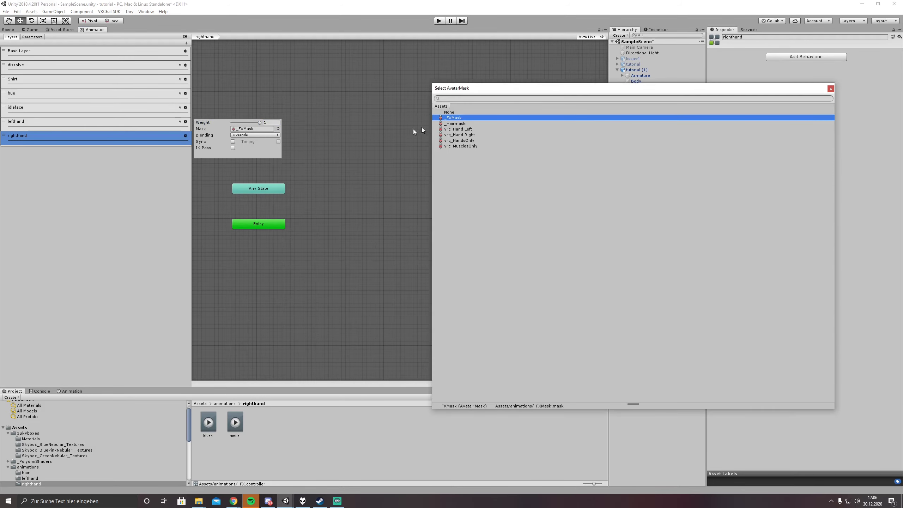
pyautogui.click(449, 112)
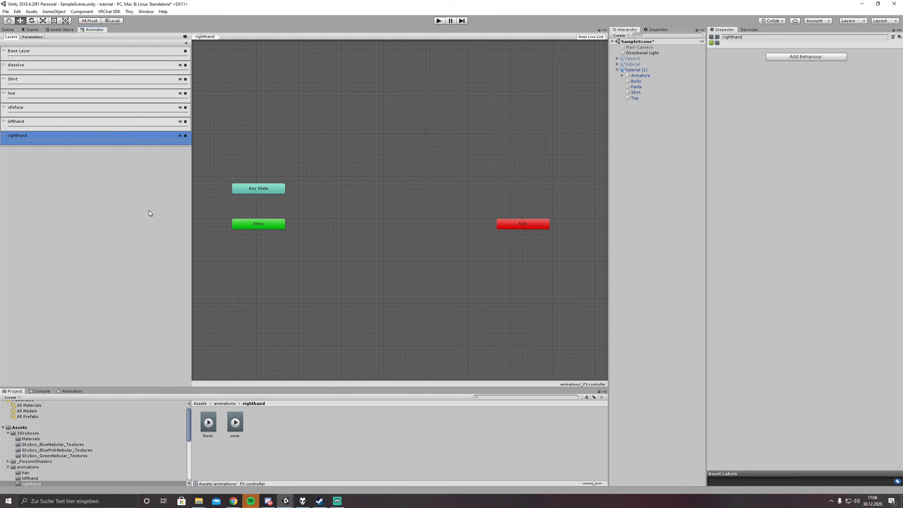
pyautogui.click(15, 107)
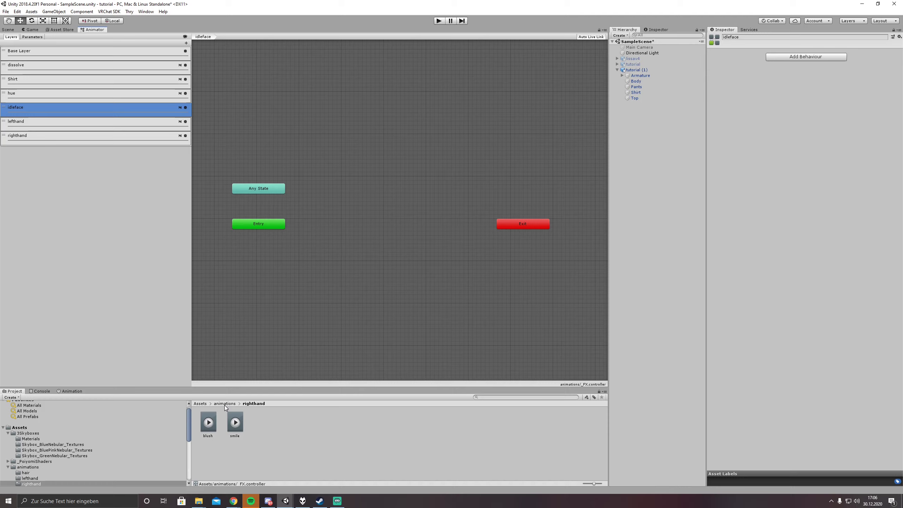
# Step: Place the _idleface clip beside Entry as the idleface layer's default state
pyautogui.click(225, 403)
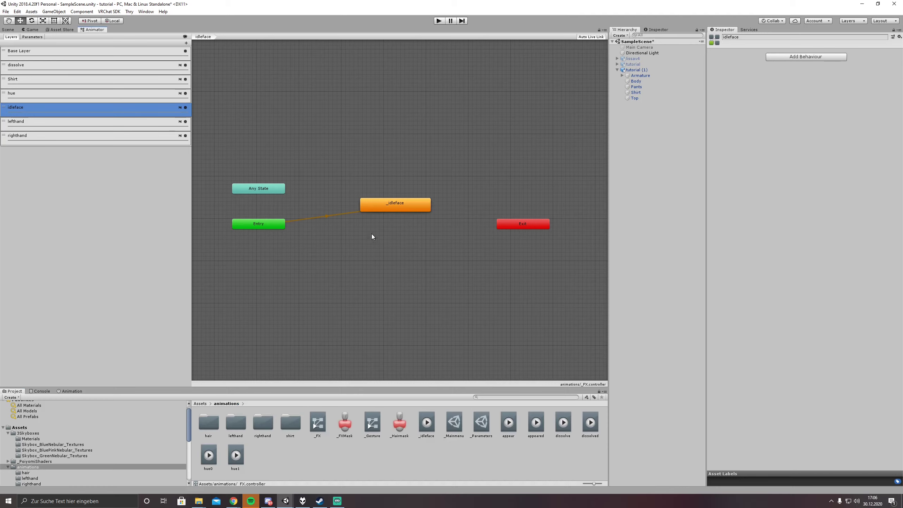
pyautogui.click(396, 203)
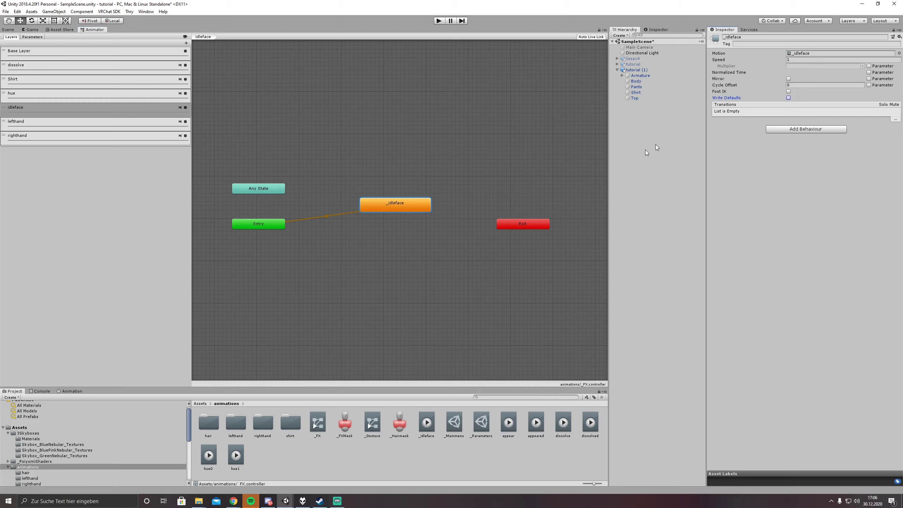
pyautogui.moveTo(395, 204); pyautogui.dragTo(363, 220)
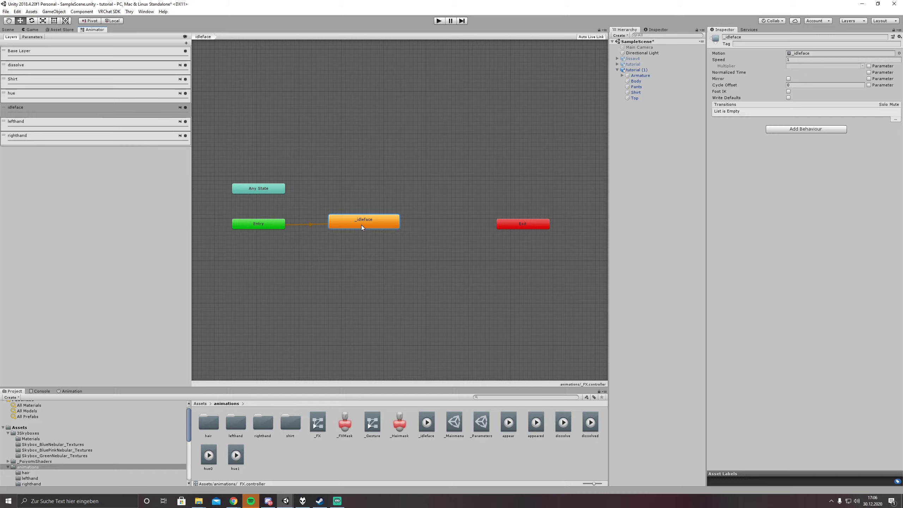
pyautogui.click(15, 121)
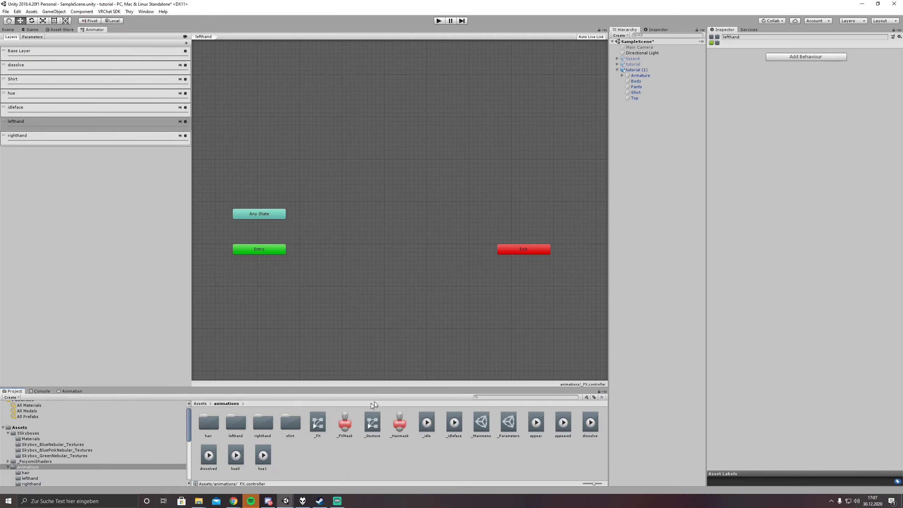
# Step: Drag the _idle clip into the lefthand layer below Entry as its default state
pyautogui.click(426, 422)
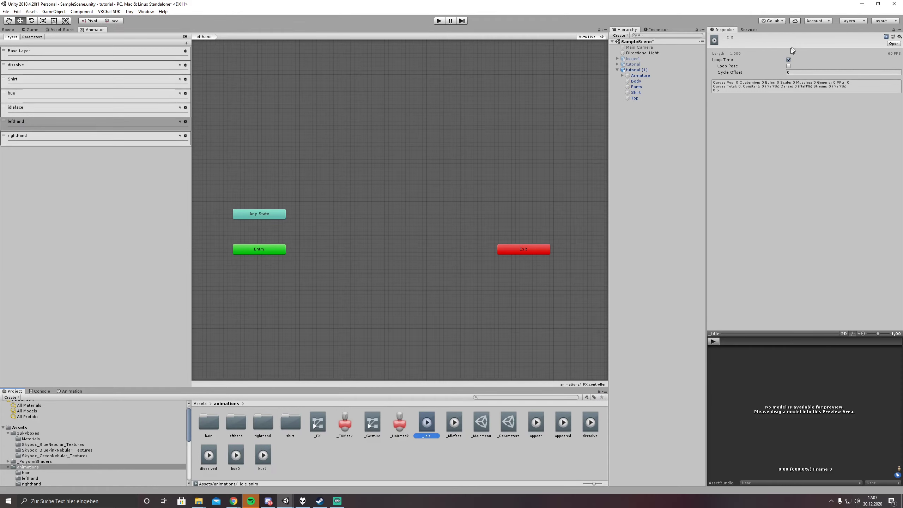
pyautogui.moveTo(426, 422); pyautogui.dragTo(352, 279)
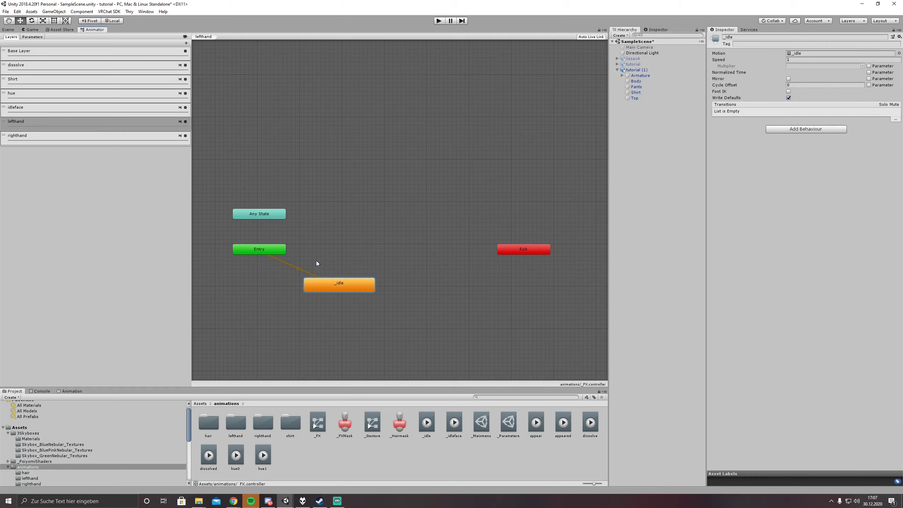
pyautogui.moveTo(339, 283); pyautogui.dragTo(343, 279)
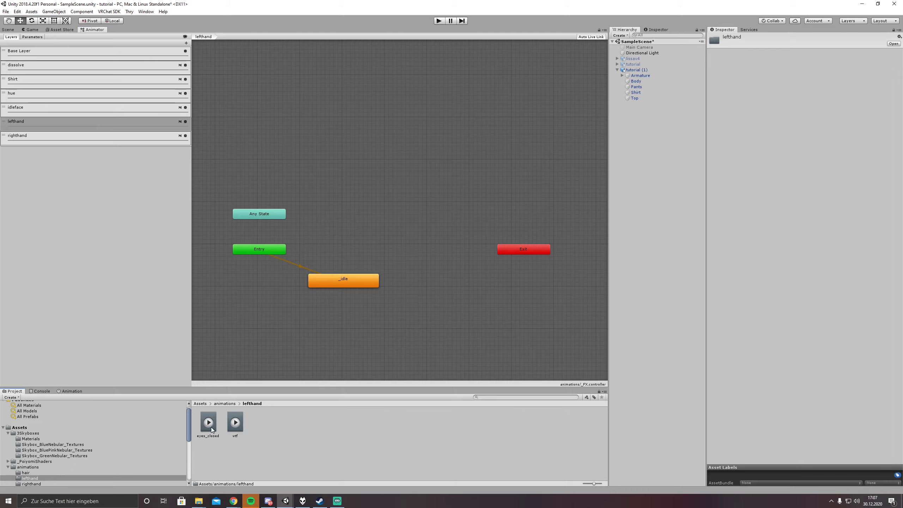
# Step: Drag the eyes_closed and wtf clips into the lefthand layer's Animator graph
pyautogui.moveTo(208, 421); pyautogui.dragTo(384, 172)
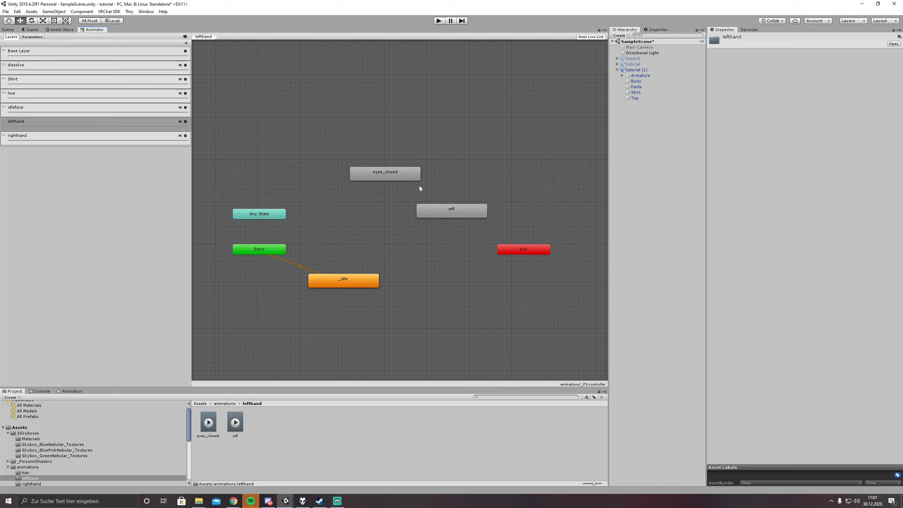
pyautogui.click(385, 173)
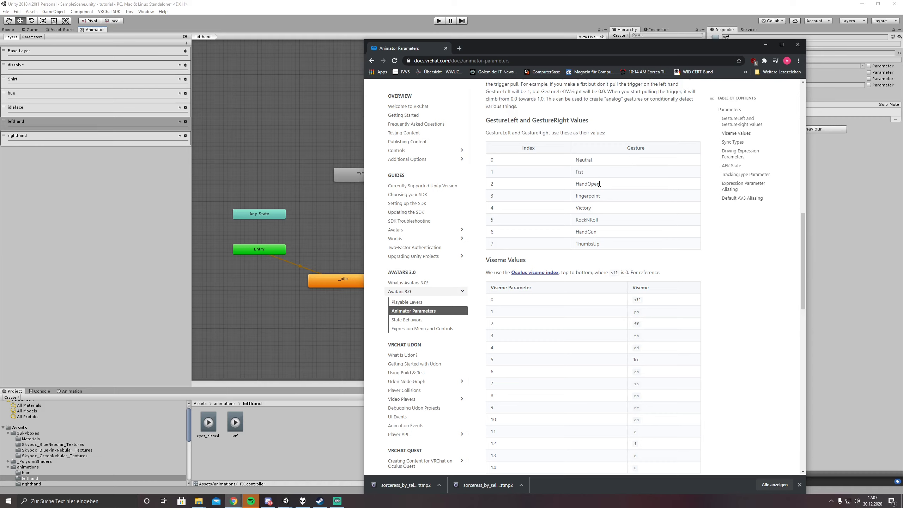
pyautogui.moveTo(593, 178)
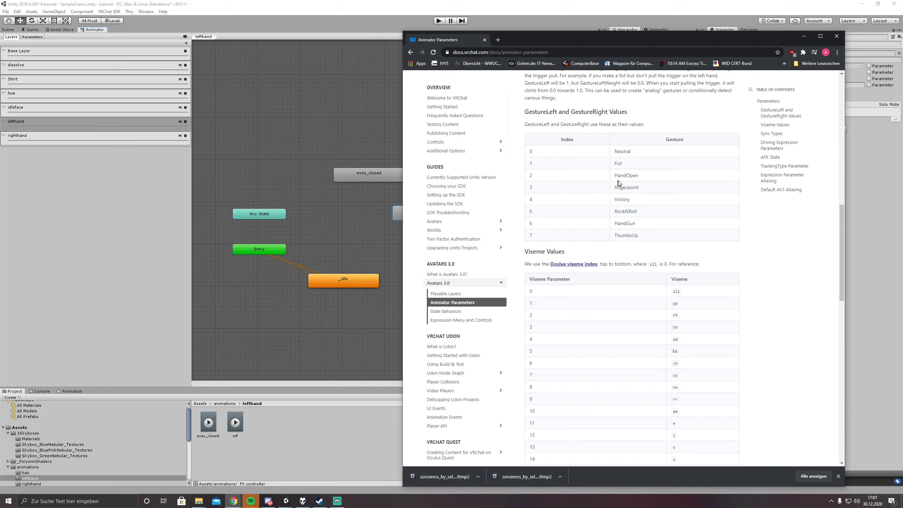
pyautogui.doubleClick(625, 175)
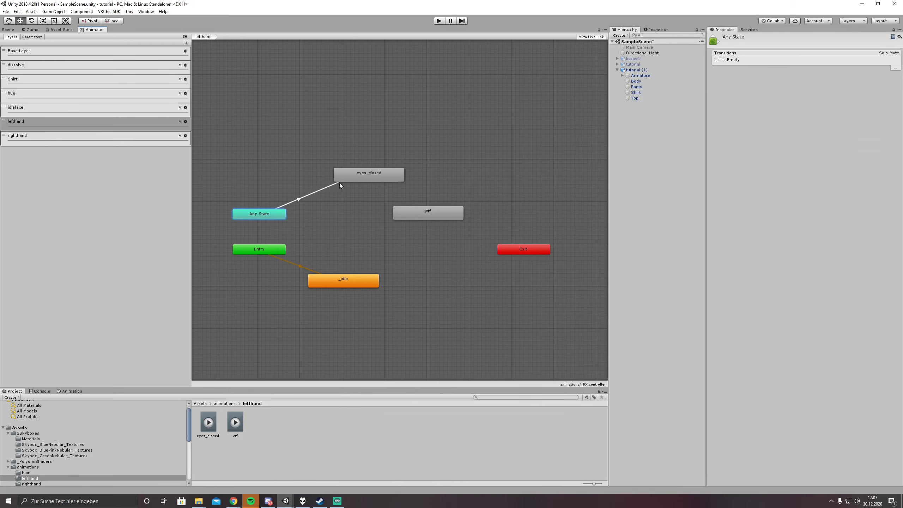
# Step: Add Any State transitions to eyes_closed (GestureLeft equals 2) and wtf (GestureLeft equals 3)
pyautogui.click(297, 199)
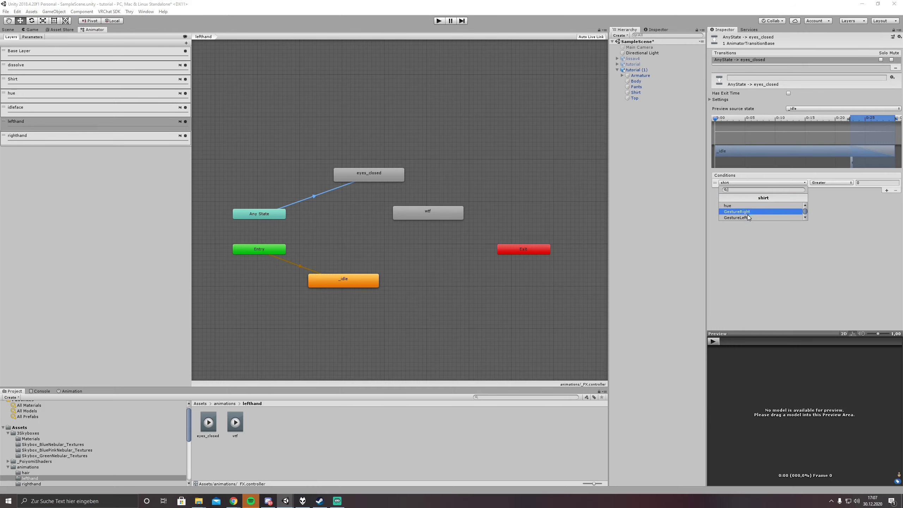
pyautogui.click(736, 217)
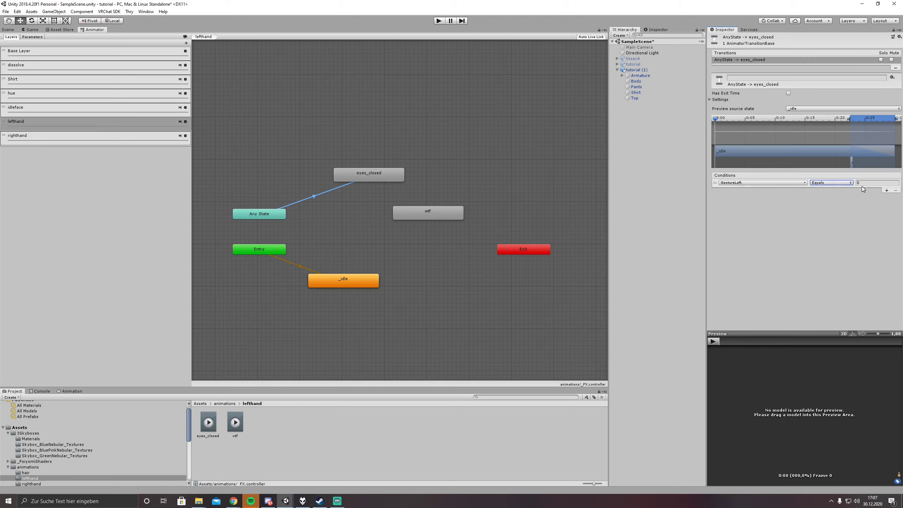
pyautogui.write('2')
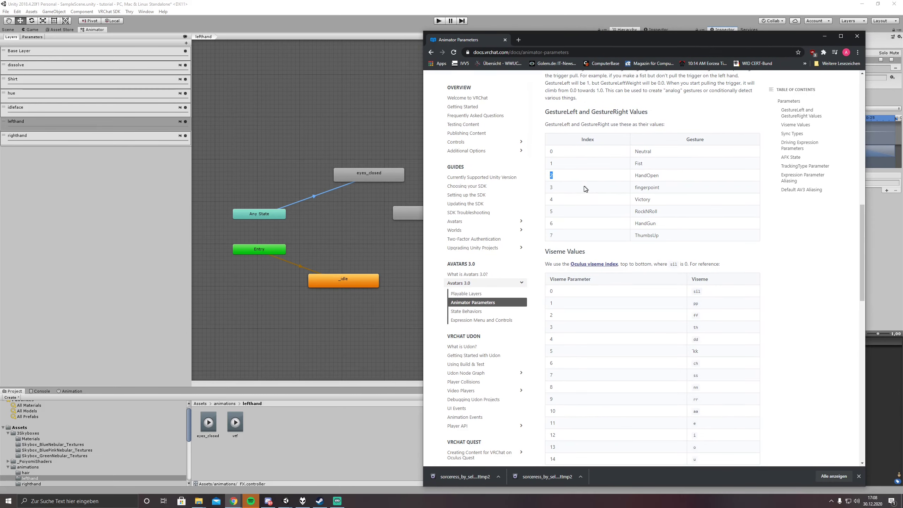
pyautogui.moveTo(553, 187)
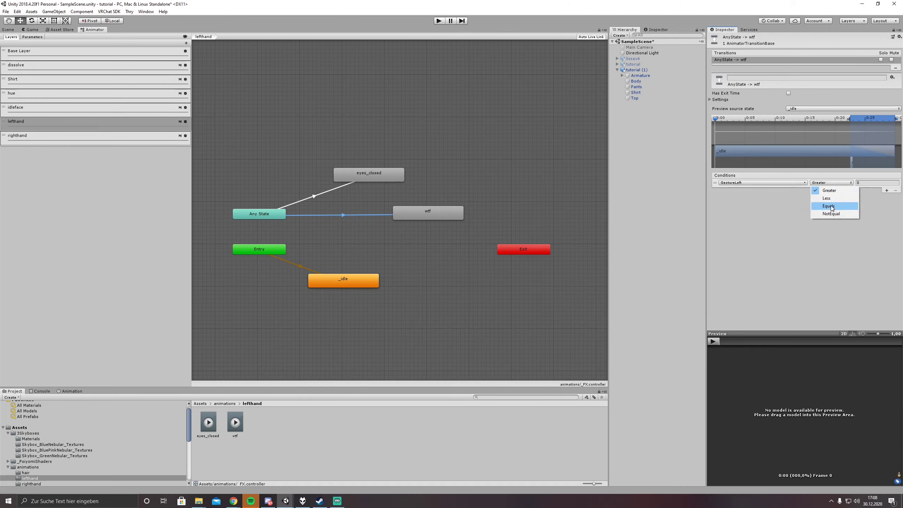
pyautogui.click(828, 206)
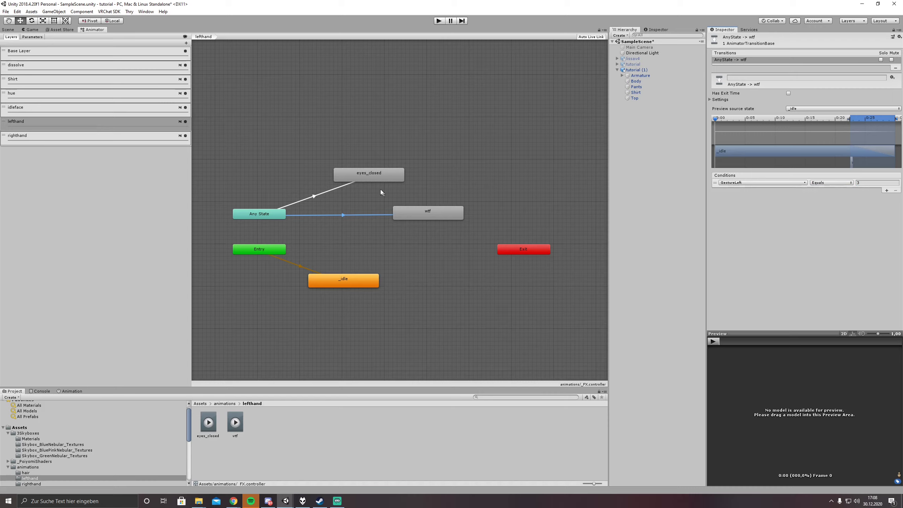
pyautogui.click(428, 211)
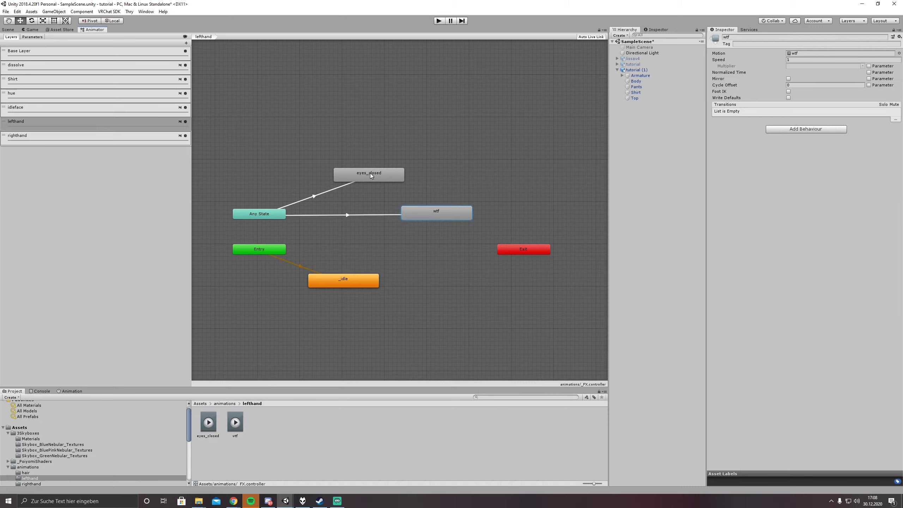
pyautogui.click(369, 174)
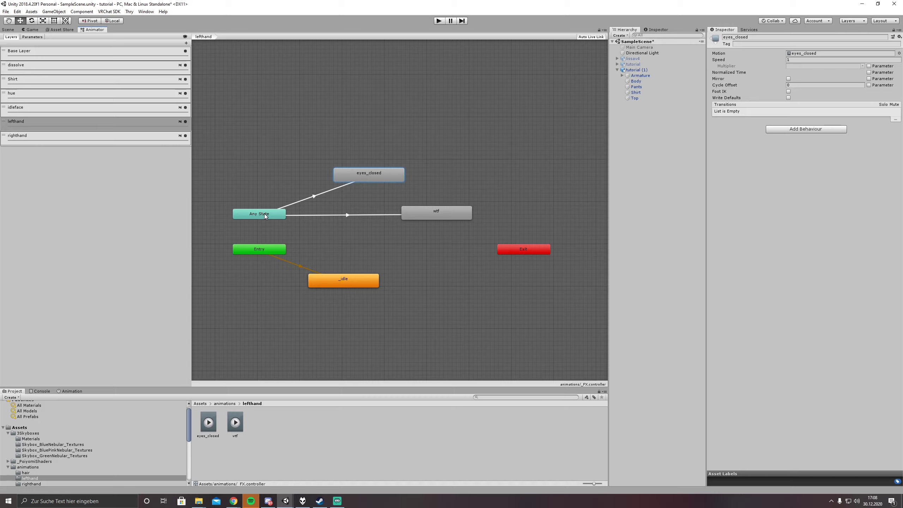
pyautogui.moveTo(301, 202)
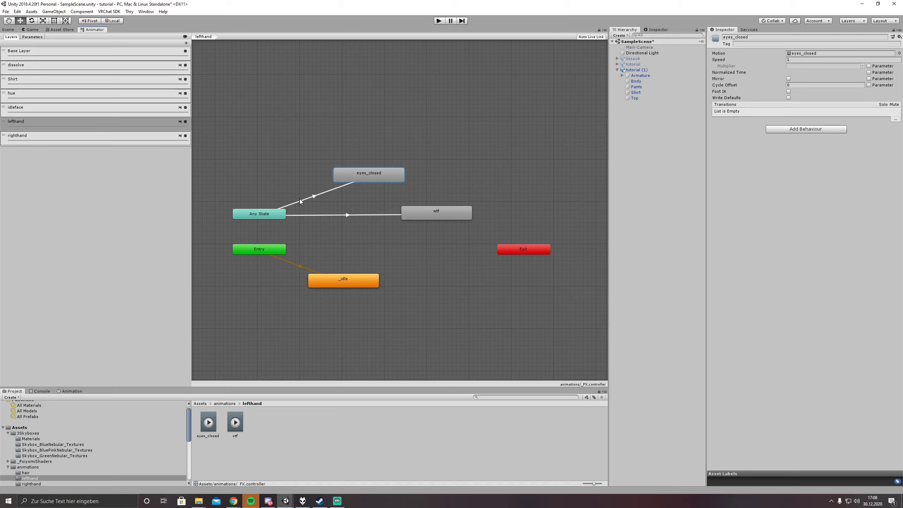
pyautogui.moveTo(315, 219)
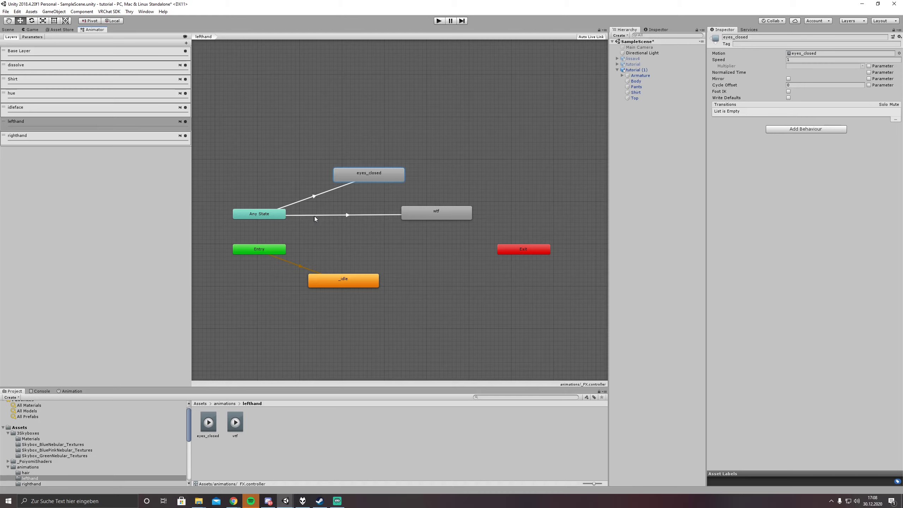
pyautogui.click(436, 211)
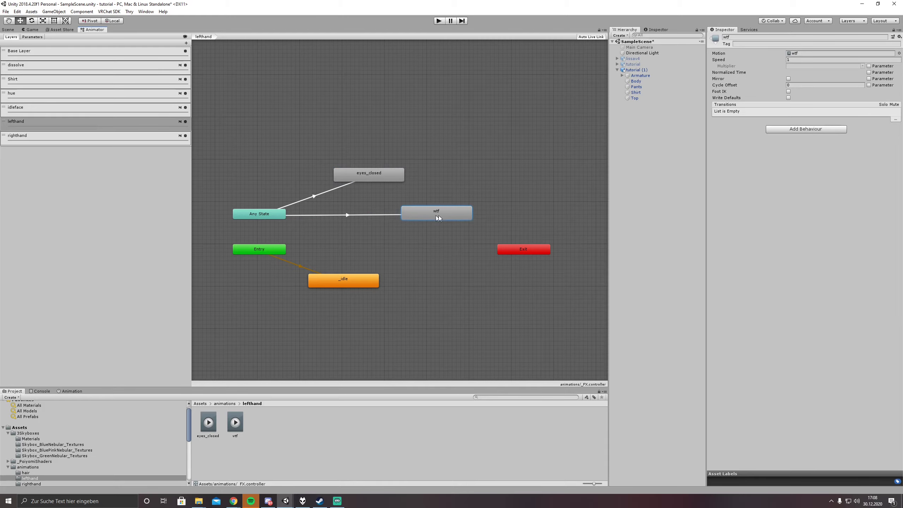
# Step: Add a wtf-to-_idle transition with condition GestureLeft NotEqual 3
pyautogui.rightClick(436, 211)
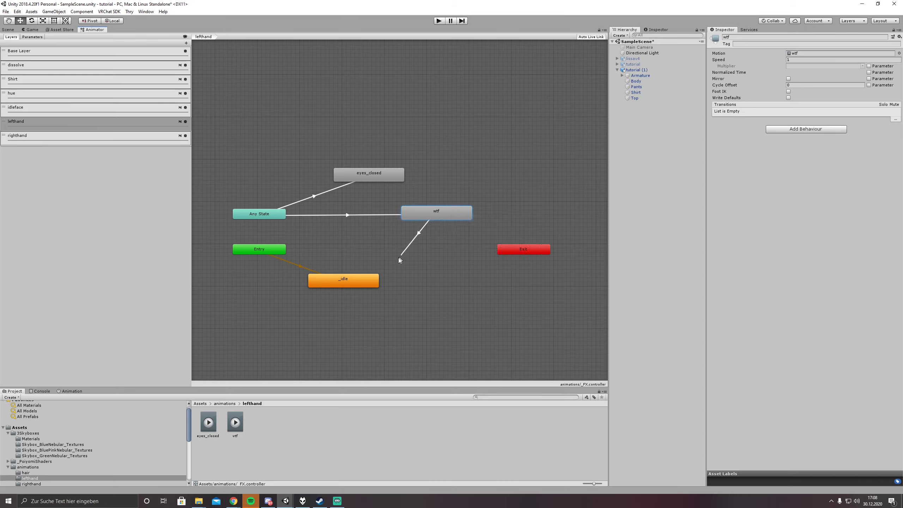
pyautogui.click(346, 214)
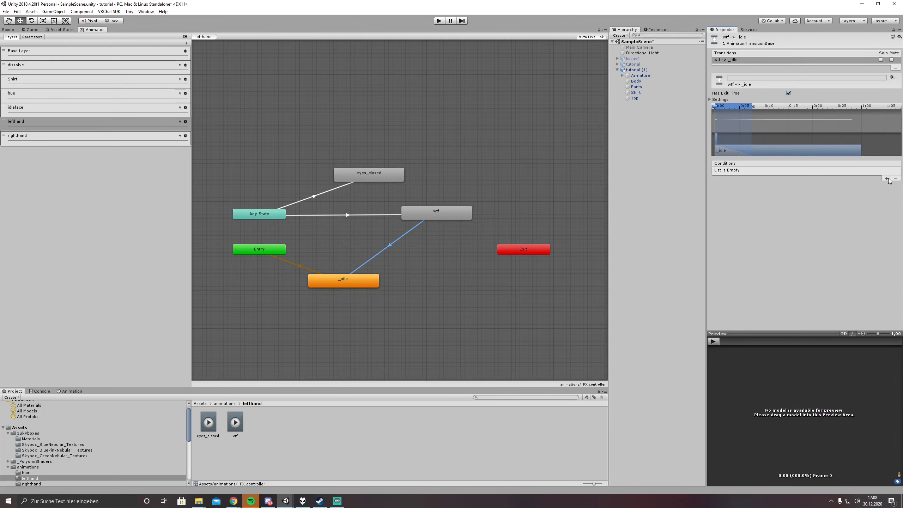
pyautogui.click(888, 179)
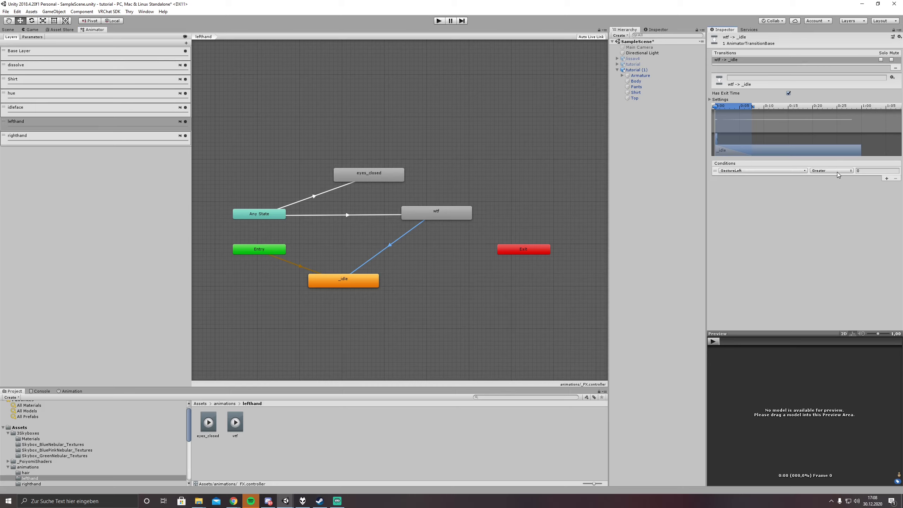
pyautogui.click(831, 170)
pyautogui.write('3')
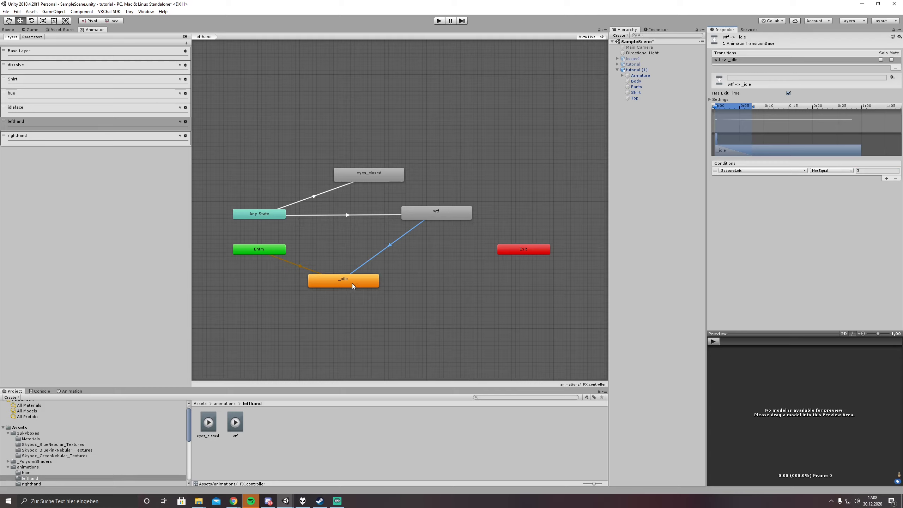
pyautogui.moveTo(337, 277)
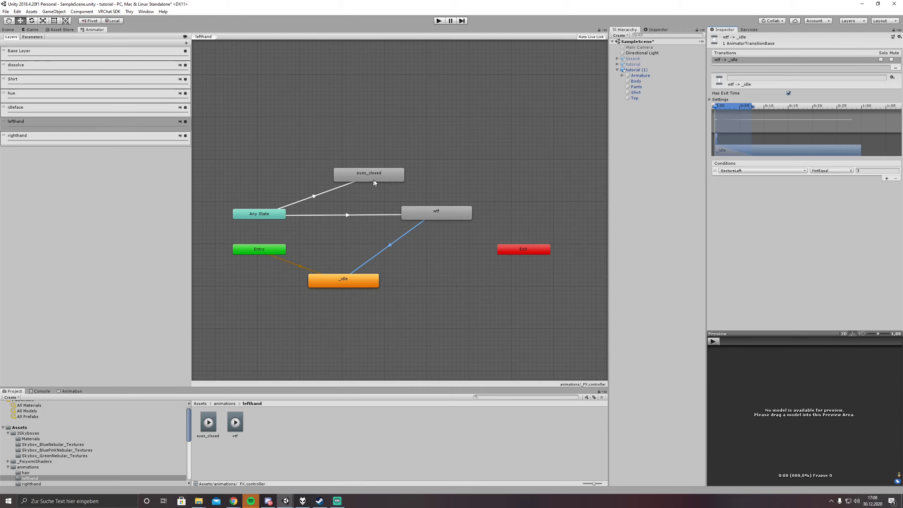
# Step: Add an eyes_closed-to-_idle transition with condition GestureLeft NotEqual 2
pyautogui.click(314, 196)
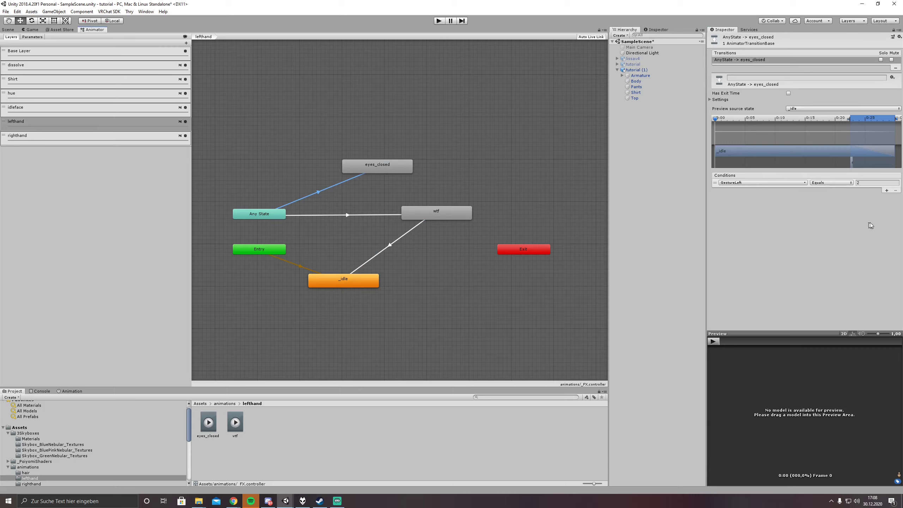
pyautogui.moveTo(382, 175)
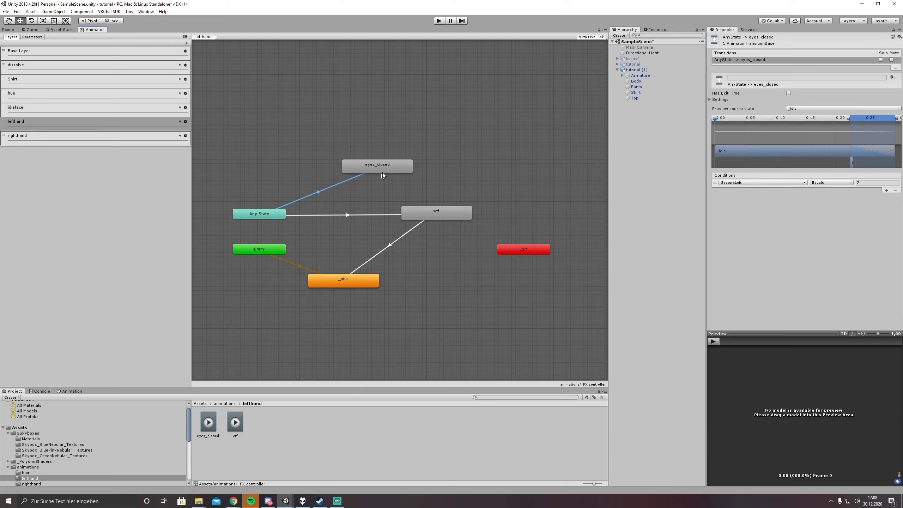
pyautogui.moveTo(575, 185)
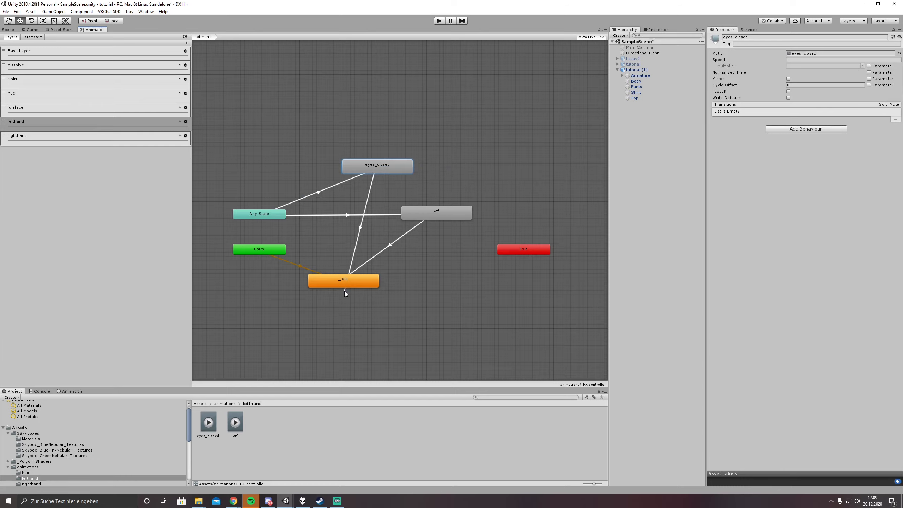
pyautogui.click(359, 223)
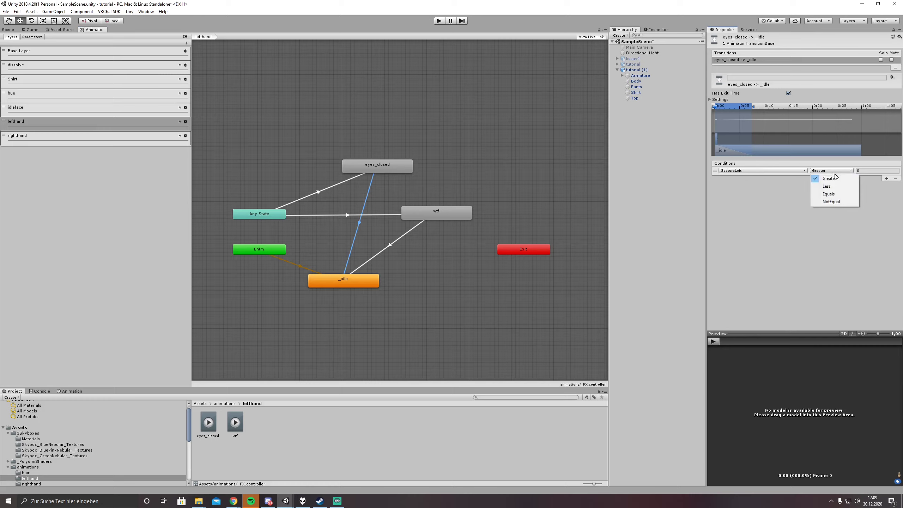
pyautogui.click(831, 202)
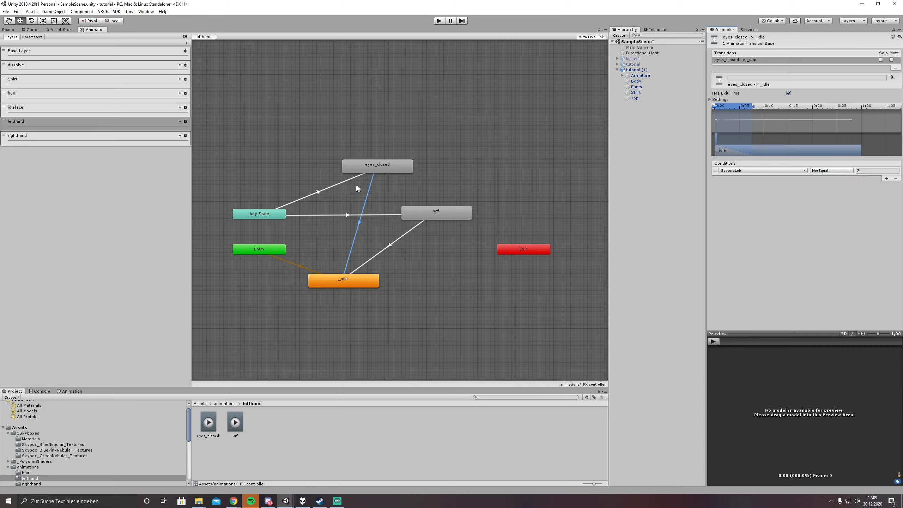
pyautogui.click(317, 191)
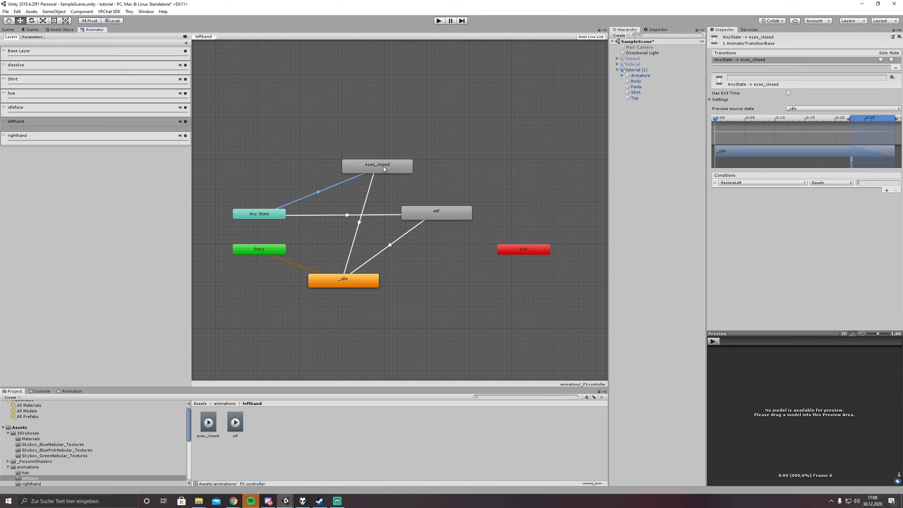
pyautogui.click(344, 279)
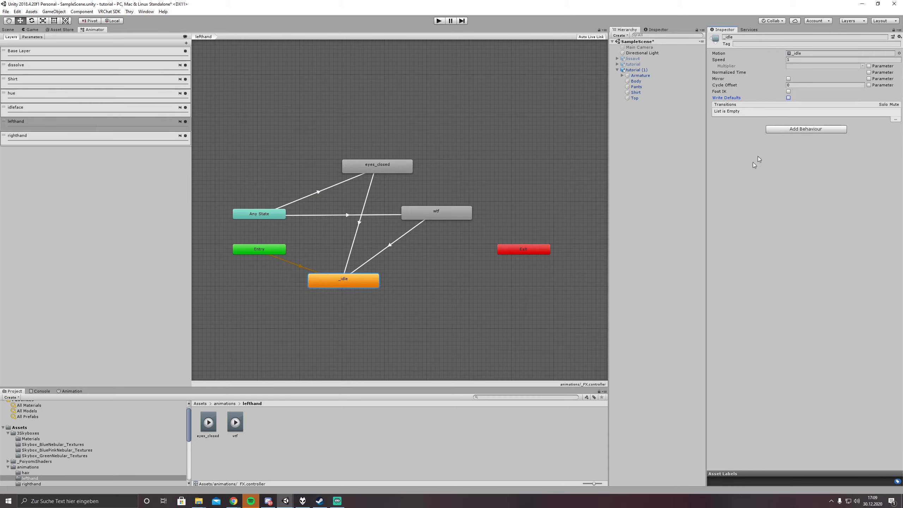
pyautogui.moveTo(184, 156)
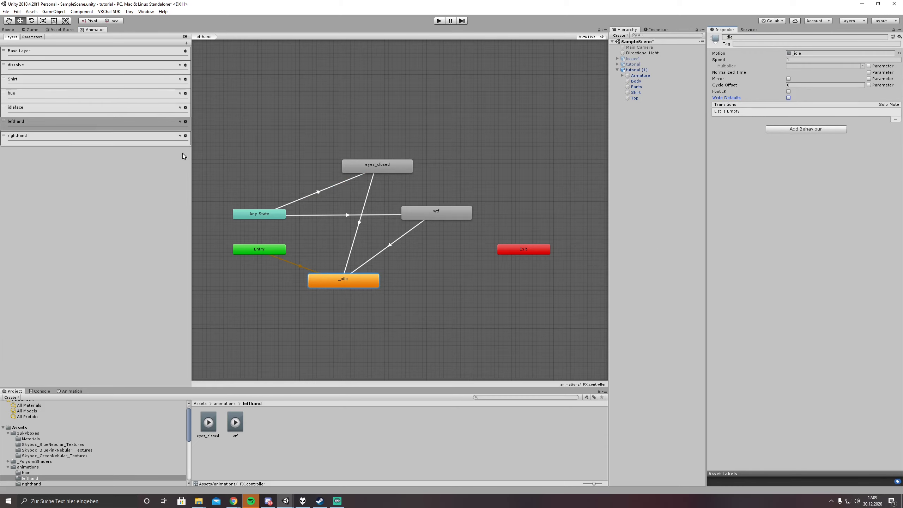
# Step: Add the _idle clip to the righthand layer as its default state below Entry
pyautogui.click(17, 135)
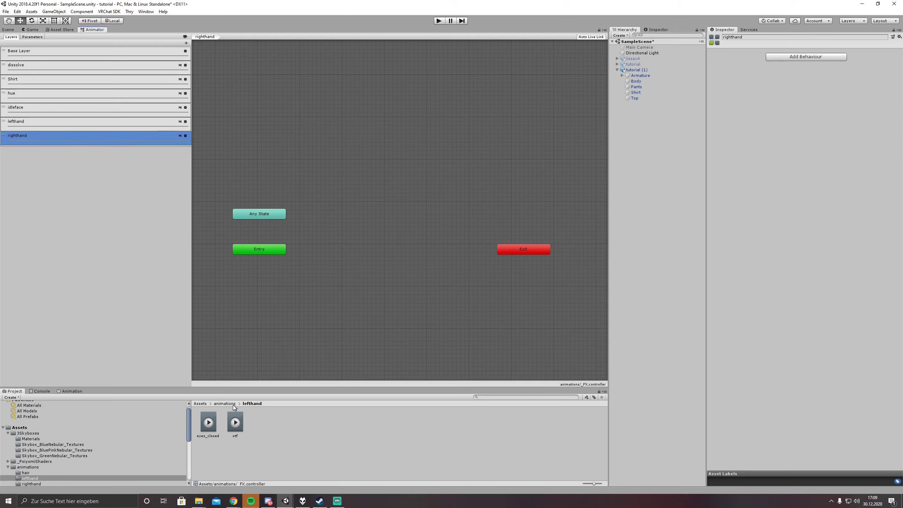
pyautogui.click(227, 403)
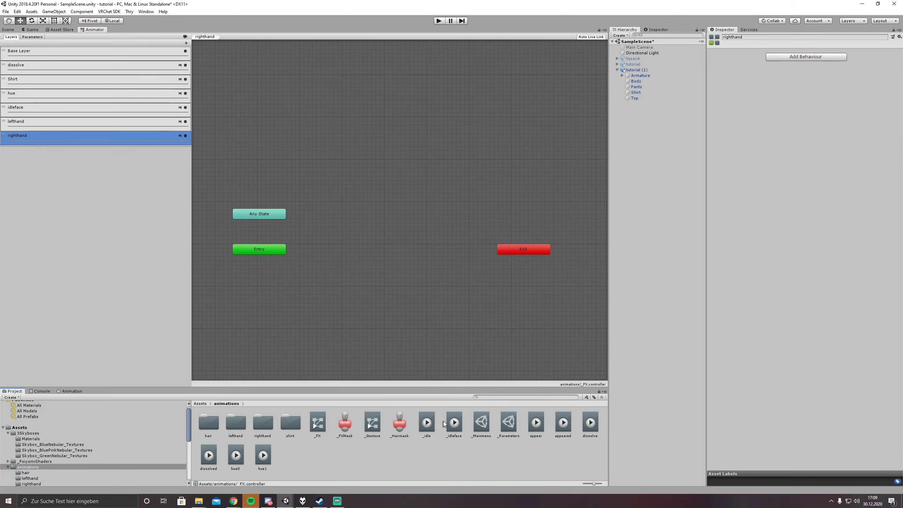
pyautogui.click(426, 422)
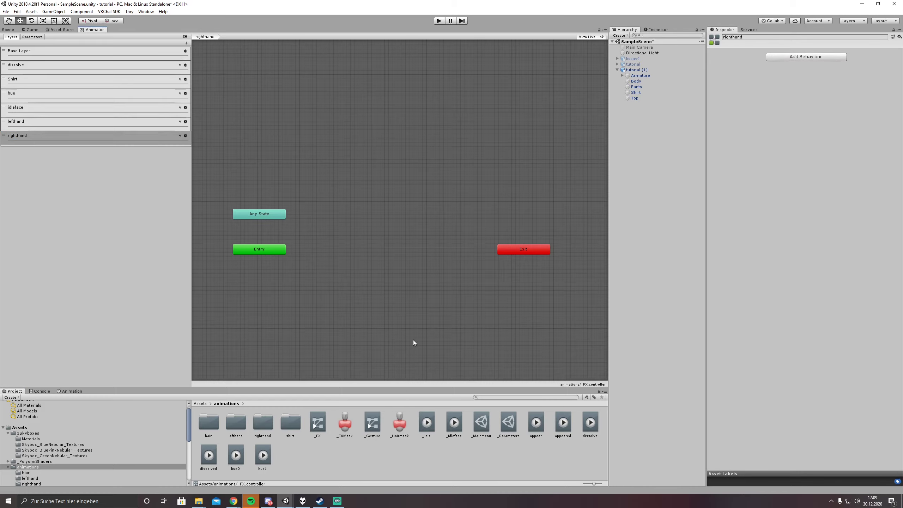
pyautogui.click(426, 422)
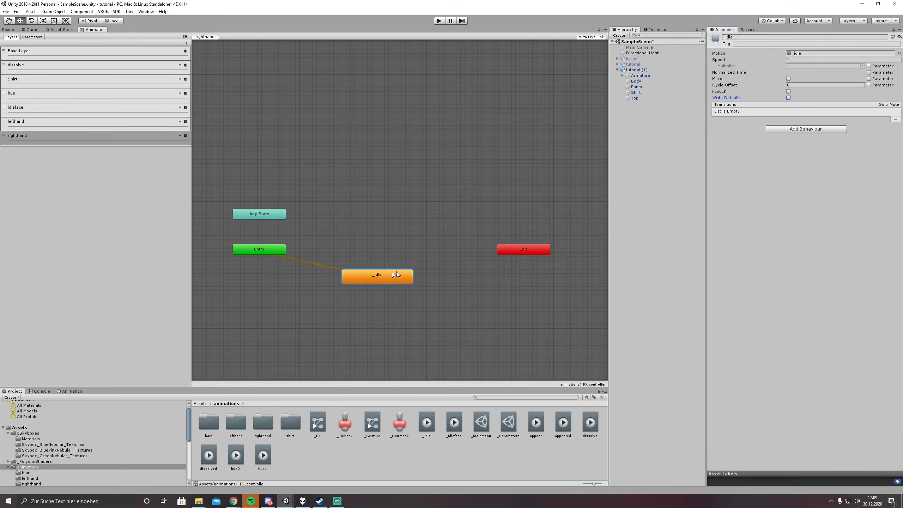
pyautogui.moveTo(377, 274); pyautogui.dragTo(356, 271)
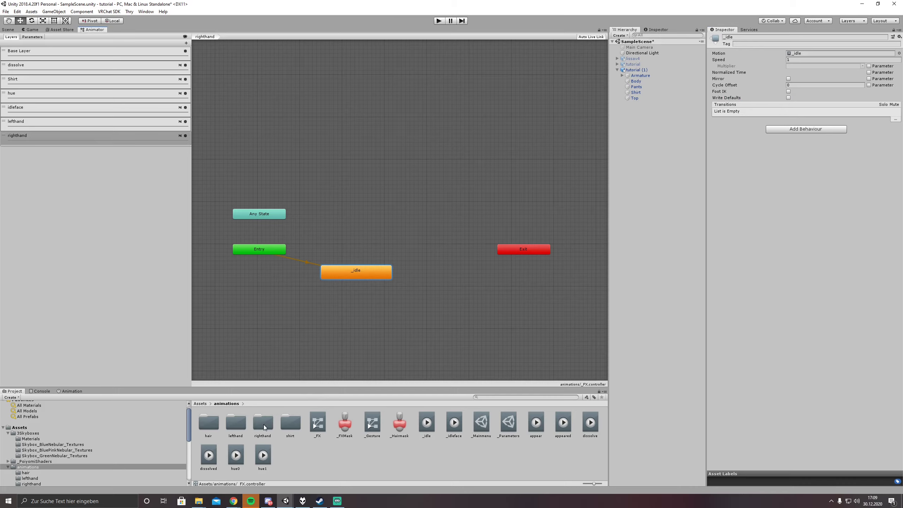
pyautogui.doubleClick(262, 421)
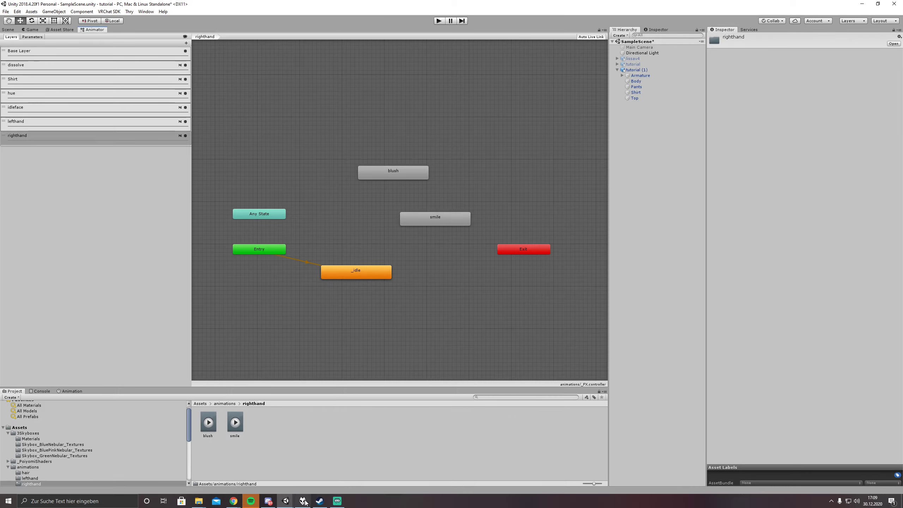
pyautogui.moveTo(233, 501)
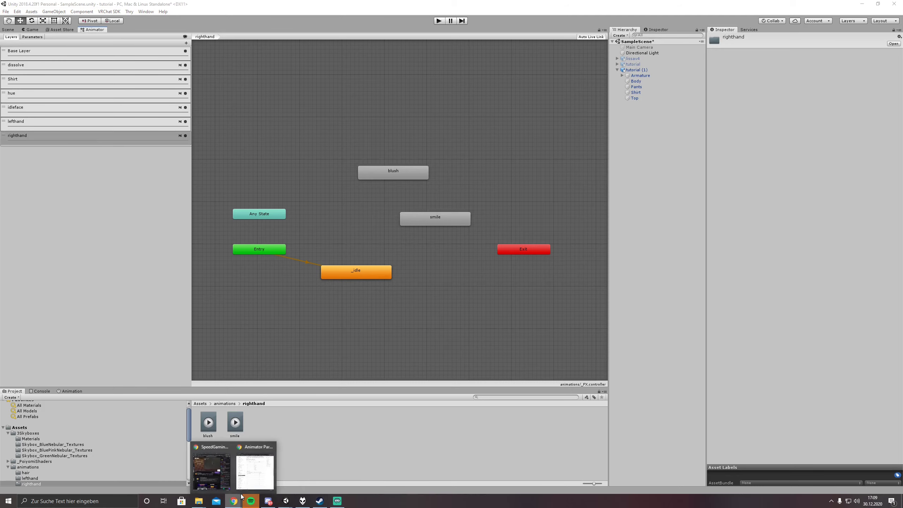
# Step: Make blush's Any State condition use GestureRight and enable Write Defaults on blush and smile
pyautogui.click(255, 470)
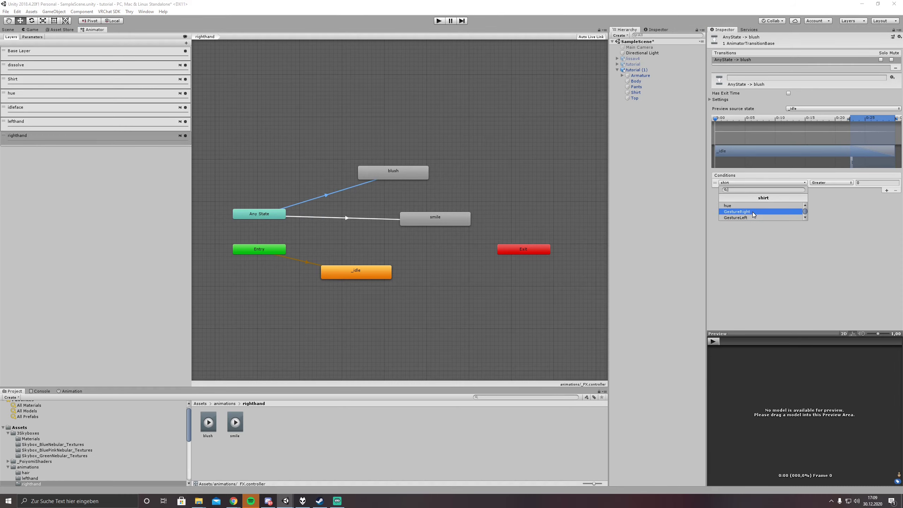
pyautogui.click(737, 212)
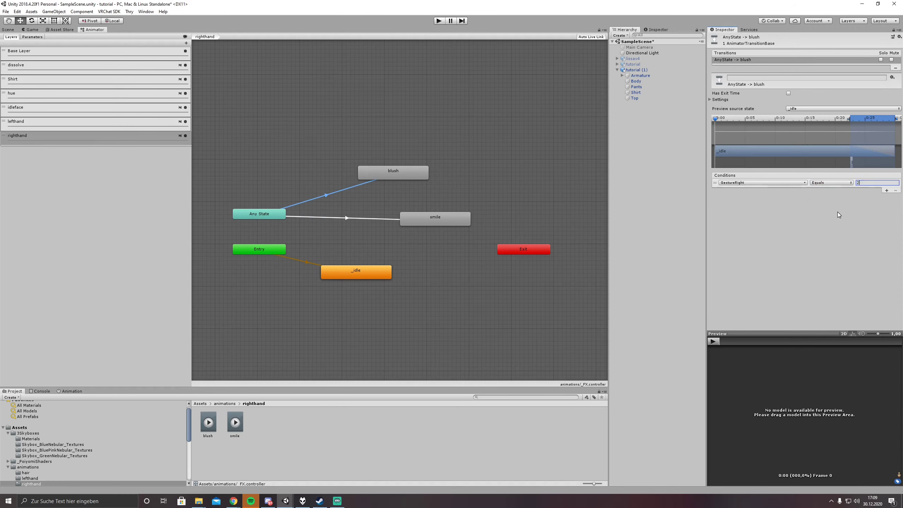
pyautogui.click(393, 170)
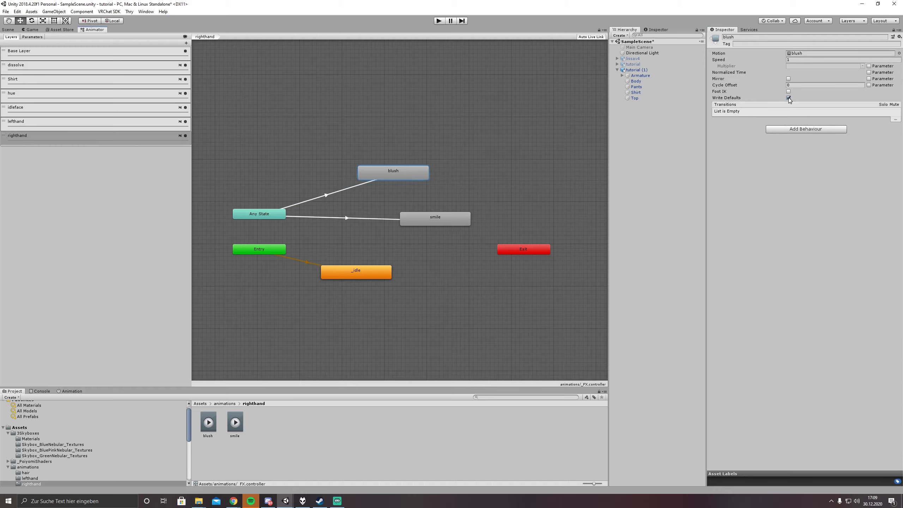
pyautogui.click(434, 217)
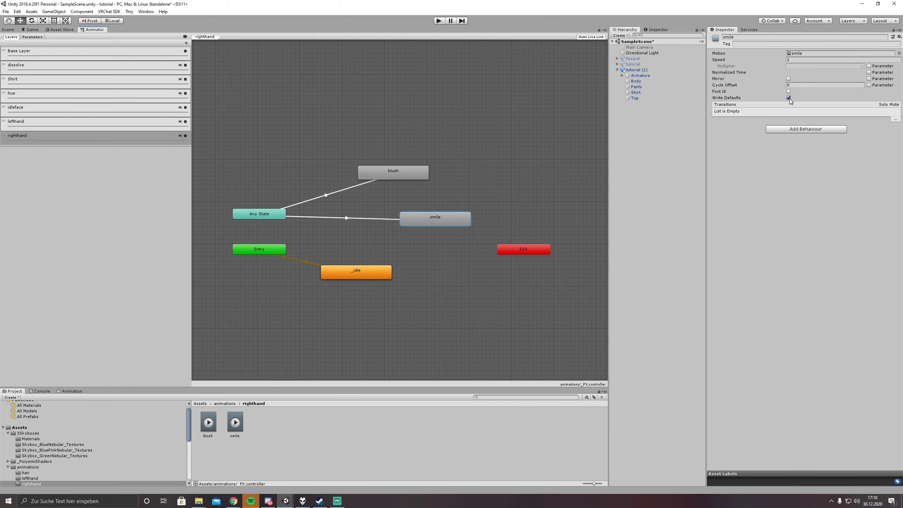
pyautogui.click(394, 170)
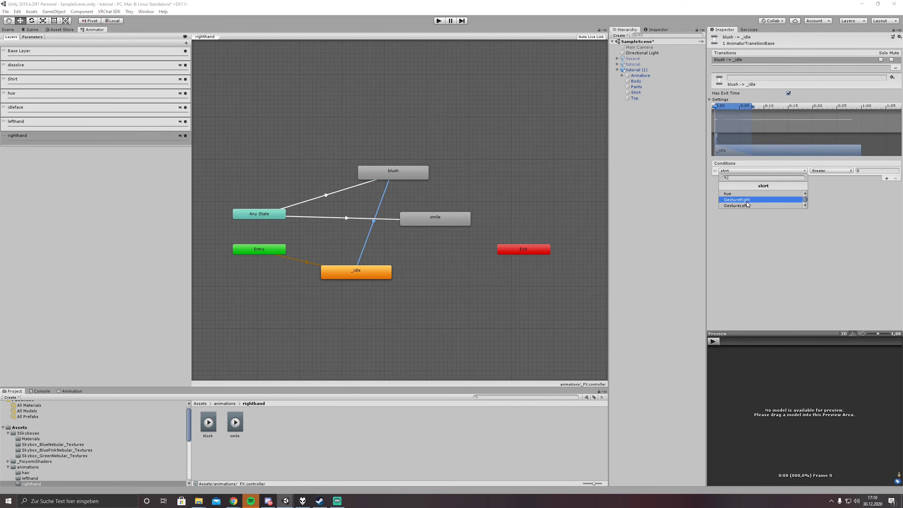
# Step: Base blush's return on GestureRight 2, and make Any State→smile require GestureRight equals 3
pyautogui.click(737, 199)
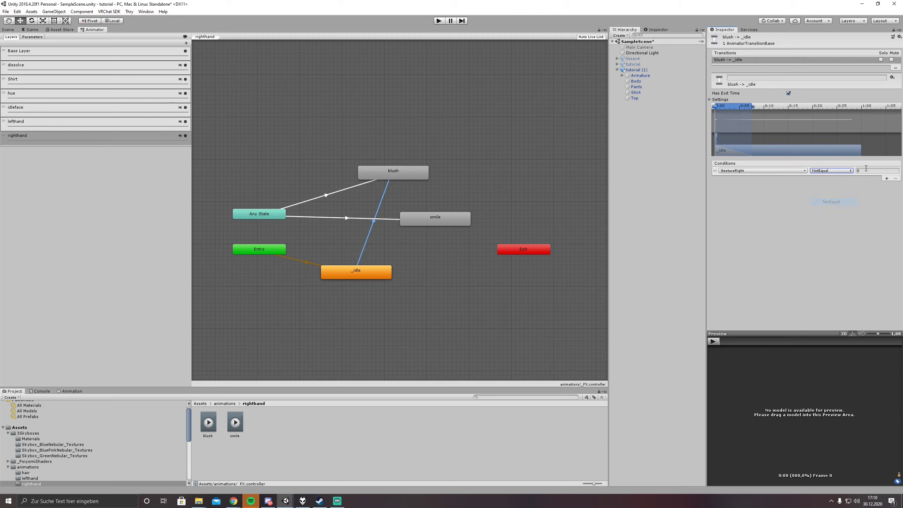
pyautogui.write('2')
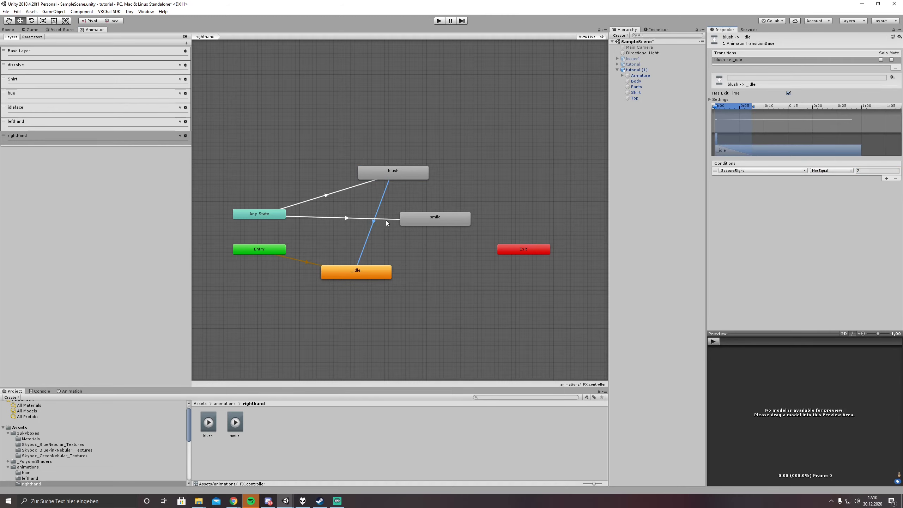
pyautogui.click(346, 217)
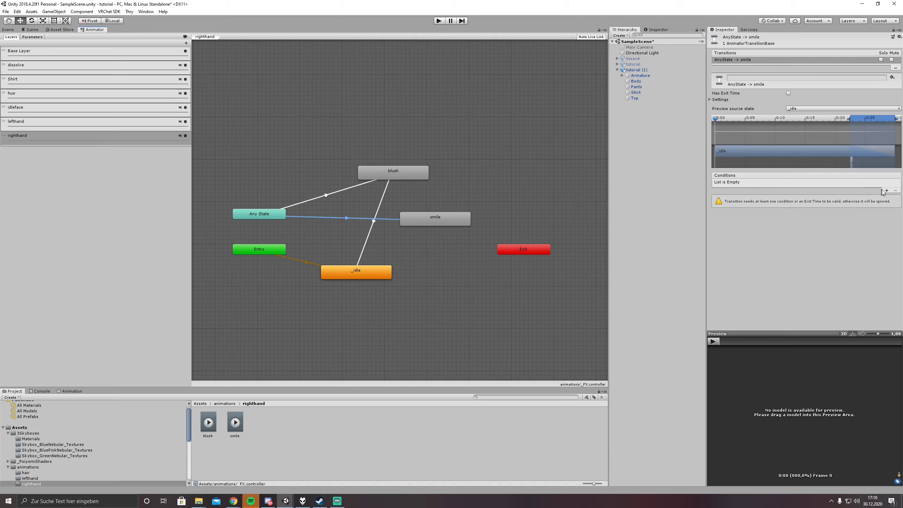
pyautogui.click(886, 190)
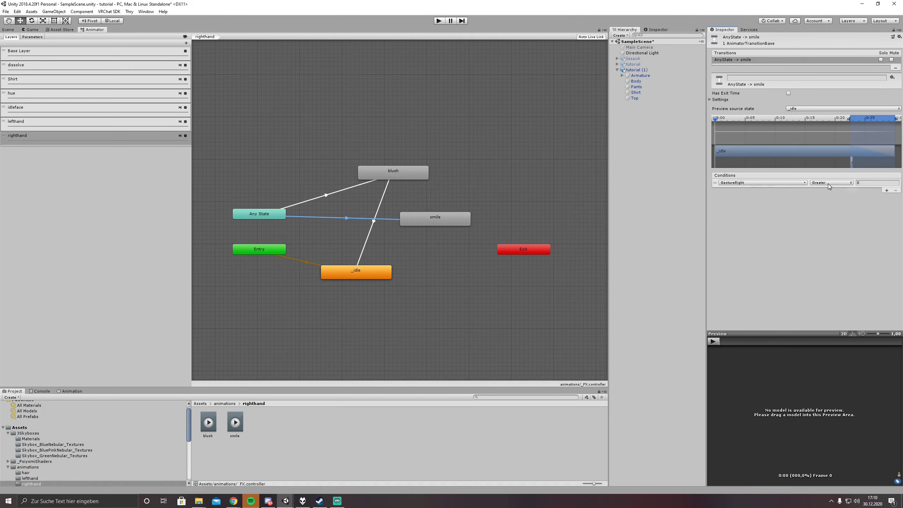
pyautogui.click(830, 182)
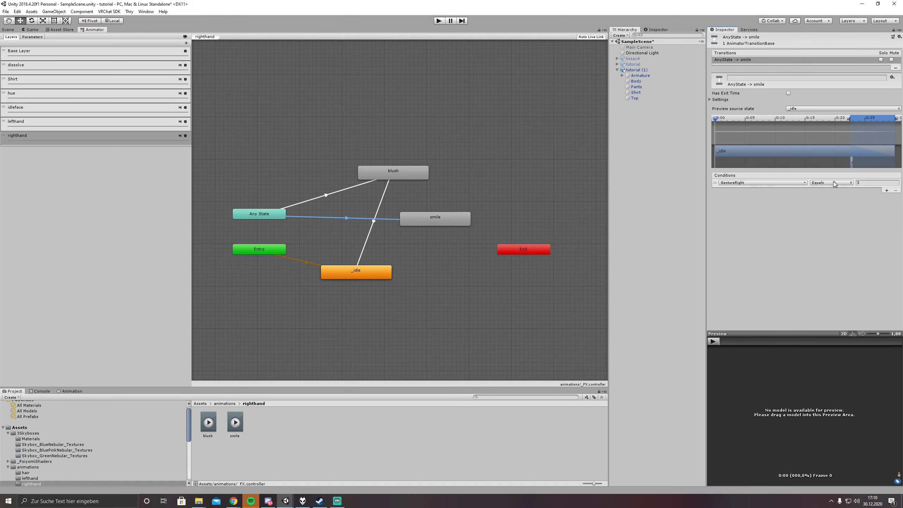
# Step: Make the smile→_idle transition's condition use GestureRight
pyautogui.click(435, 217)
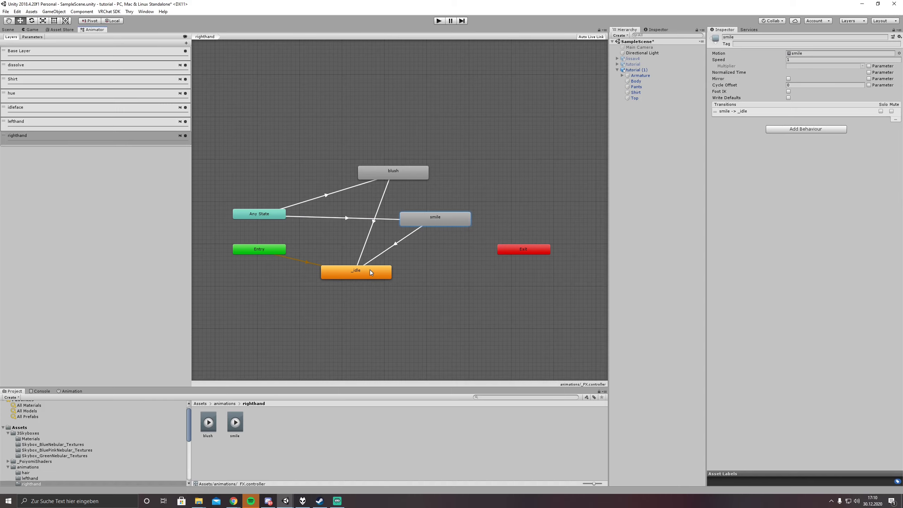
pyautogui.click(397, 242)
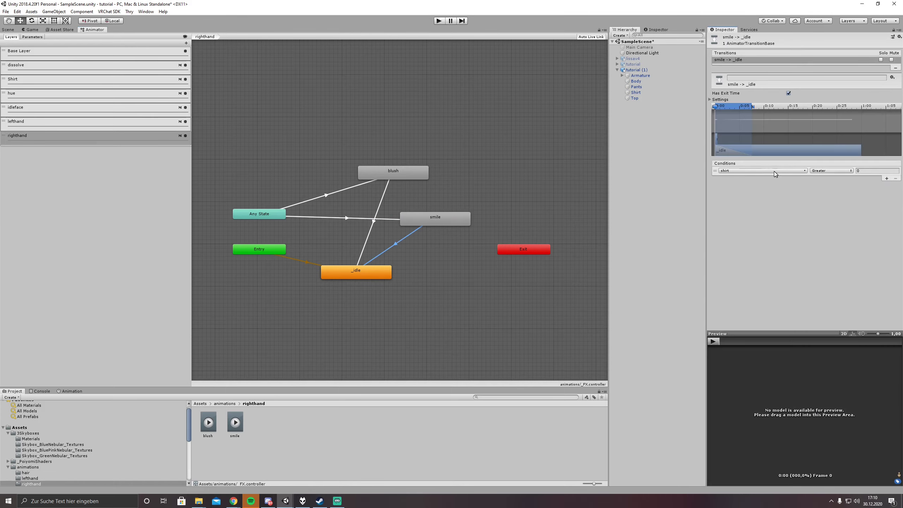
pyautogui.click(831, 170)
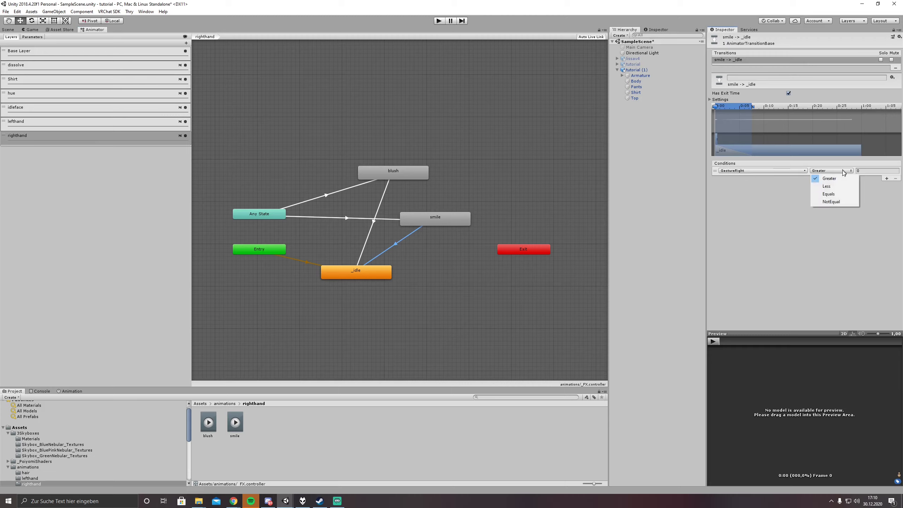
pyautogui.click(831, 202)
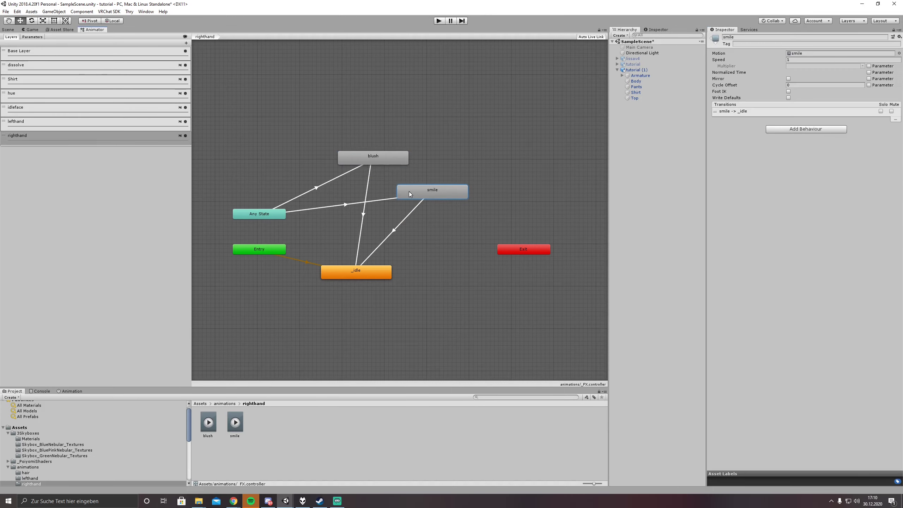
pyautogui.moveTo(371, 209)
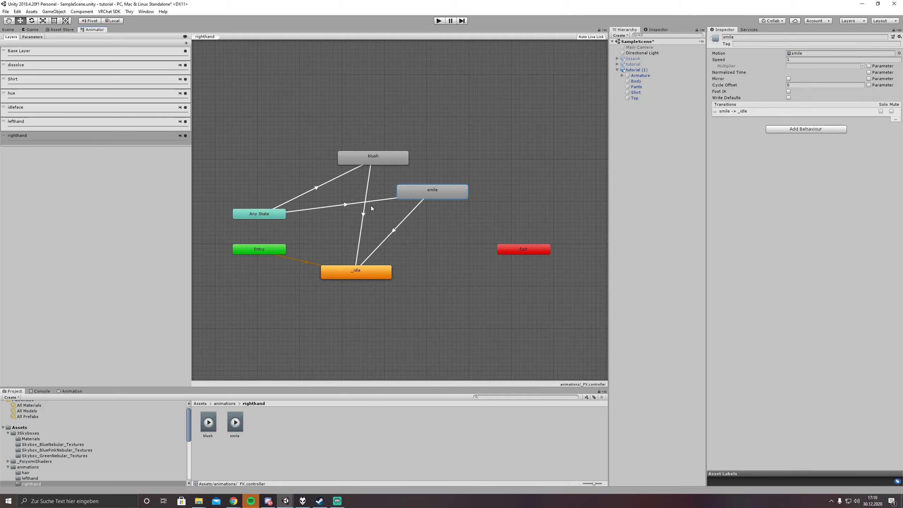
# Step: Nudge the smile state's position in the righthand graph, then switch to the idleface layer
pyautogui.click(16, 107)
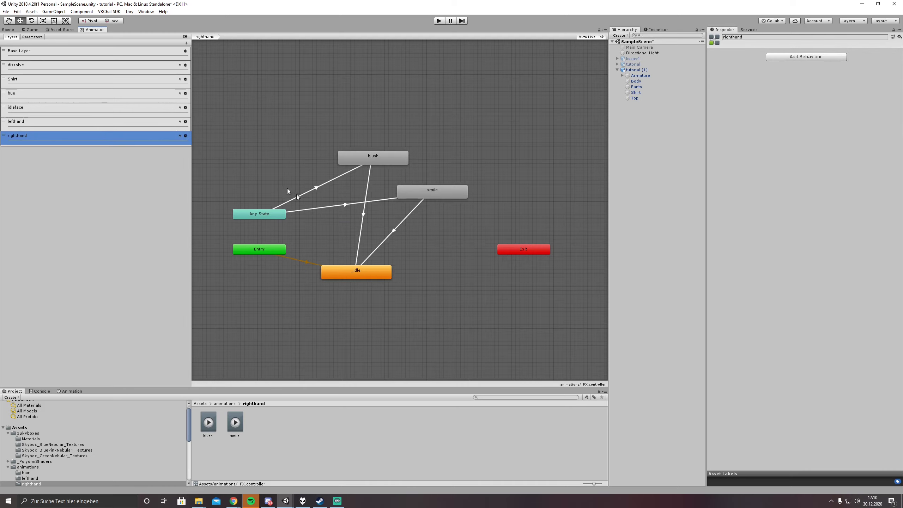
pyautogui.moveTo(299, 216)
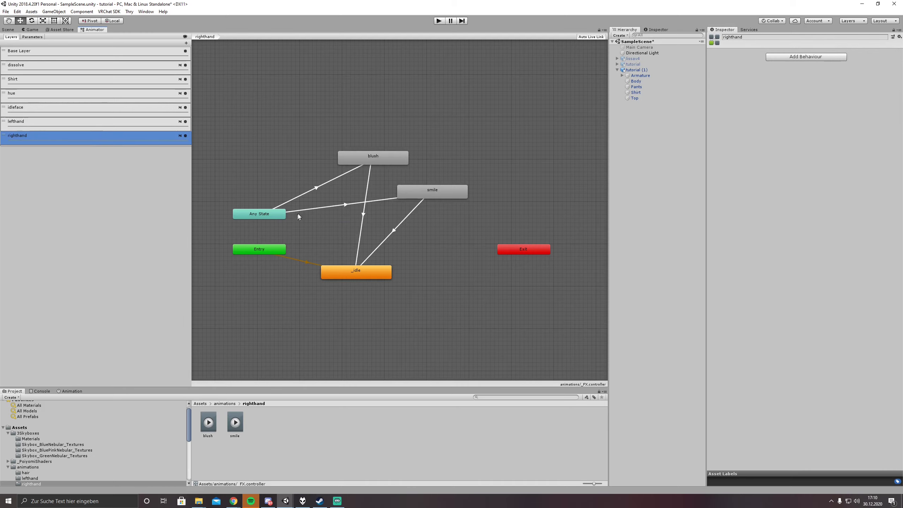
pyautogui.moveTo(301, 208)
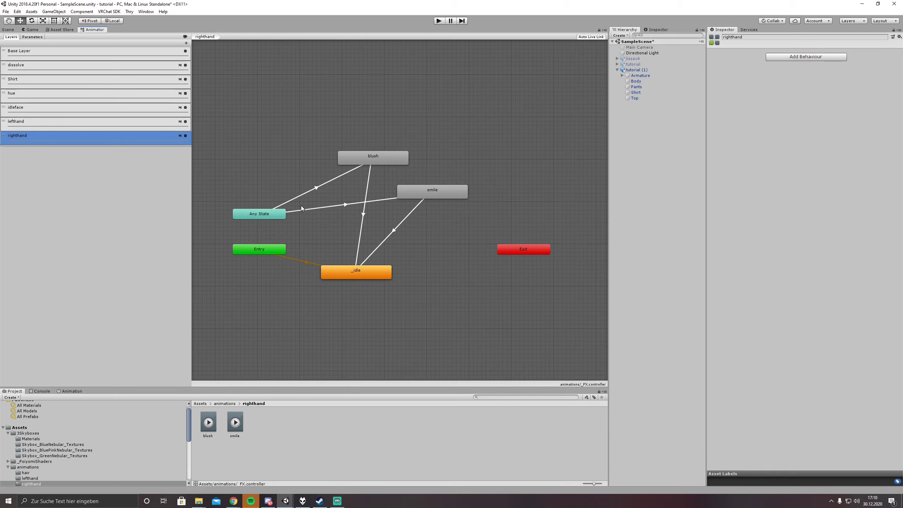
pyautogui.click(431, 190)
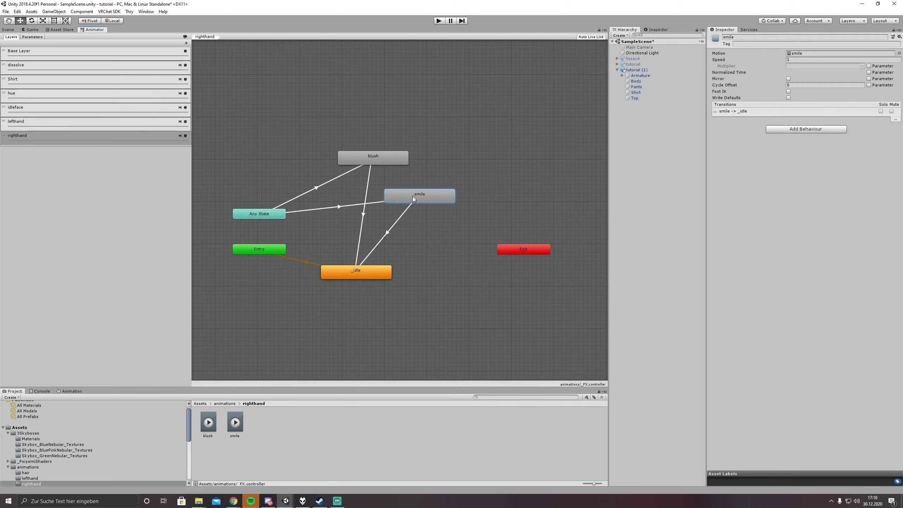
pyautogui.moveTo(419, 195); pyautogui.dragTo(424, 196)
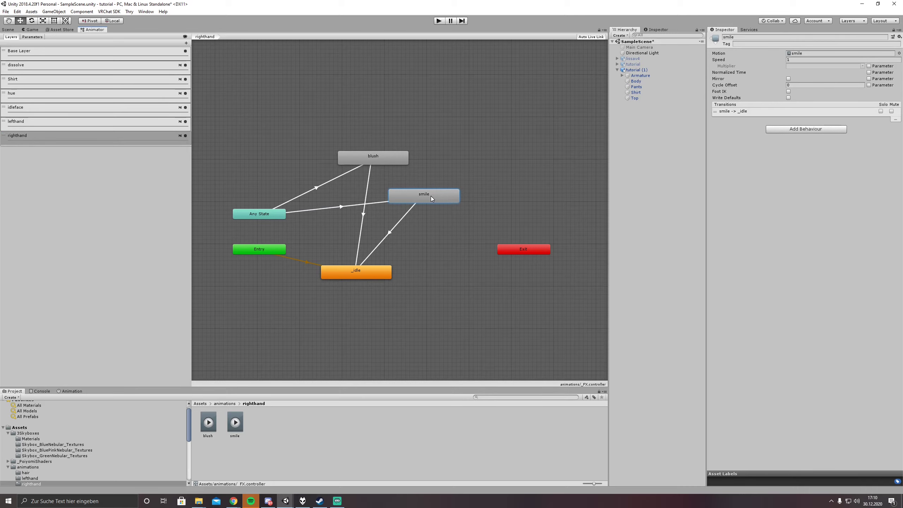
pyautogui.moveTo(371, 155)
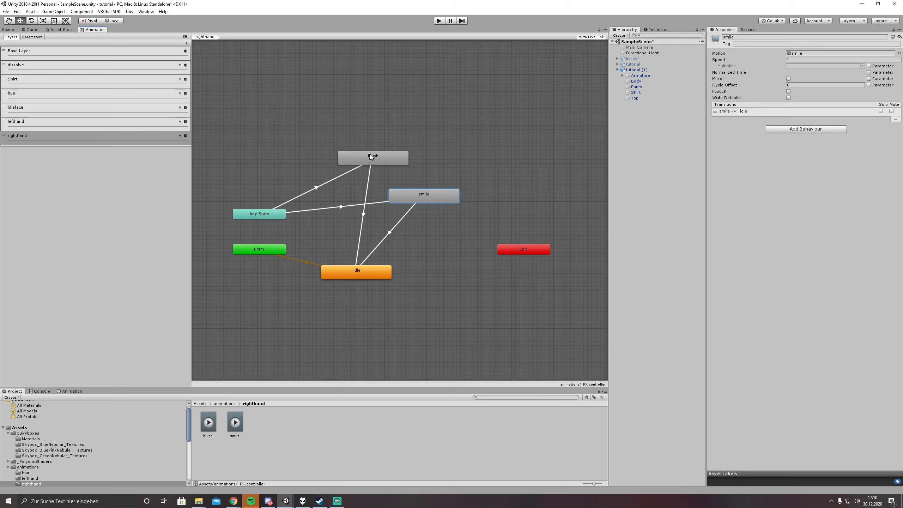
pyautogui.moveTo(363, 281)
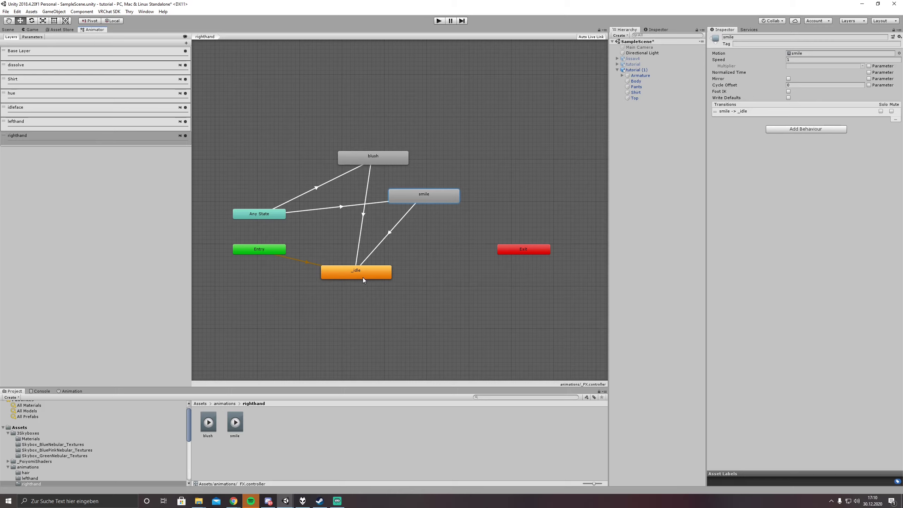
pyautogui.moveTo(360, 279)
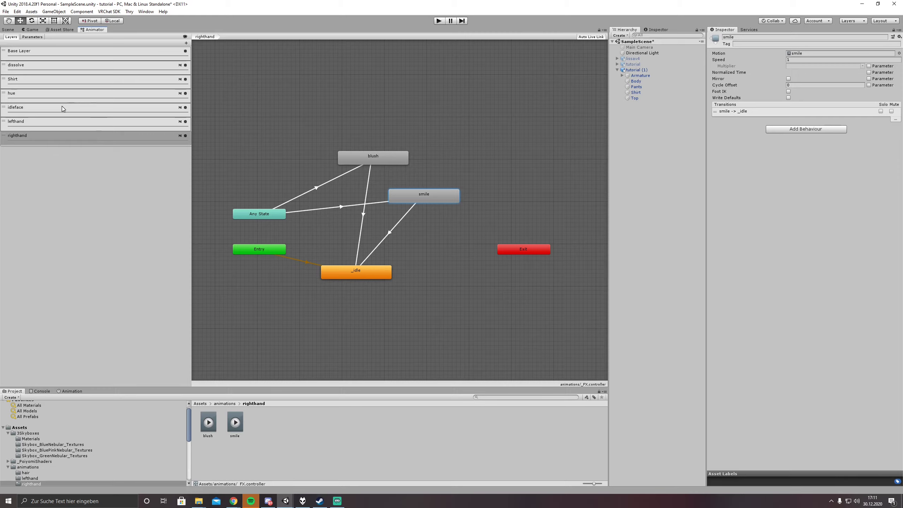
pyautogui.click(16, 107)
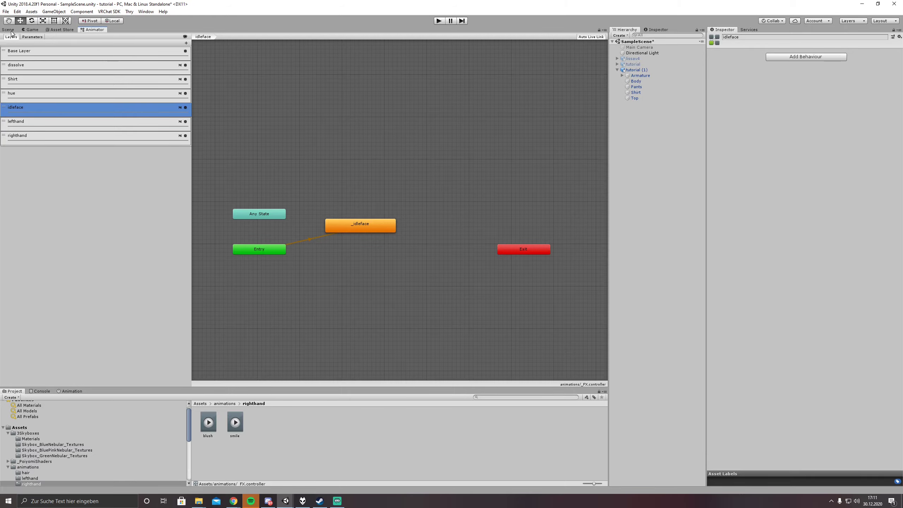
# Step: Show the FX controller's parameter list in the Animator window
pyautogui.click(7, 29)
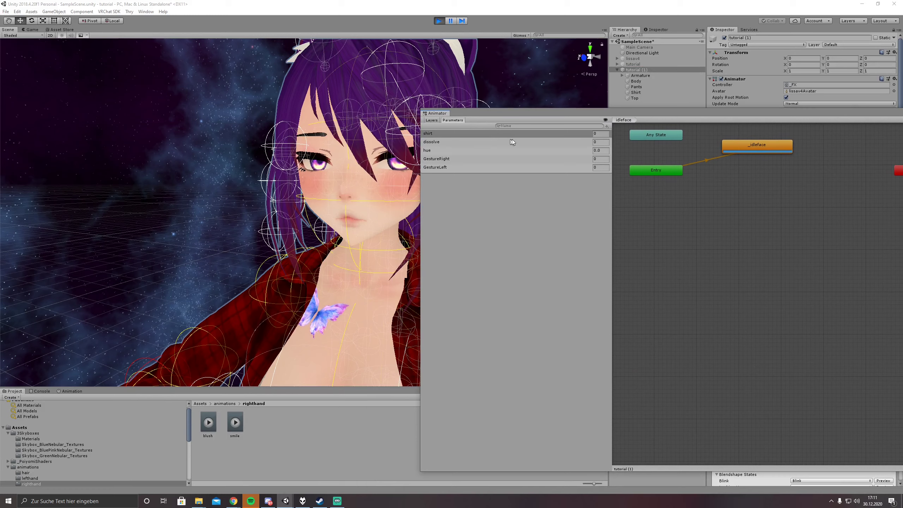
# Step: Set GestureRight to 3, 0, then 2 on the running avatar, then stop Play mode
pyautogui.click(600, 159)
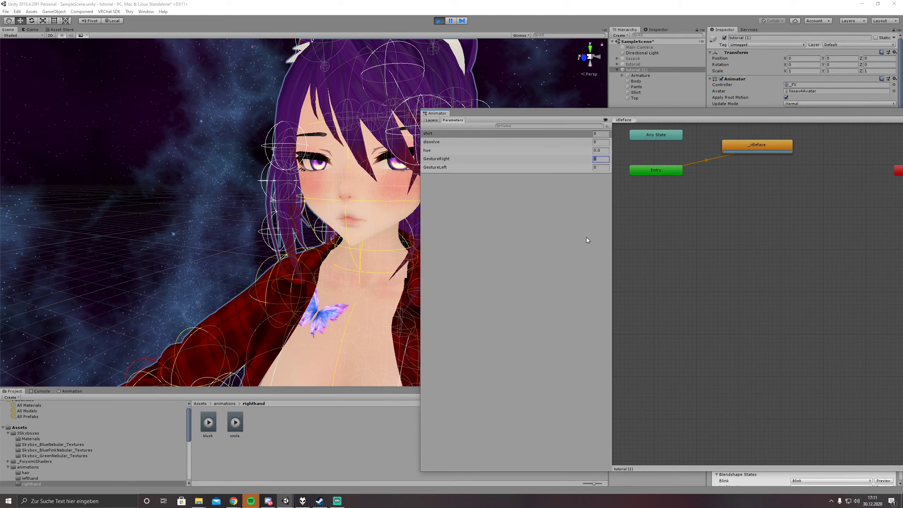
pyautogui.write('3')
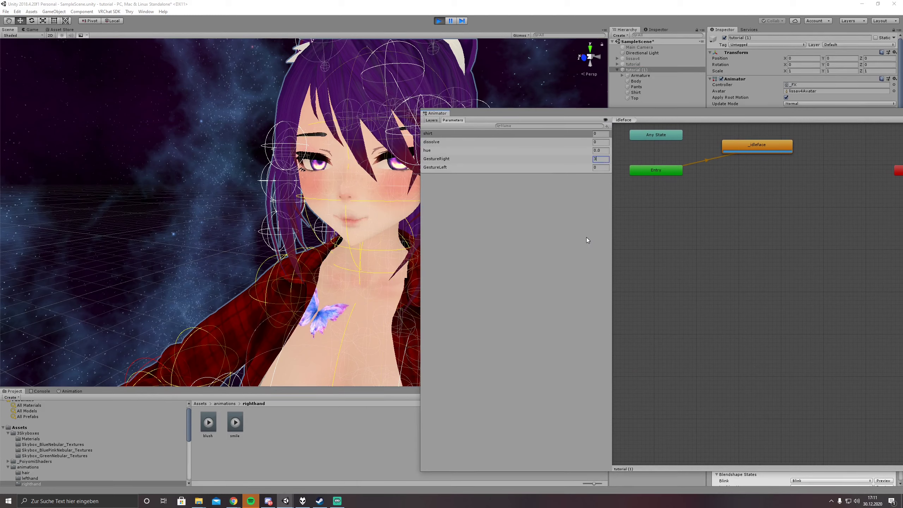
pyautogui.moveTo(589, 234)
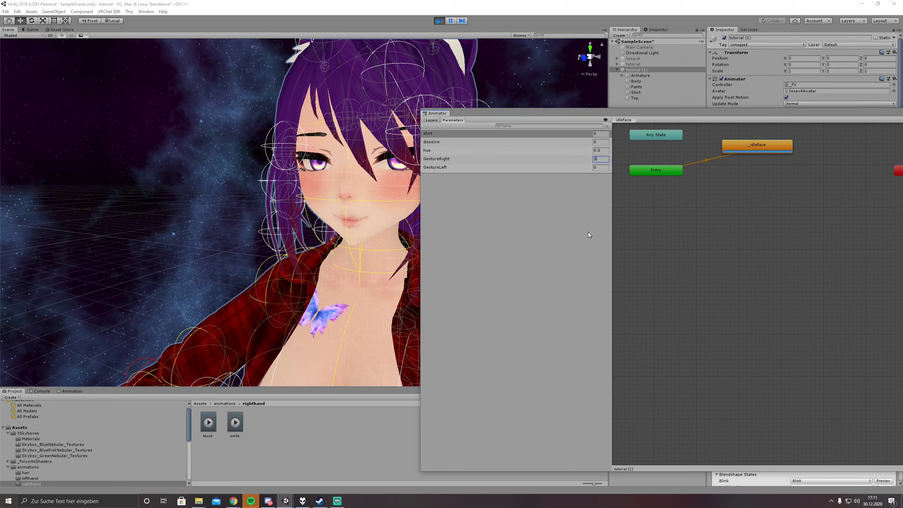
pyautogui.write('0')
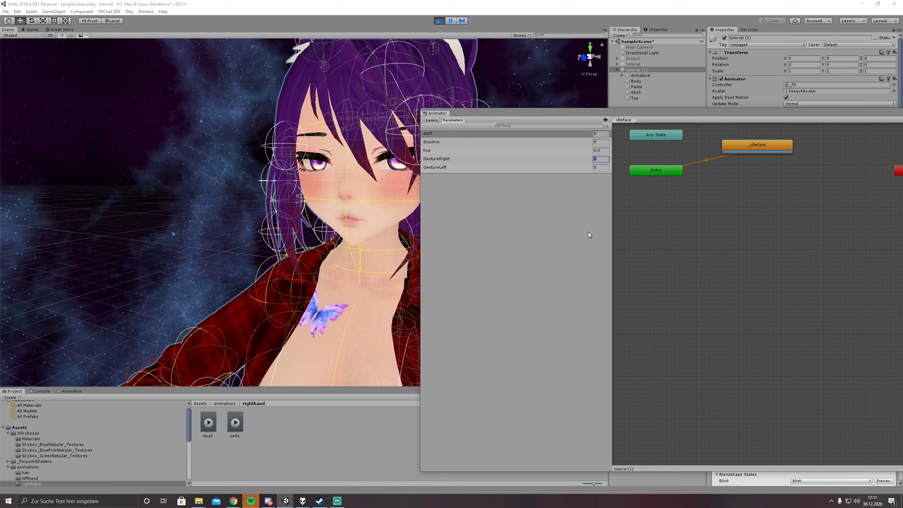
pyautogui.write('2')
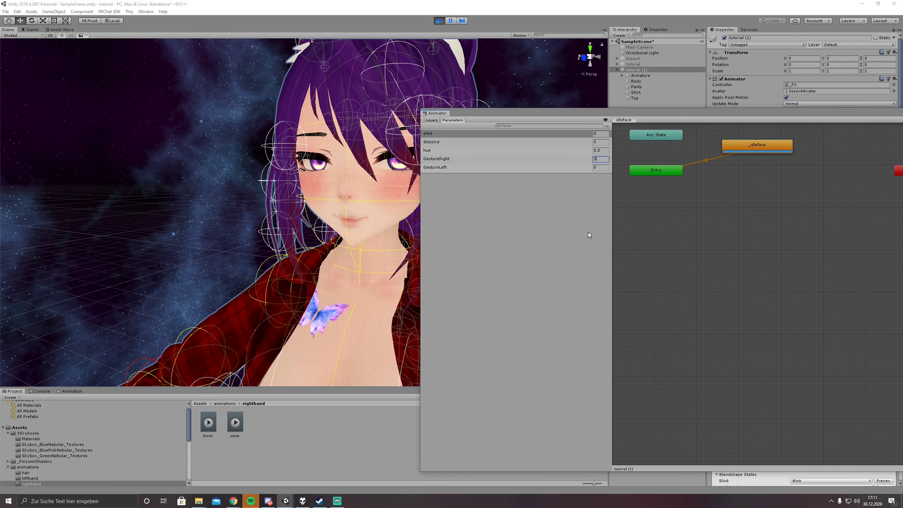
pyautogui.moveTo(569, 204)
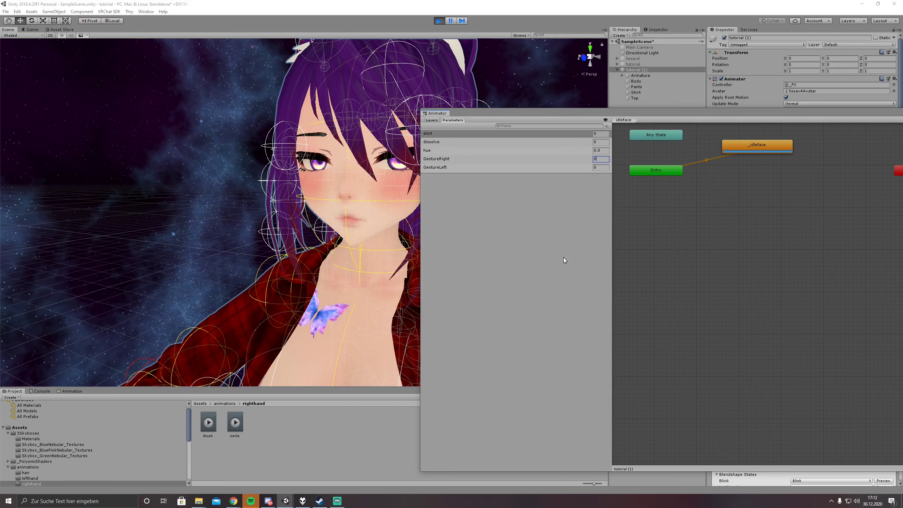
pyautogui.moveTo(480, 73)
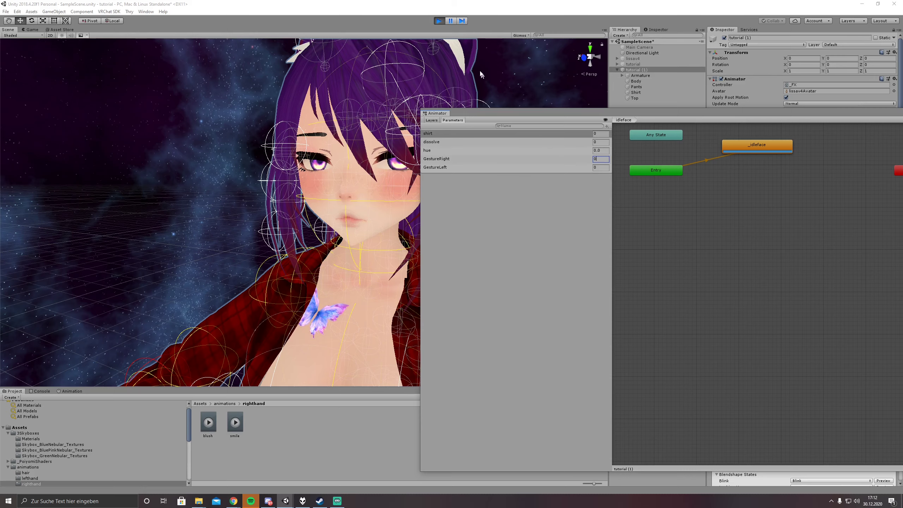
pyautogui.click(439, 20)
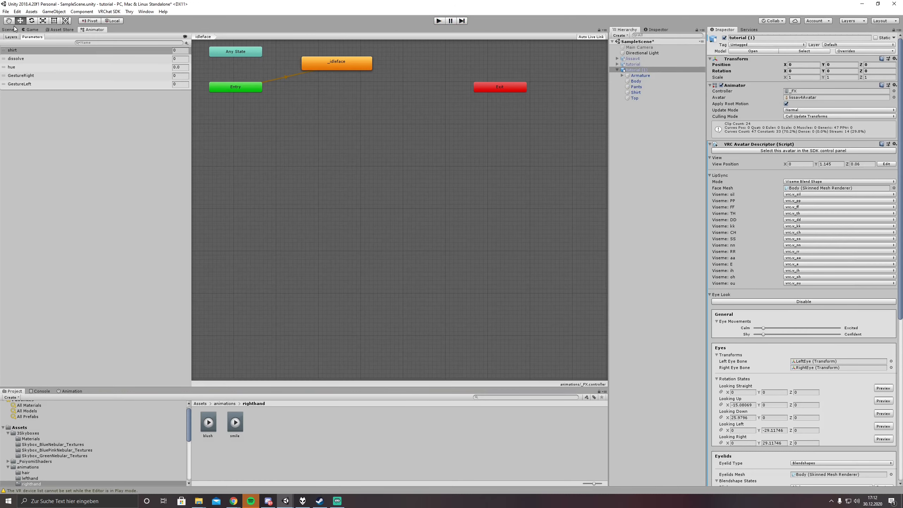
# Step: Look at the avatar in the Scene view, then return to the Base Layer graph
pyautogui.click(8, 29)
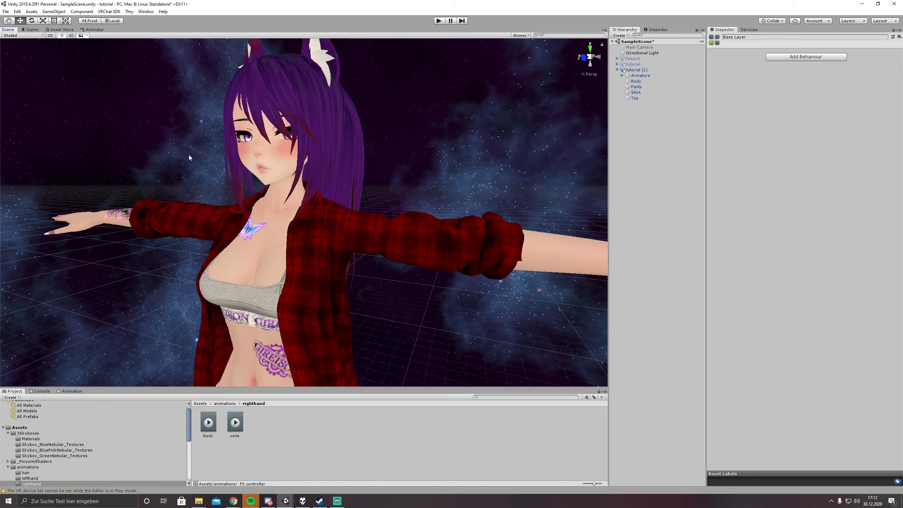
pyautogui.moveTo(550, 66)
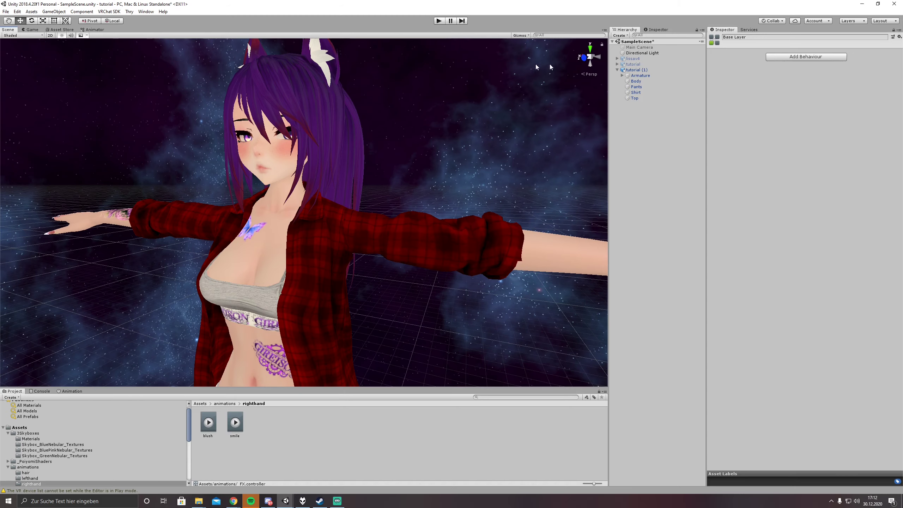
pyautogui.click(93, 29)
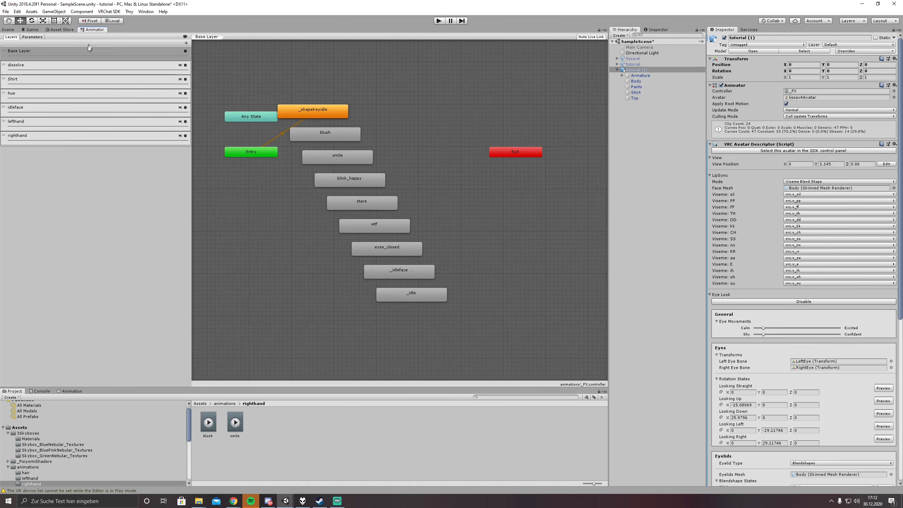